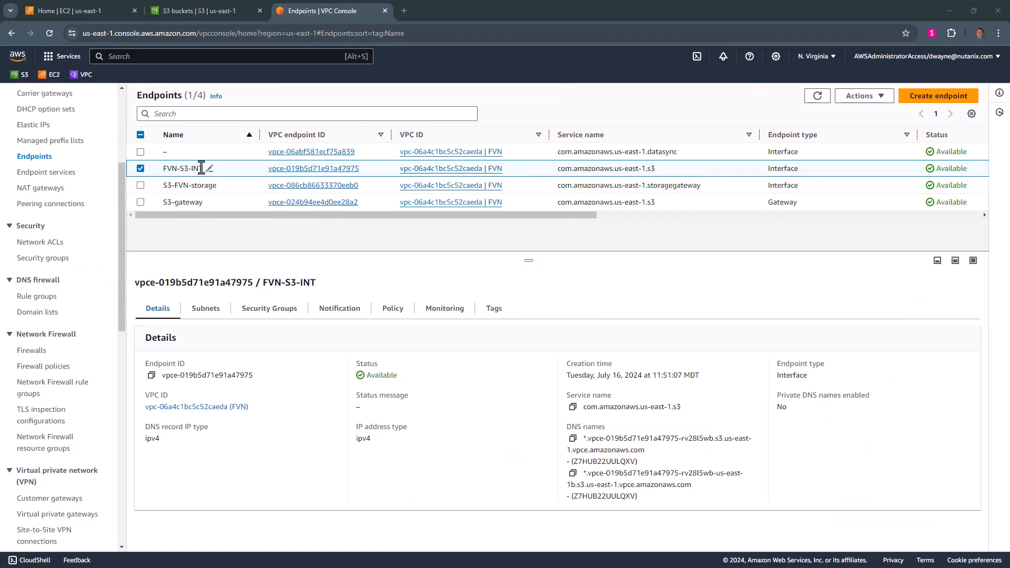
mouse_move(207, 377)
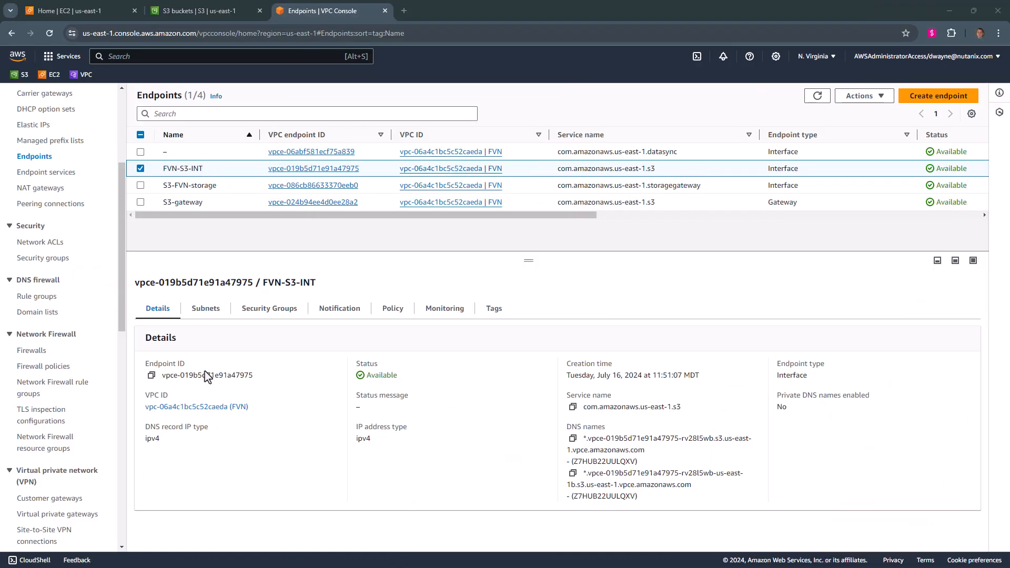
View the FVN-S3-INT endpoint's security groups, then go to the EC2 security groups list
click(270, 308)
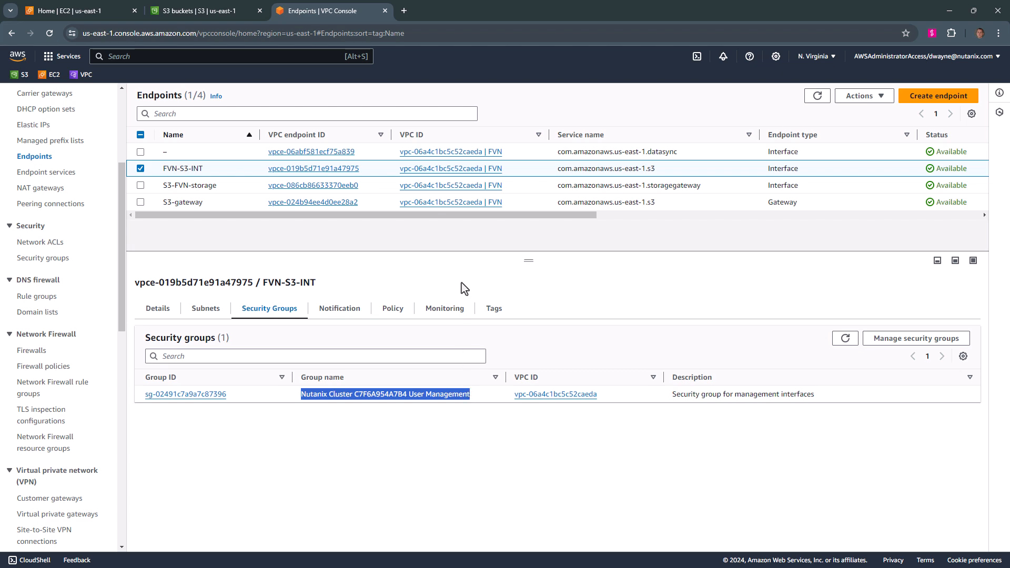
click(76, 11)
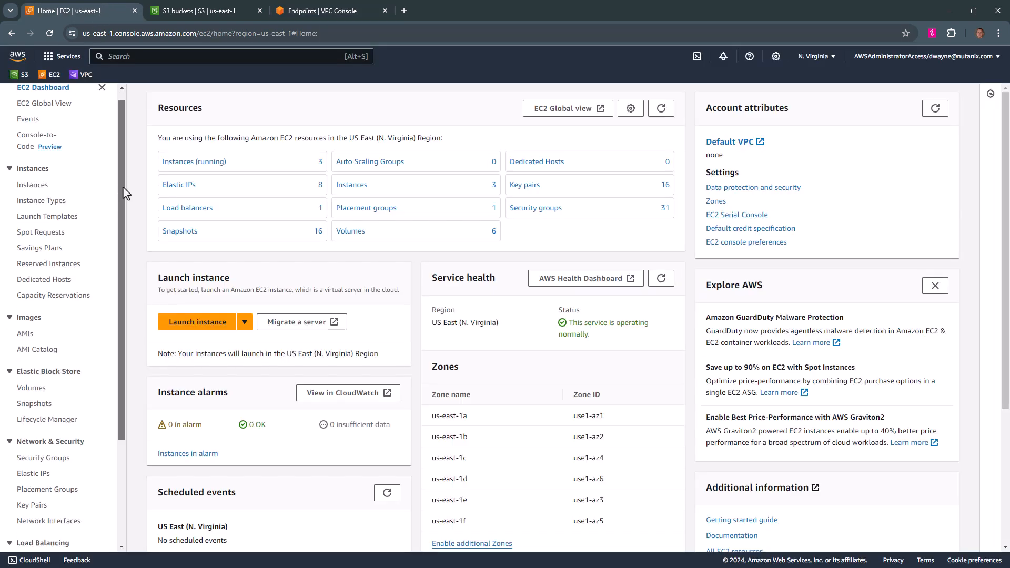
scroll(down, 3)
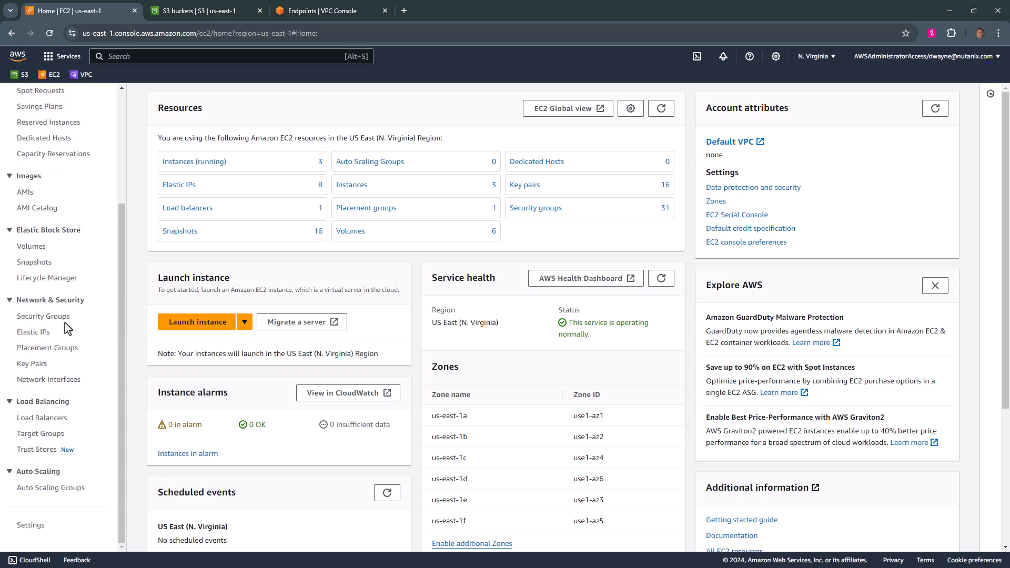
click(44, 315)
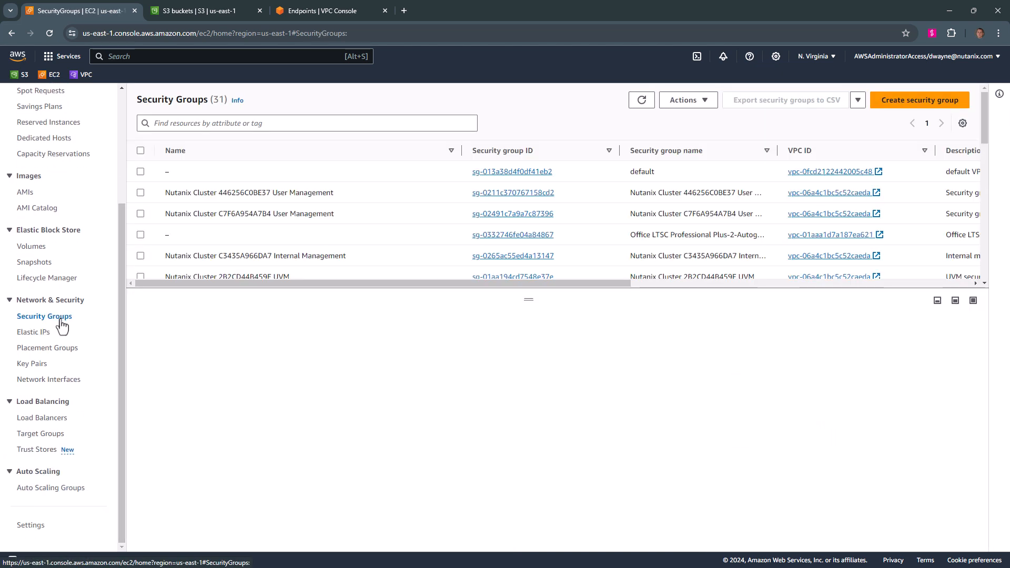
mouse_move(856, 333)
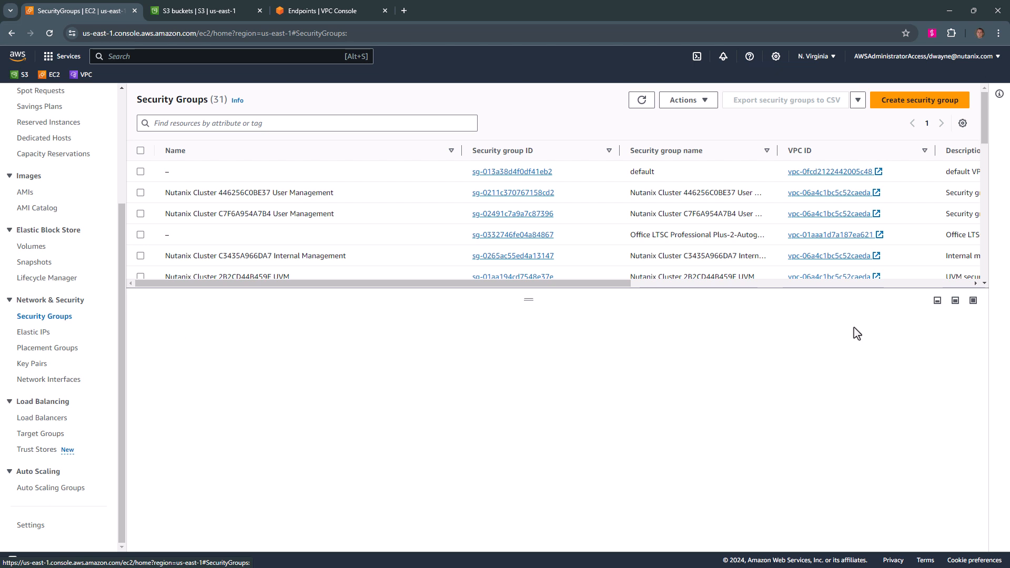
Filter the security groups list to the endpoint's security group ID
click(280, 123)
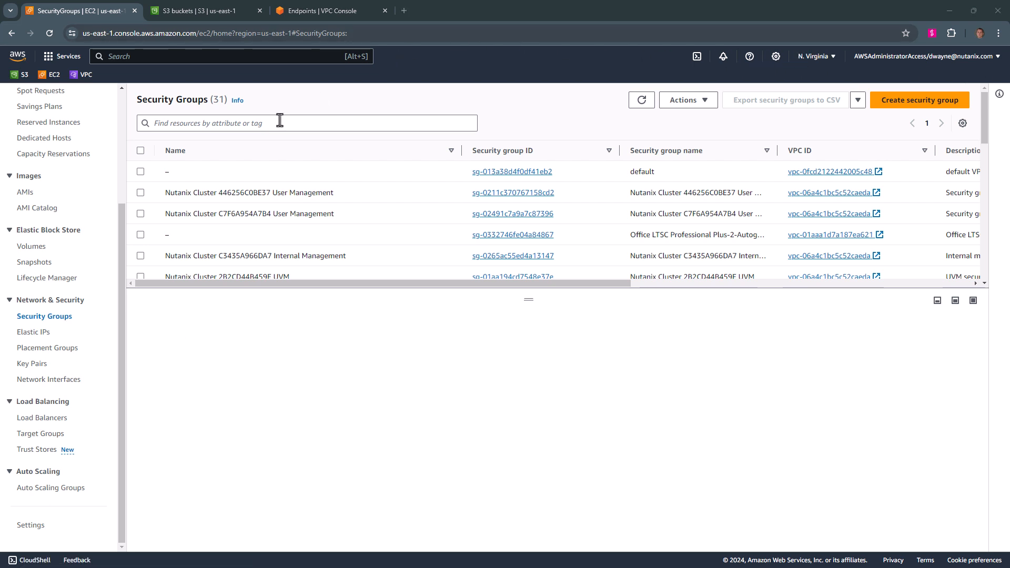
click(513, 214)
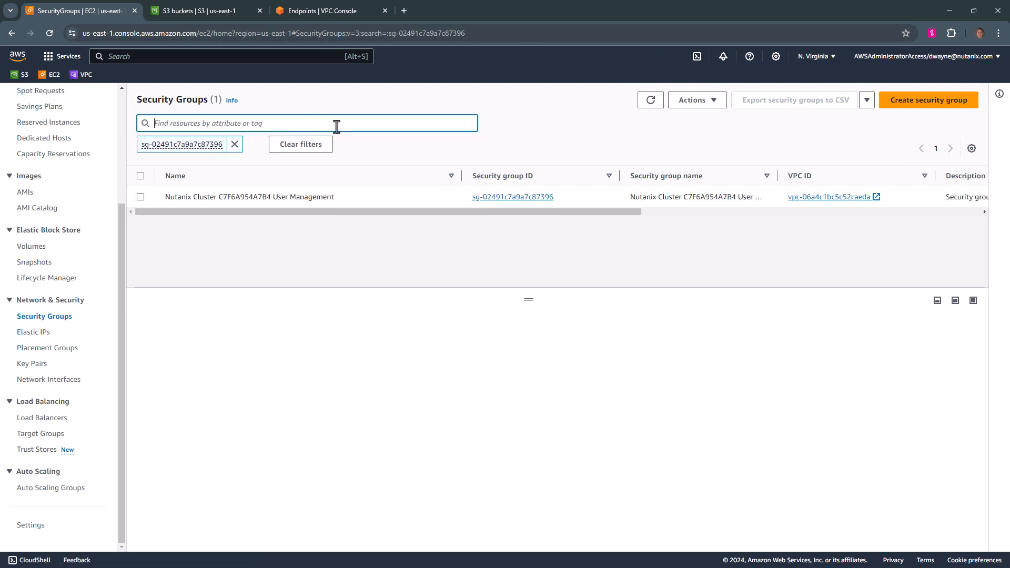
mouse_move(512, 197)
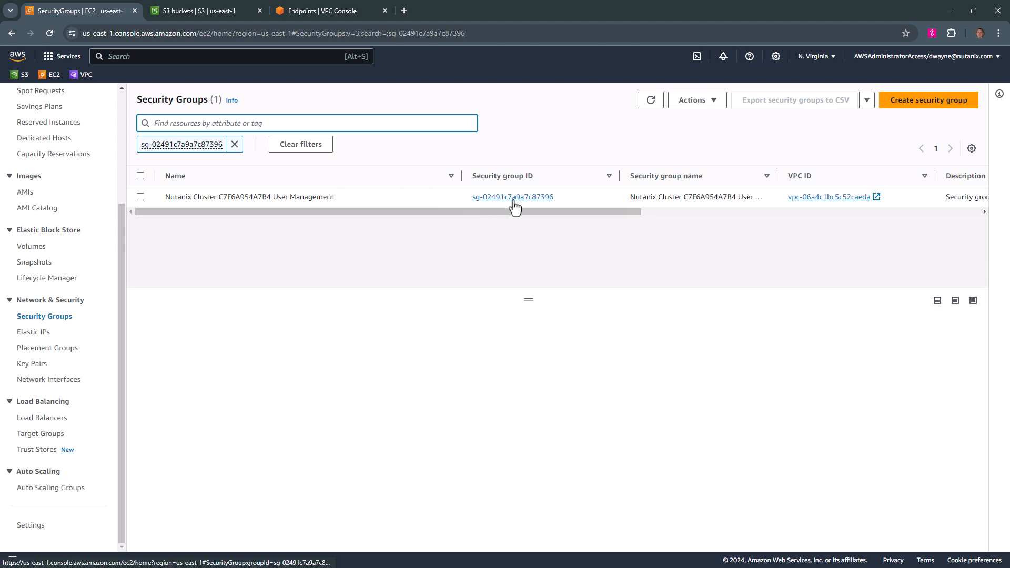
Search S3 buckets for 'light' and view nutanix-clusters-pilotlight's properties with versioning enabled
click(200, 10)
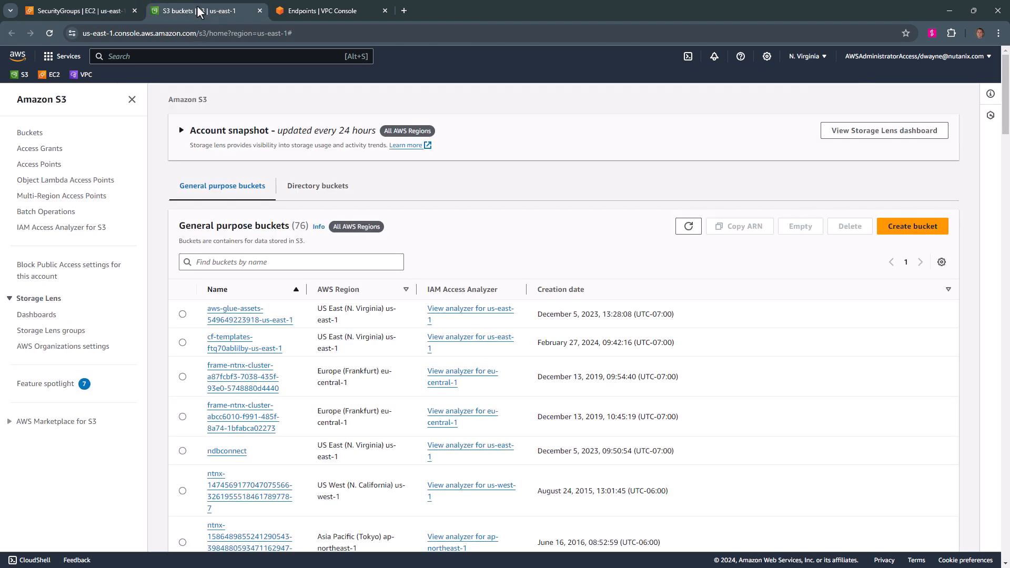
click(290, 262)
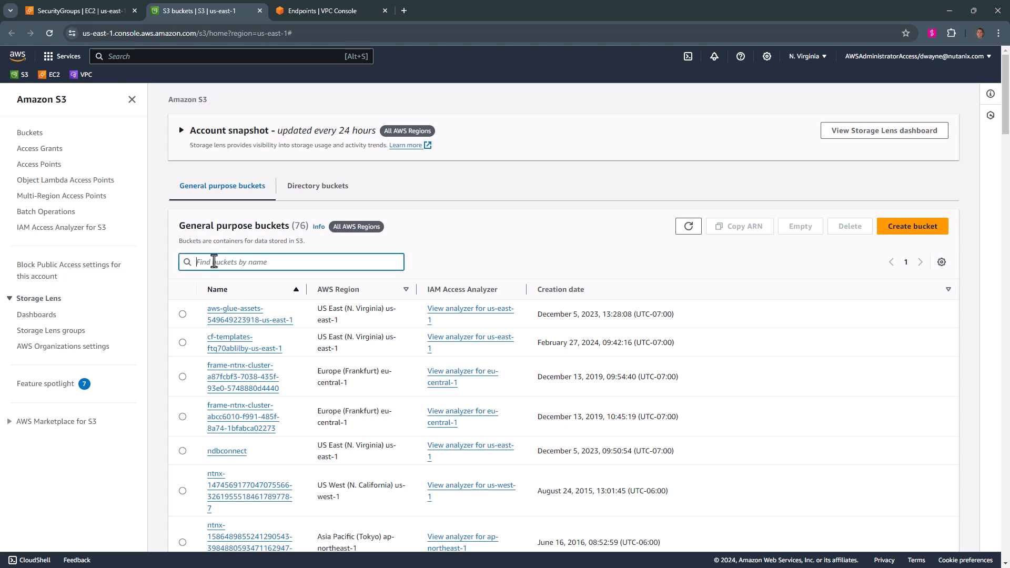
text(light)
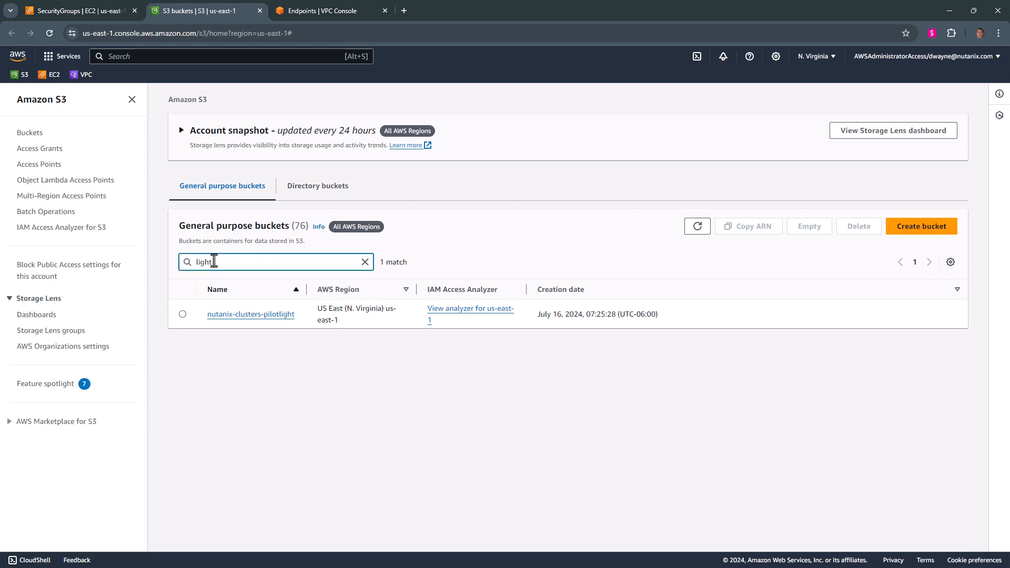
click(250, 314)
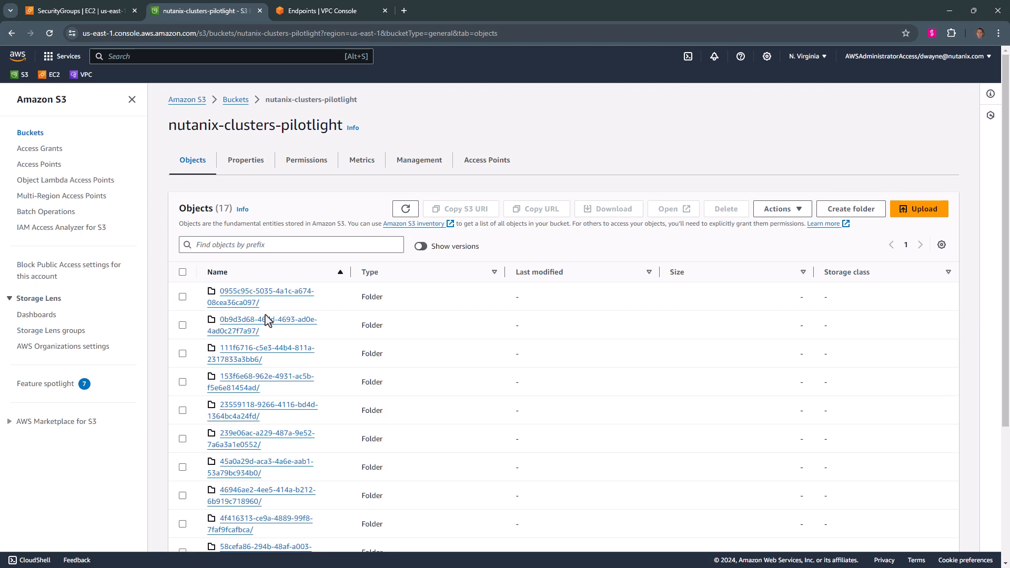
mouse_move(259, 221)
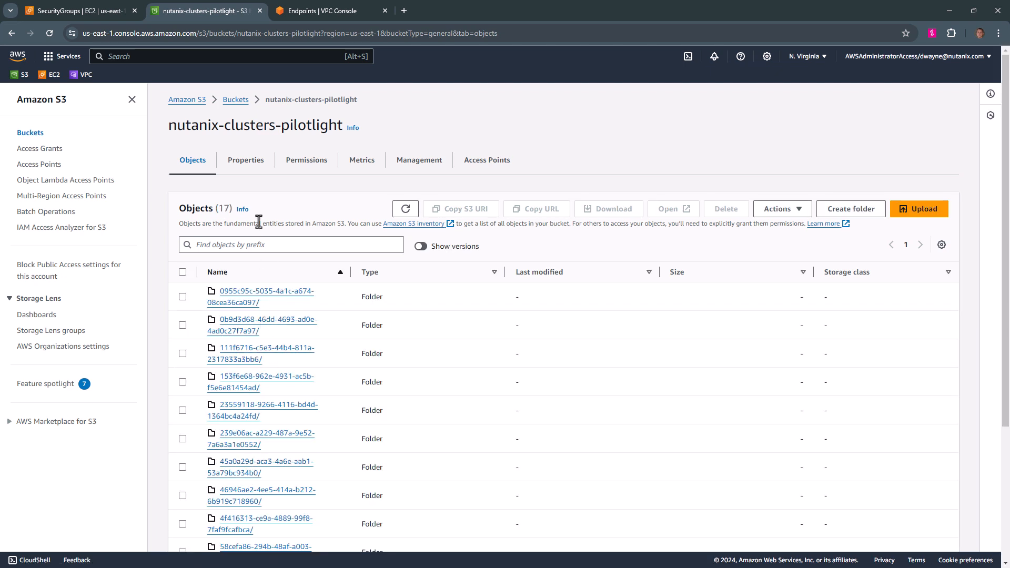
mouse_move(245, 160)
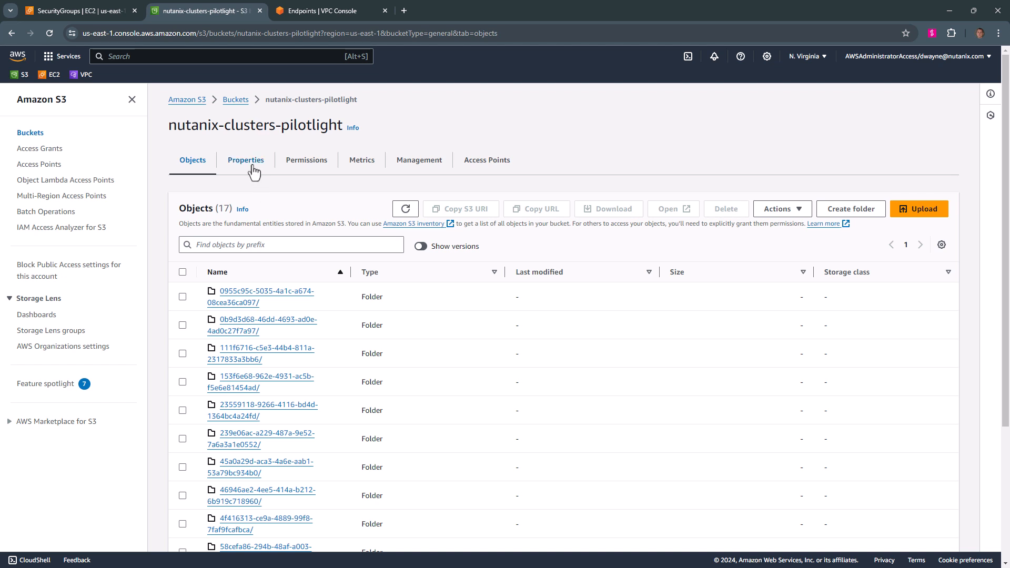
click(246, 160)
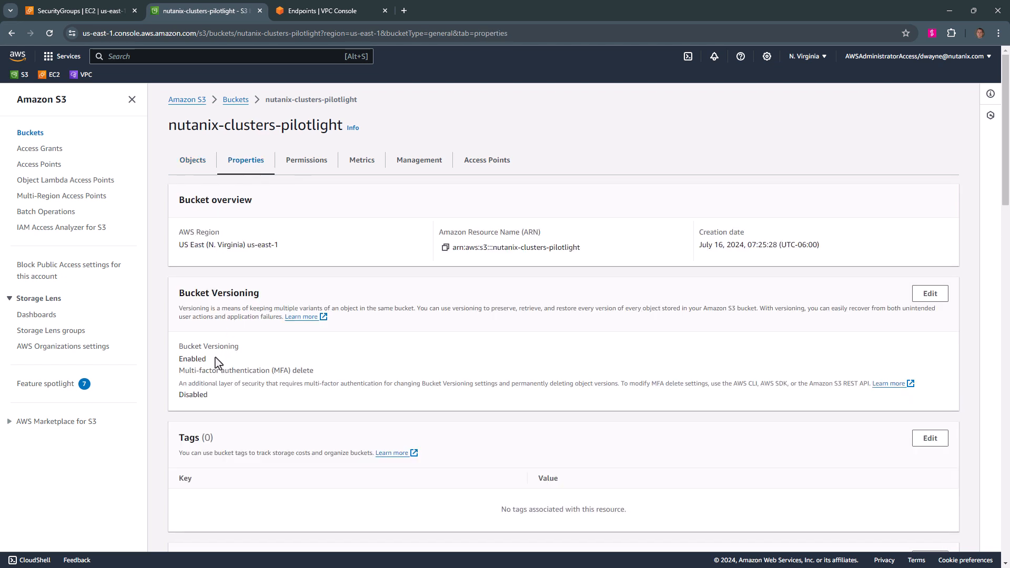
View the PC-Net subnet summary and highlight its IP pool 10.78.129.4 - 10.78.129.20
click(74, 10)
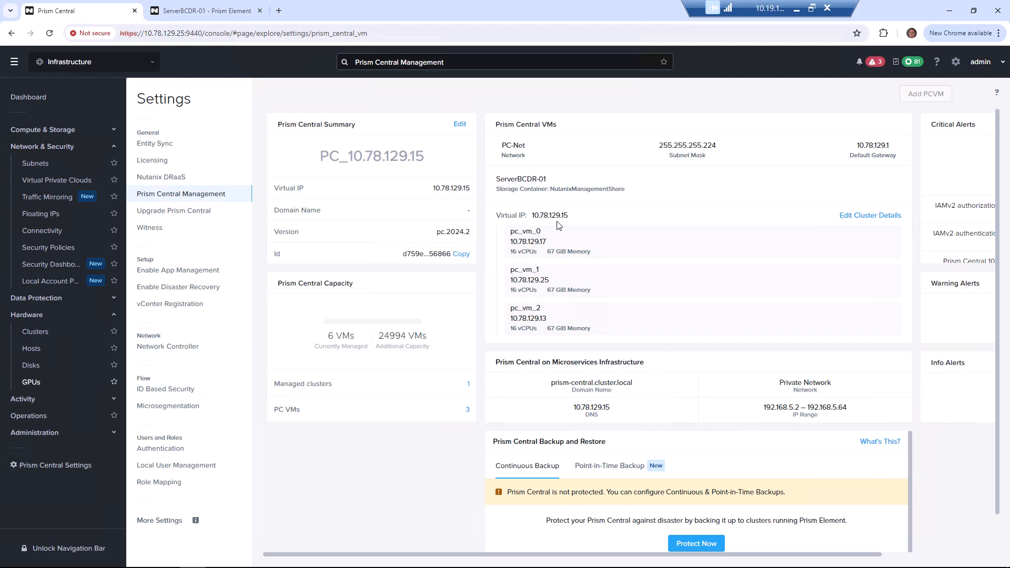
mouse_move(318, 194)
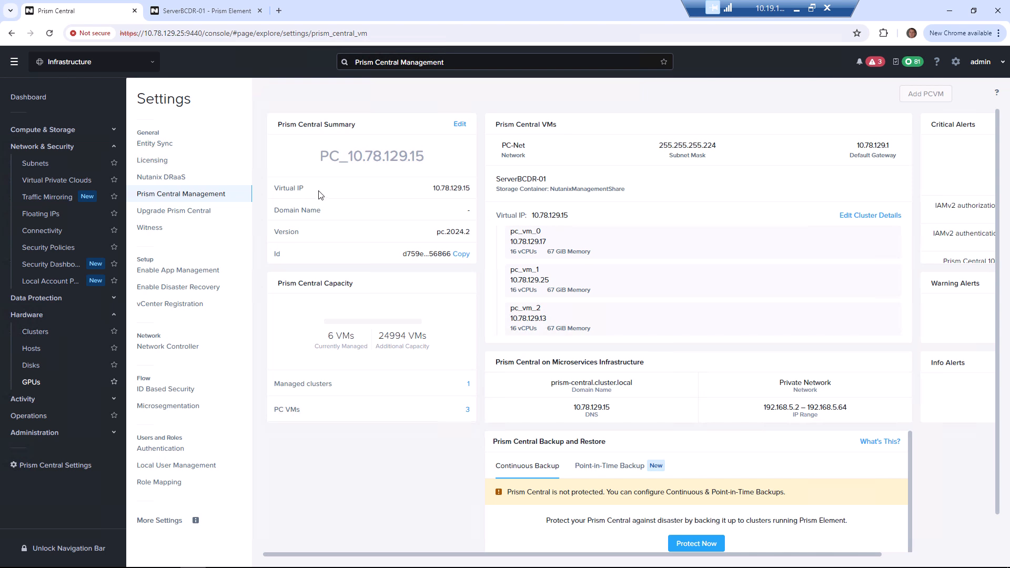
mouse_move(183, 217)
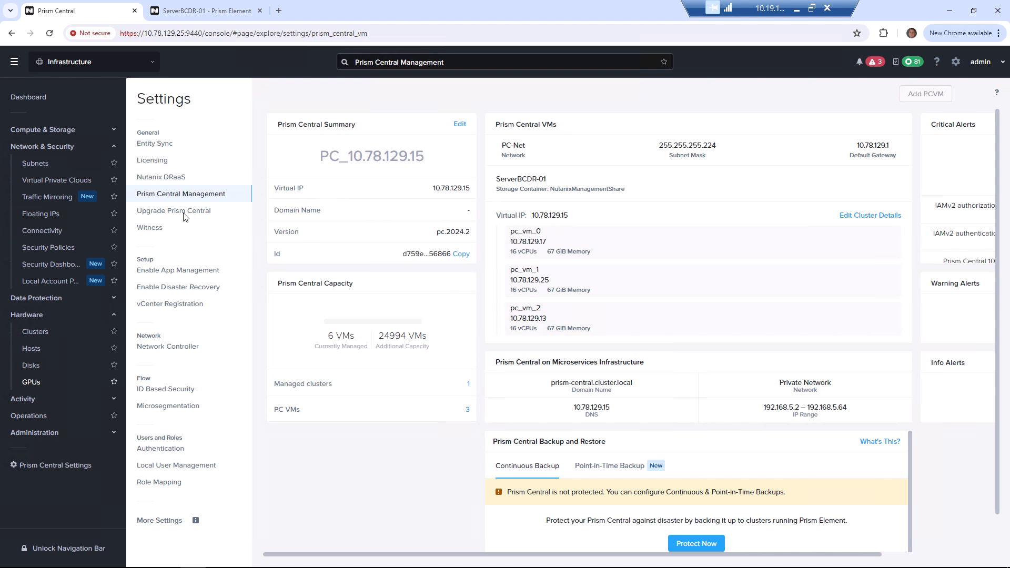
click(35, 163)
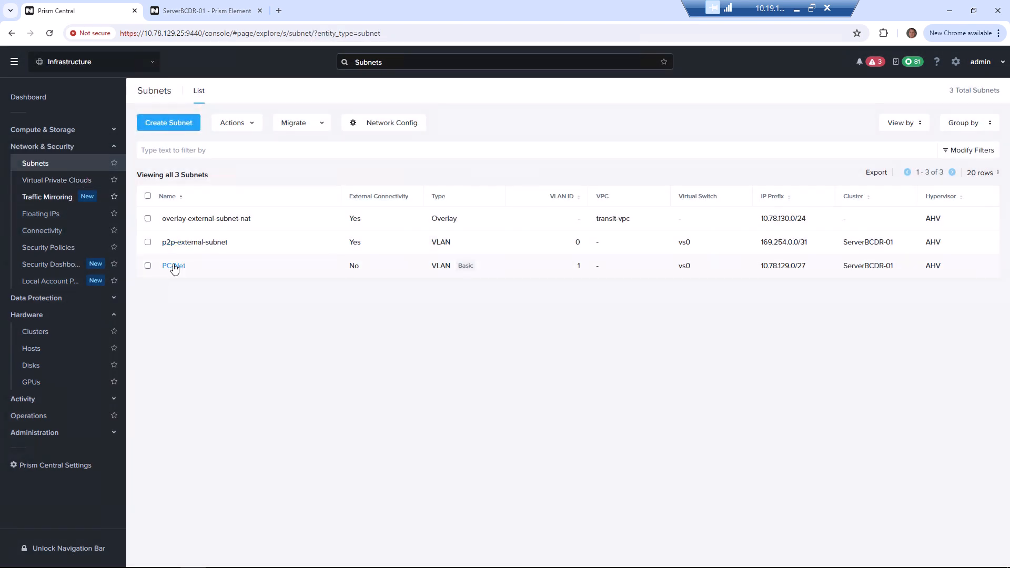
click(173, 265)
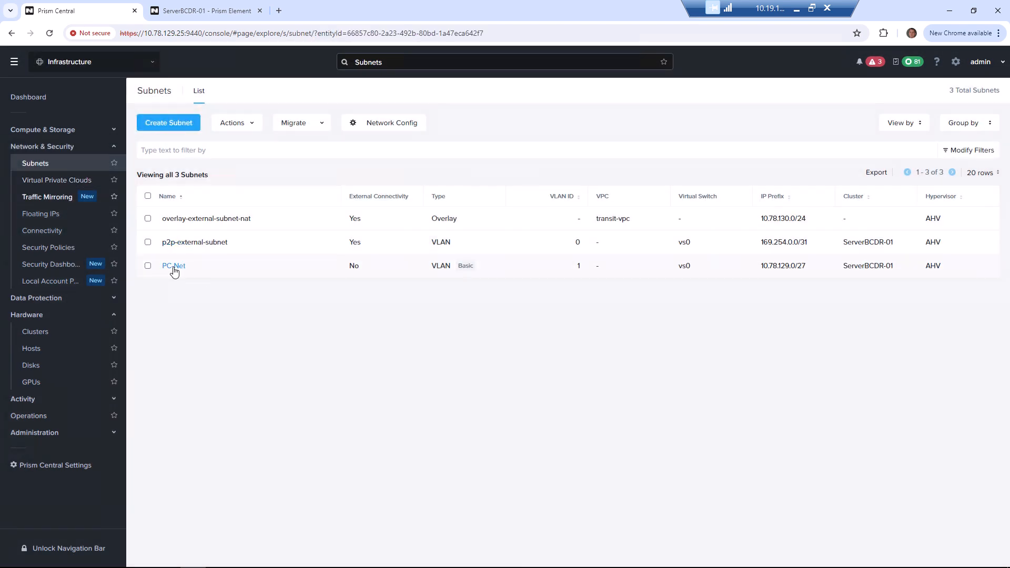
click(172, 265)
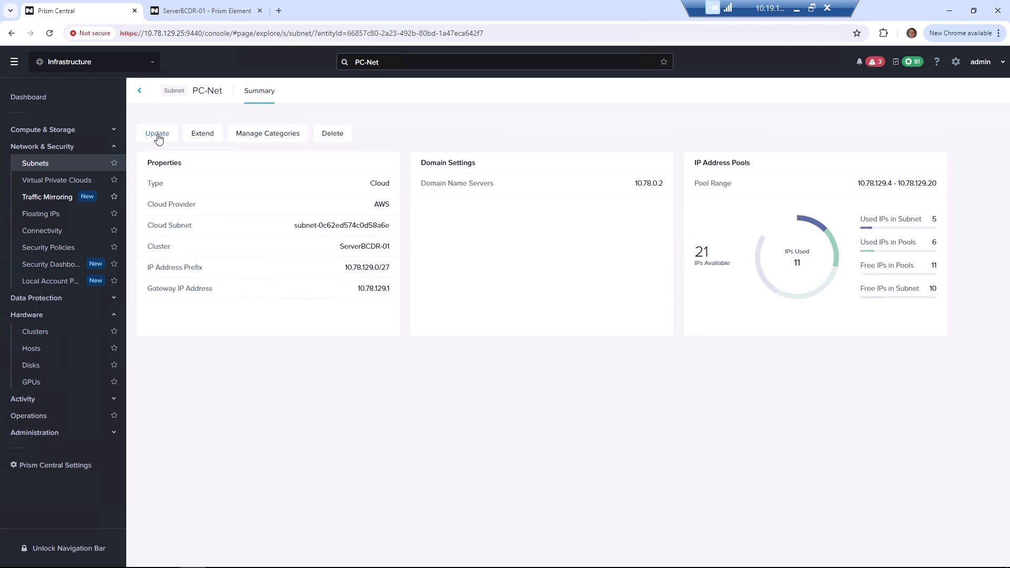
mouse_move(466, 208)
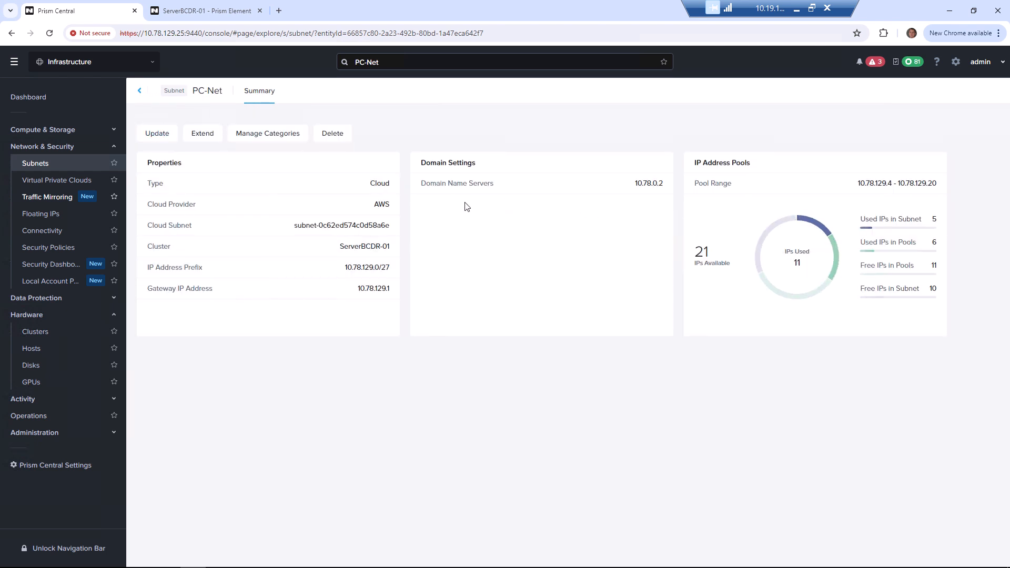
mouse_move(876, 182)
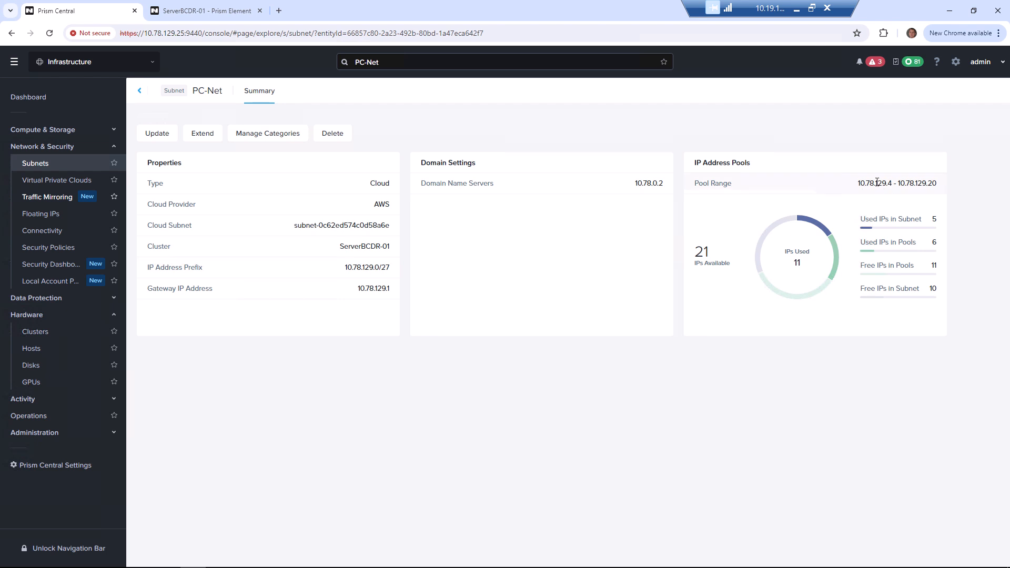
double_click(896, 183)
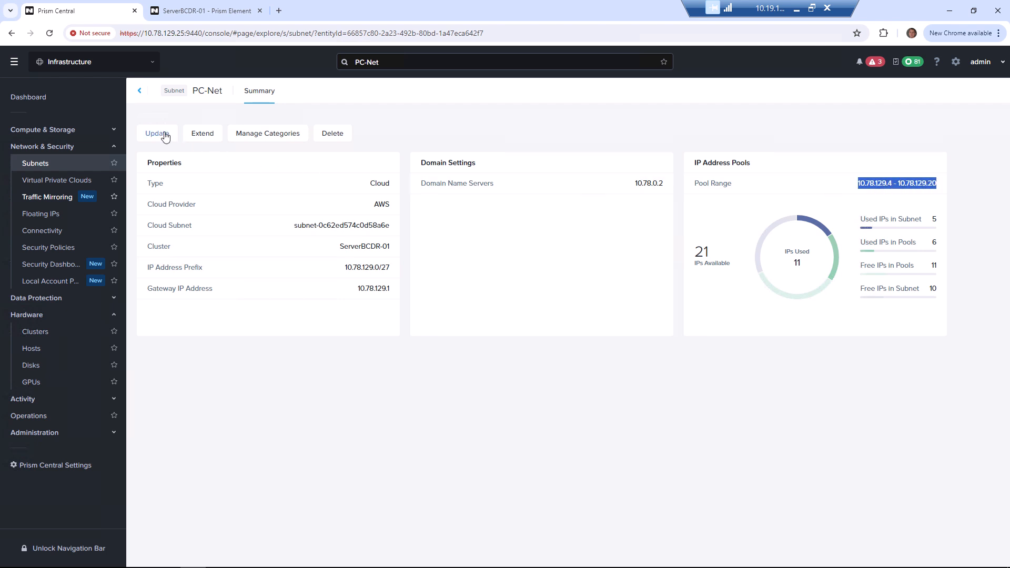
Review the PC-Net update form unchanged and return to Prism Central Settings
click(157, 133)
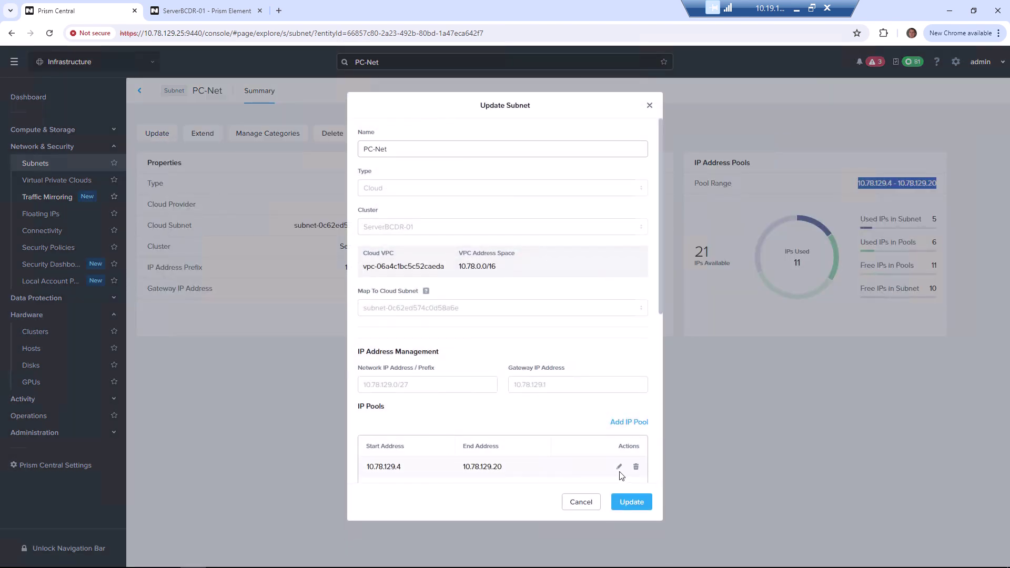
click(580, 502)
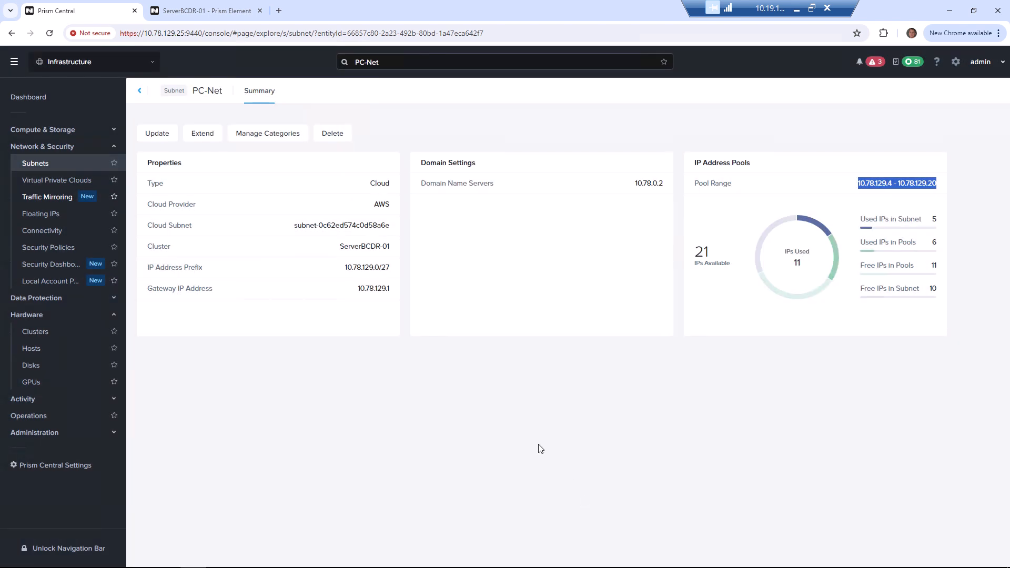
click(55, 464)
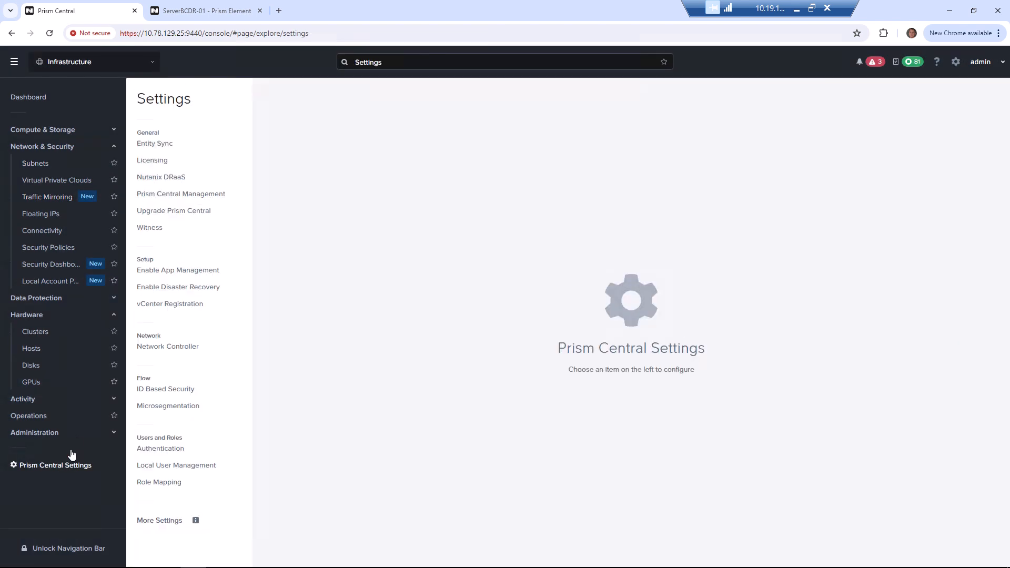
Run clustermgmt-cli deploy-cloudSnapEngine targeting the pilotlight bucket in us-east-1 on PC-Net
click(181, 194)
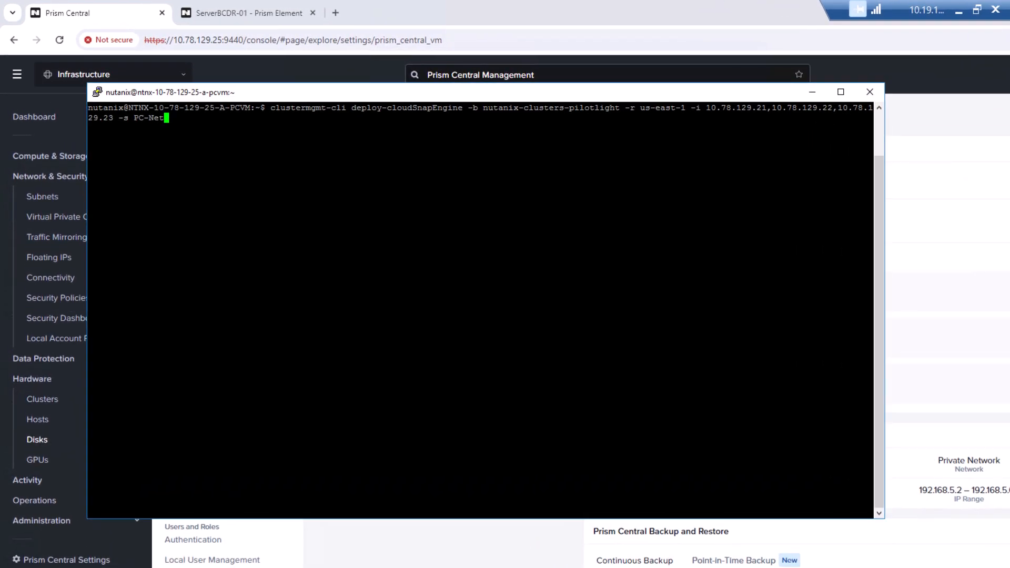
key(Return)
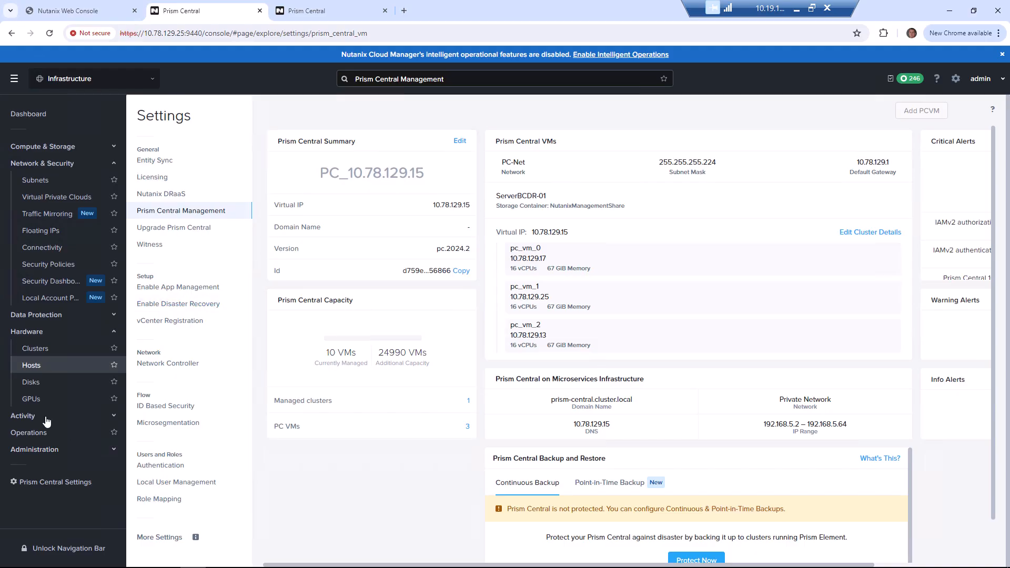
mouse_move(45, 486)
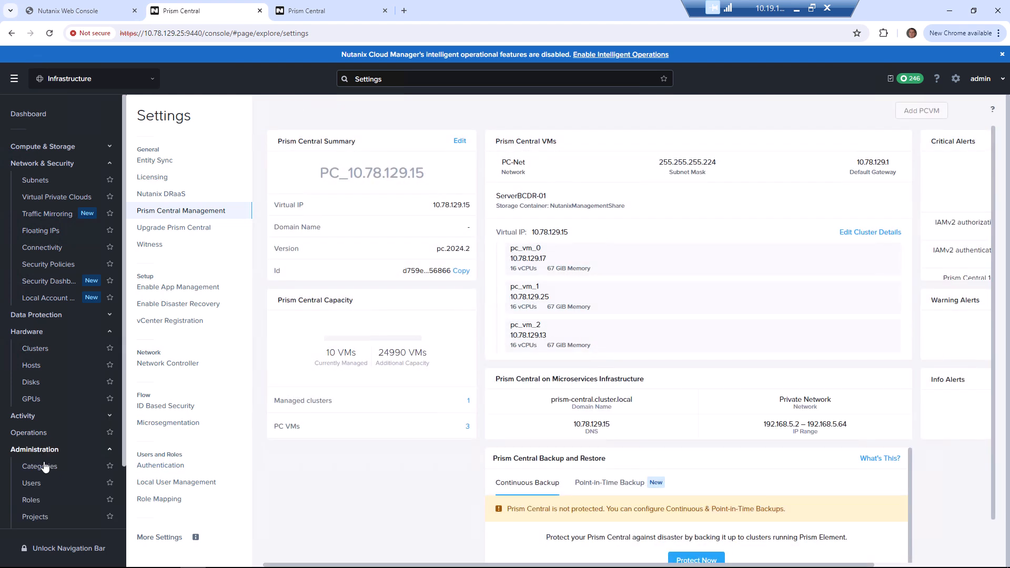
Start connecting a new Physical Location availability zone from Administration
scroll(down, 3)
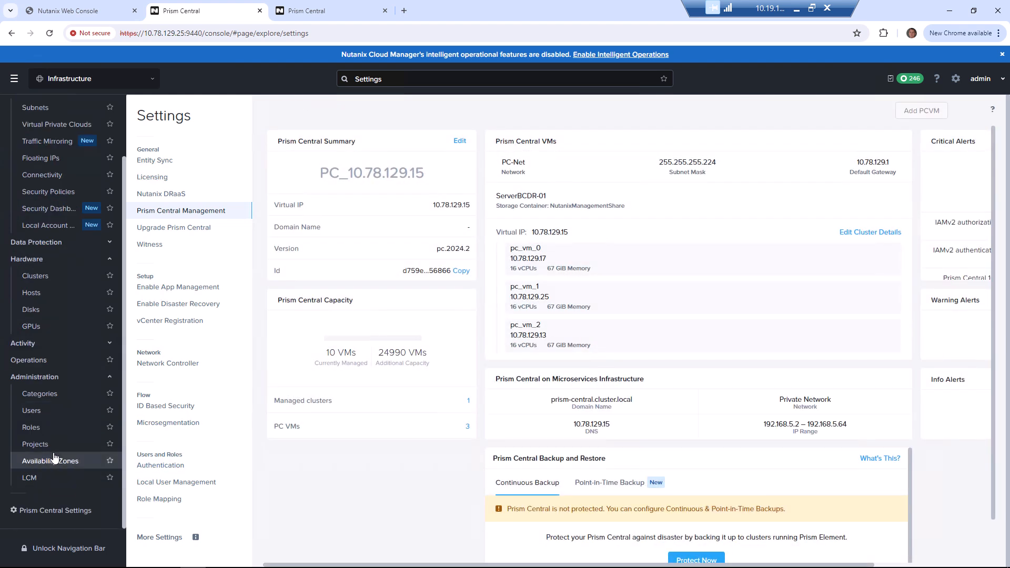
click(51, 460)
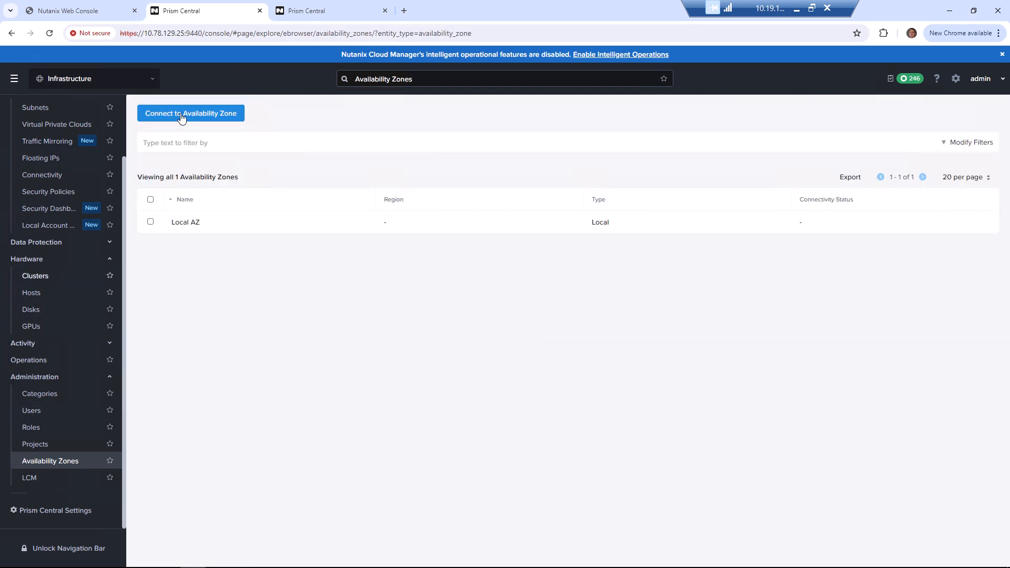
click(191, 114)
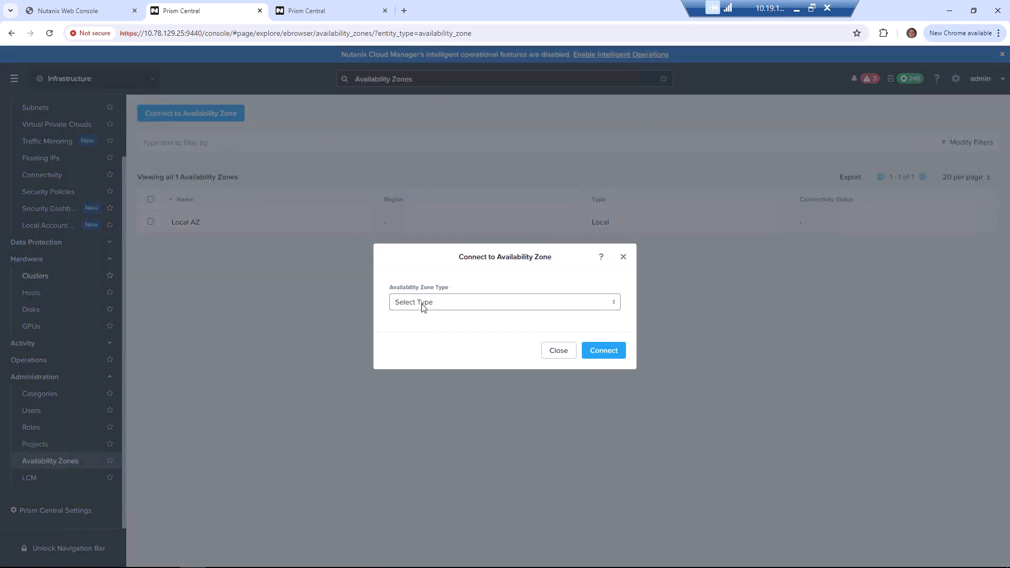
click(504, 302)
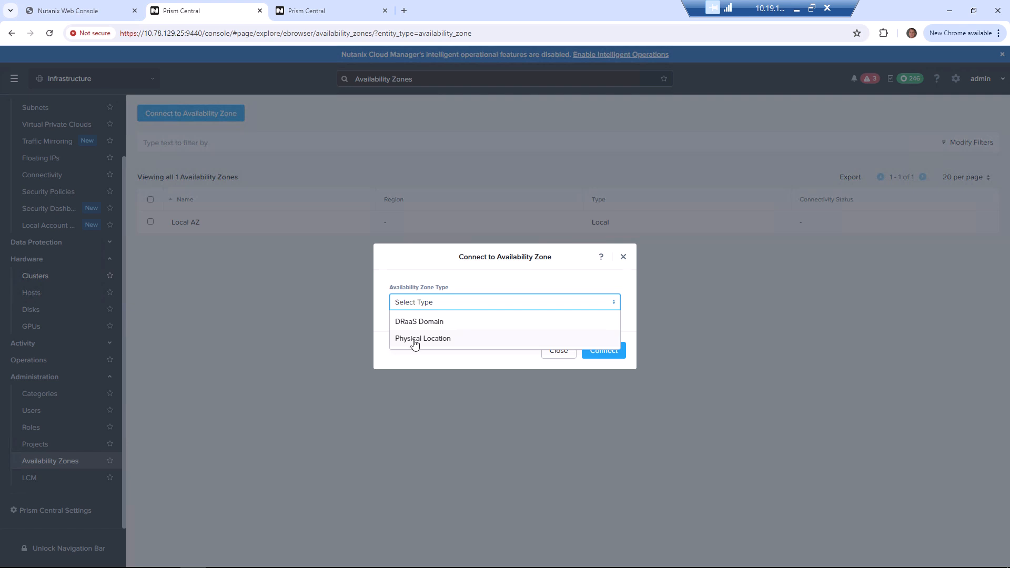
click(423, 337)
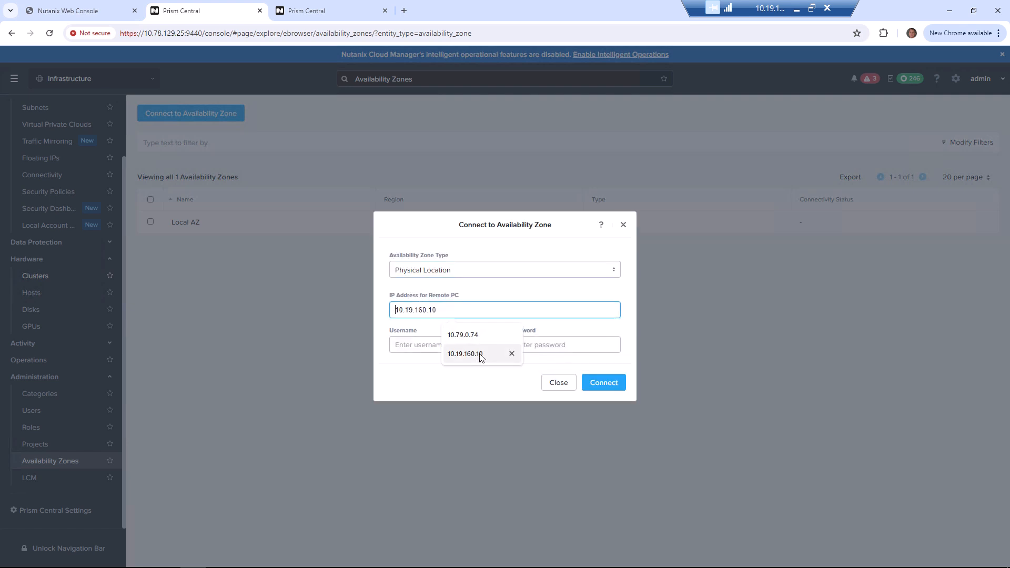
text(admin)
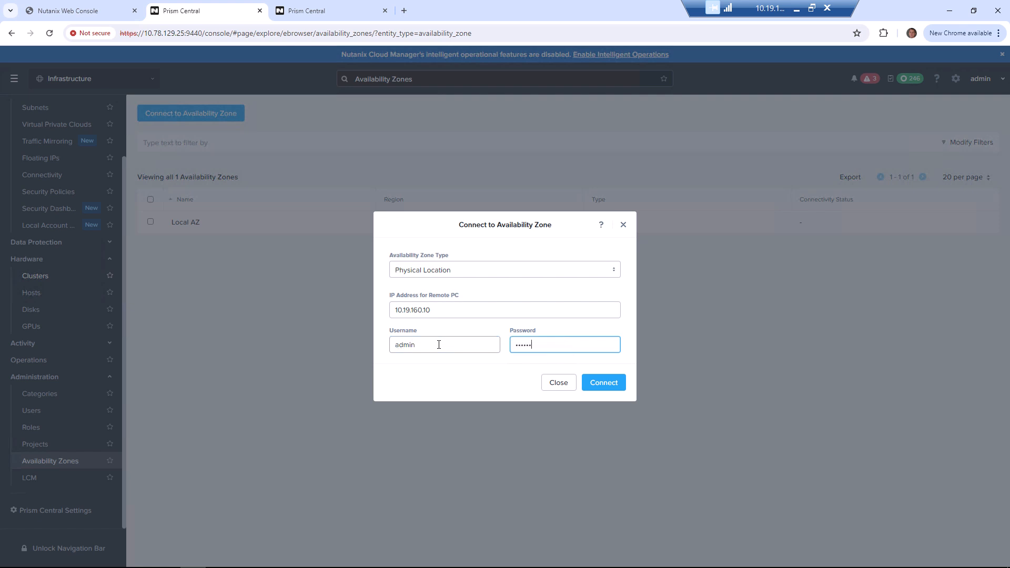
text(password)
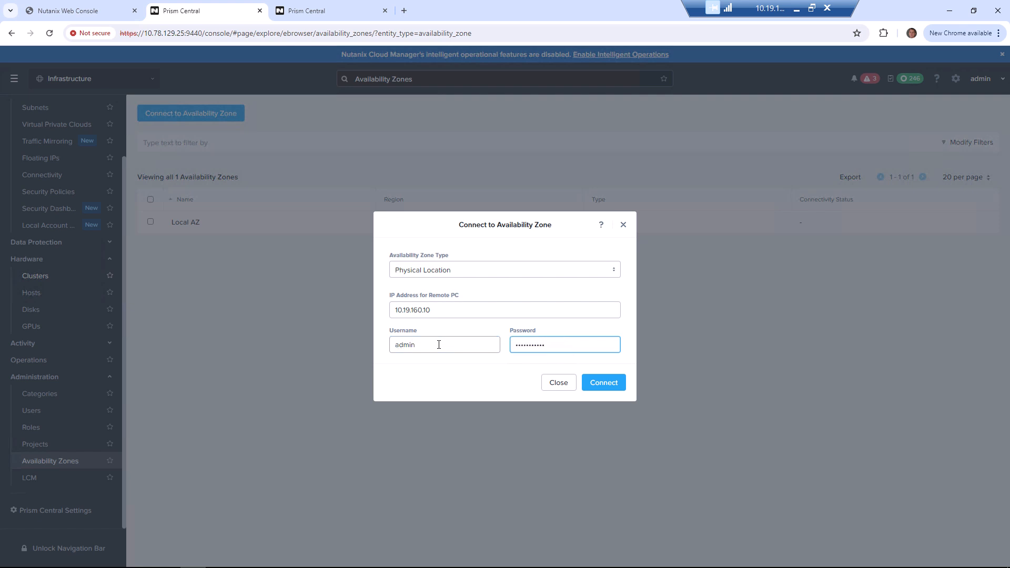
mouse_move(558, 382)
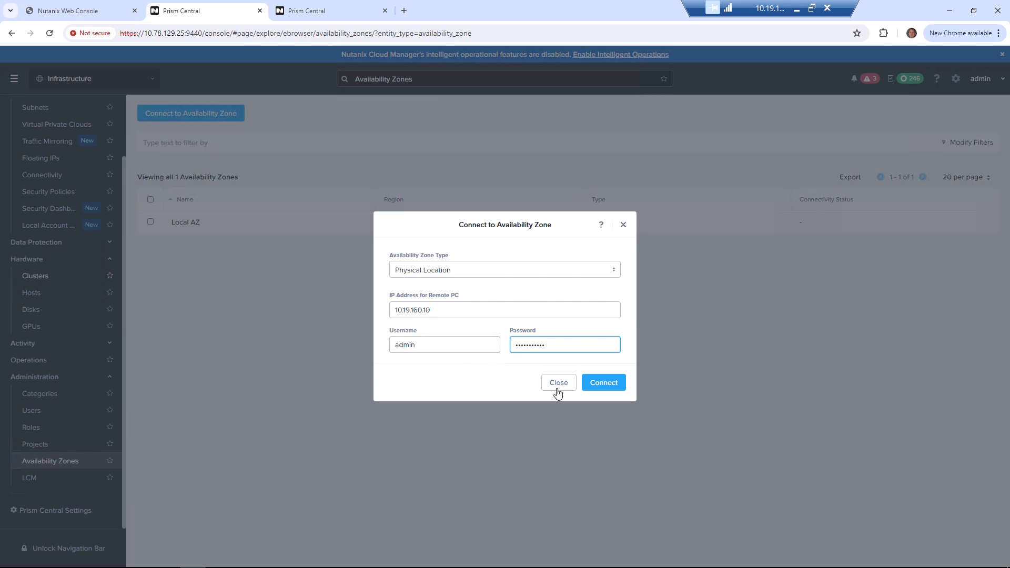
mouse_move(479, 352)
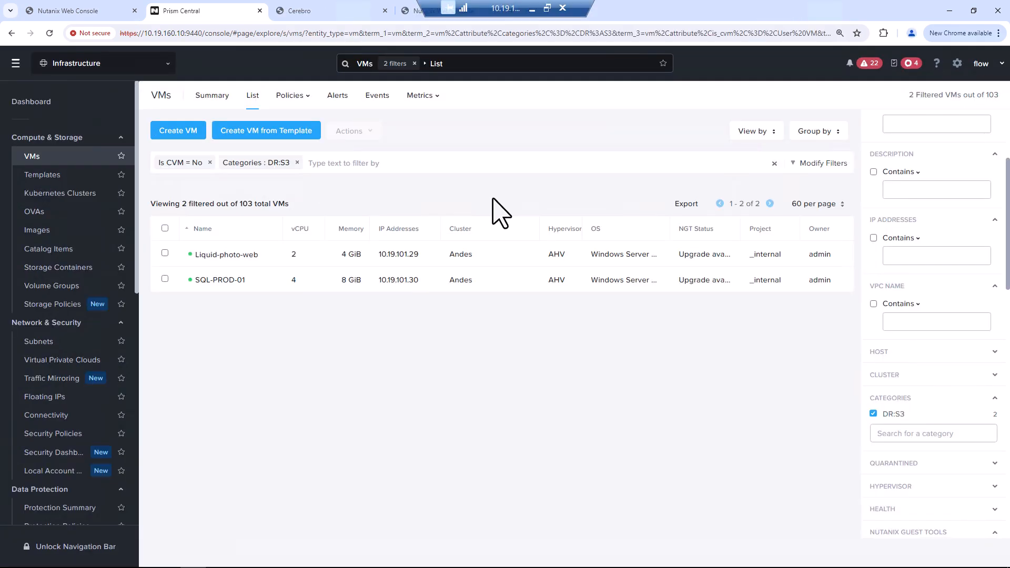
mouse_move(376, 212)
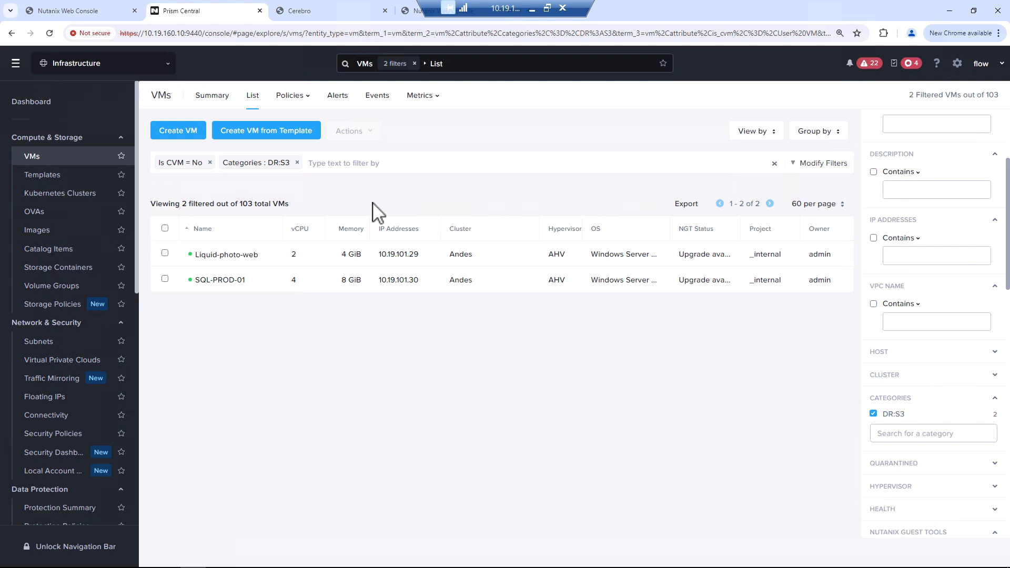
mouse_move(287, 175)
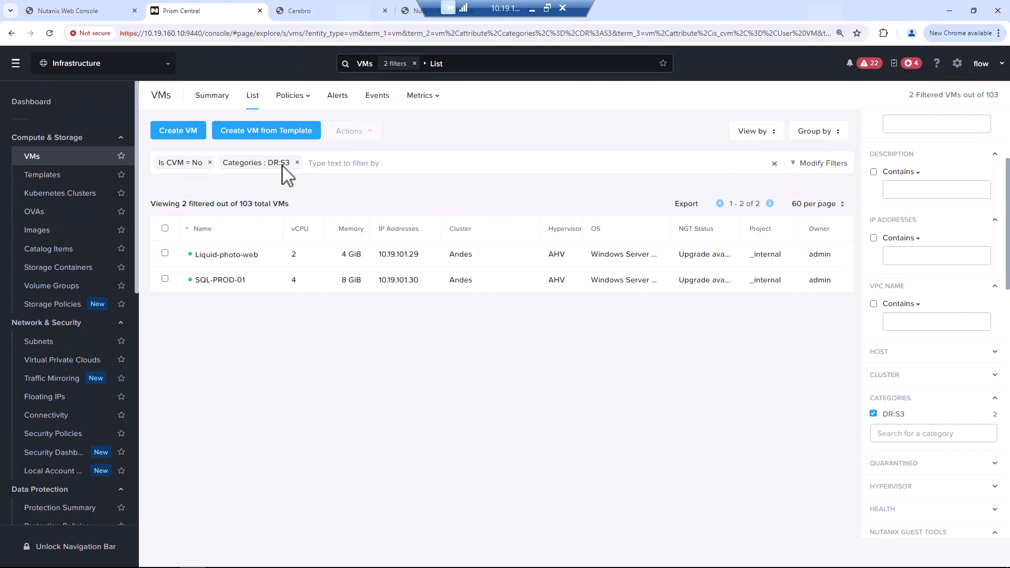
mouse_move(140, 166)
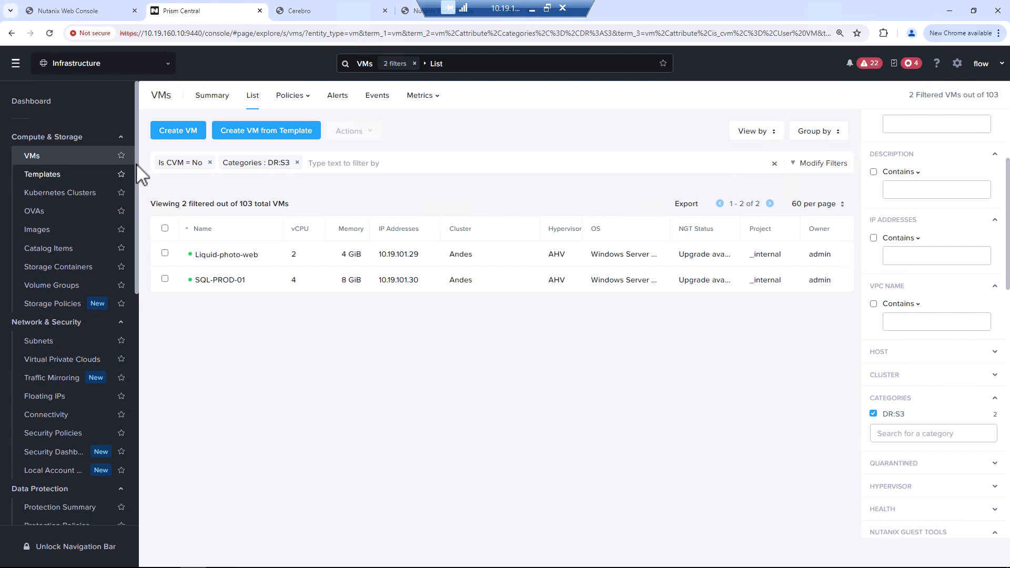
scroll(down, 3)
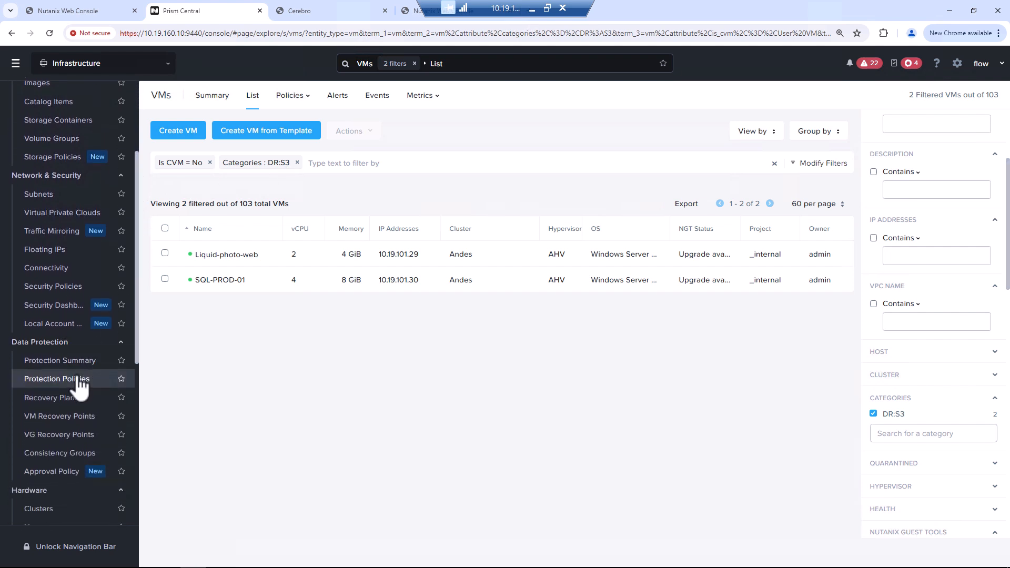
Review Backup2S3's recovery location, keeping the nutanix-clusters-pilotlight bucket as target
click(57, 379)
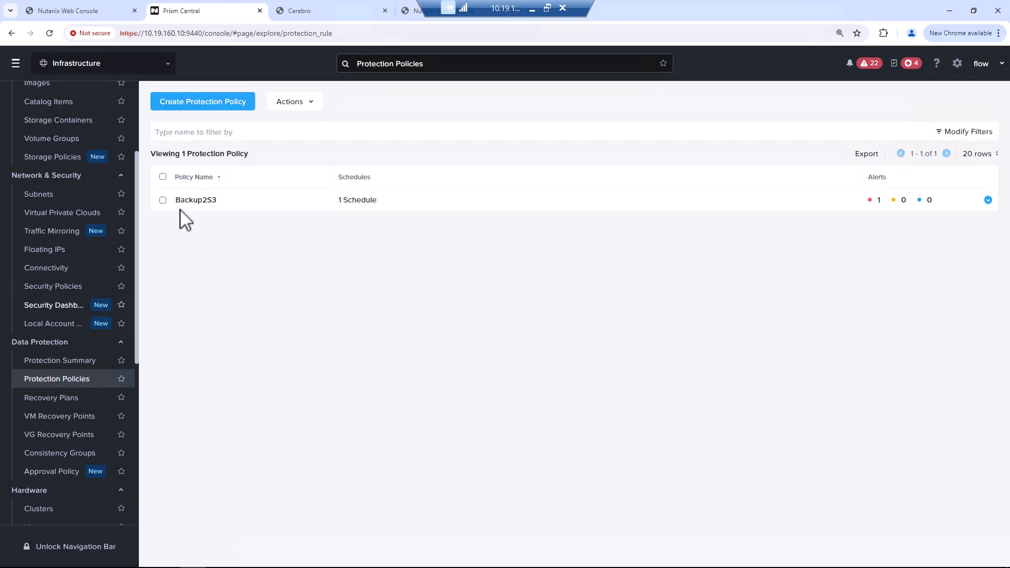
mouse_move(180, 209)
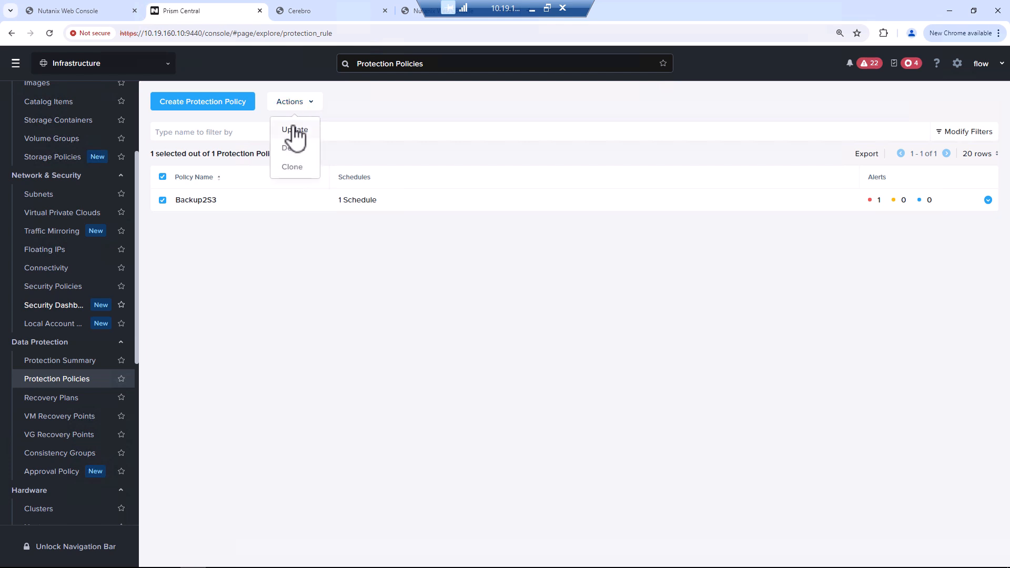
click(294, 129)
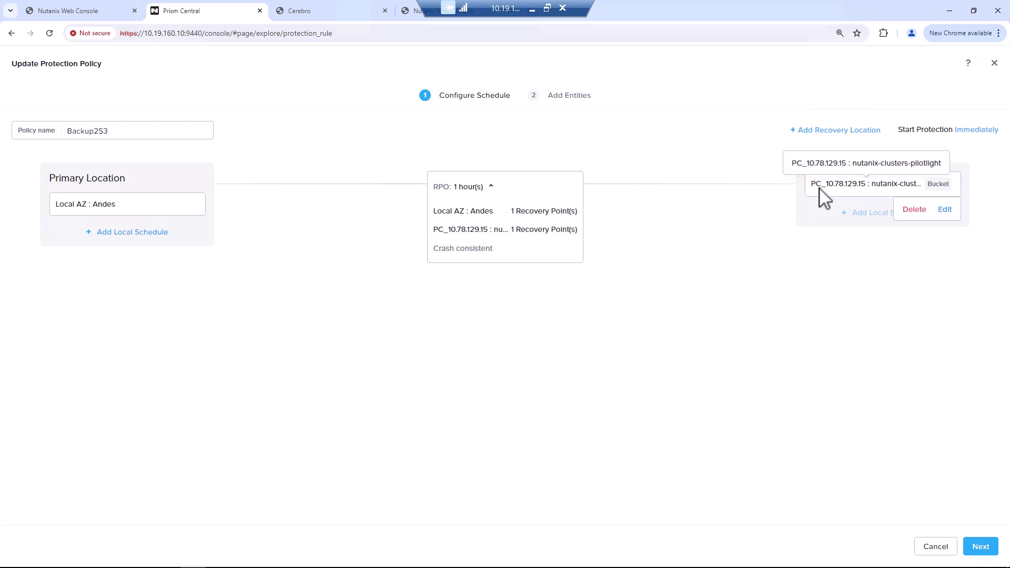
click(945, 208)
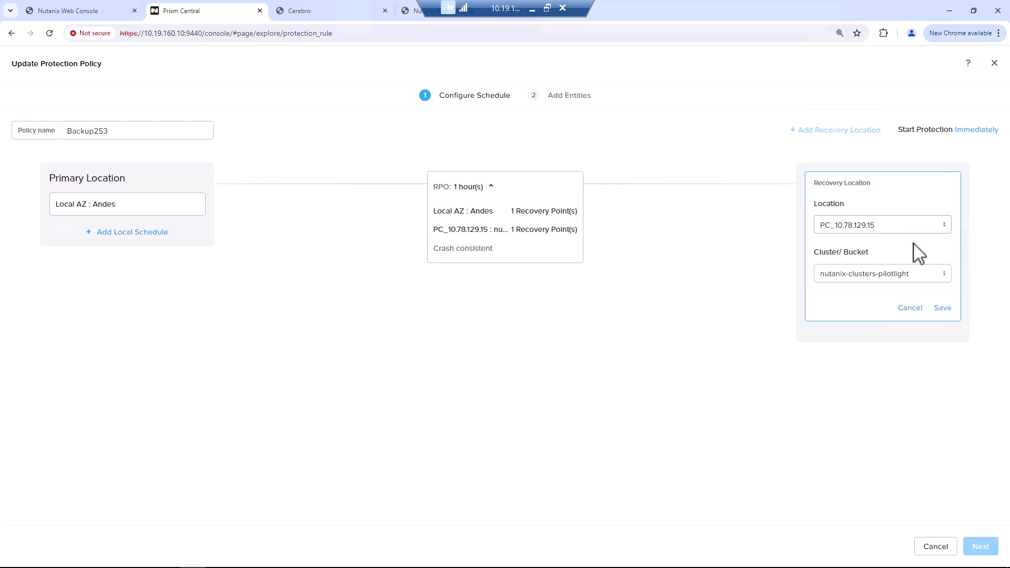
click(882, 274)
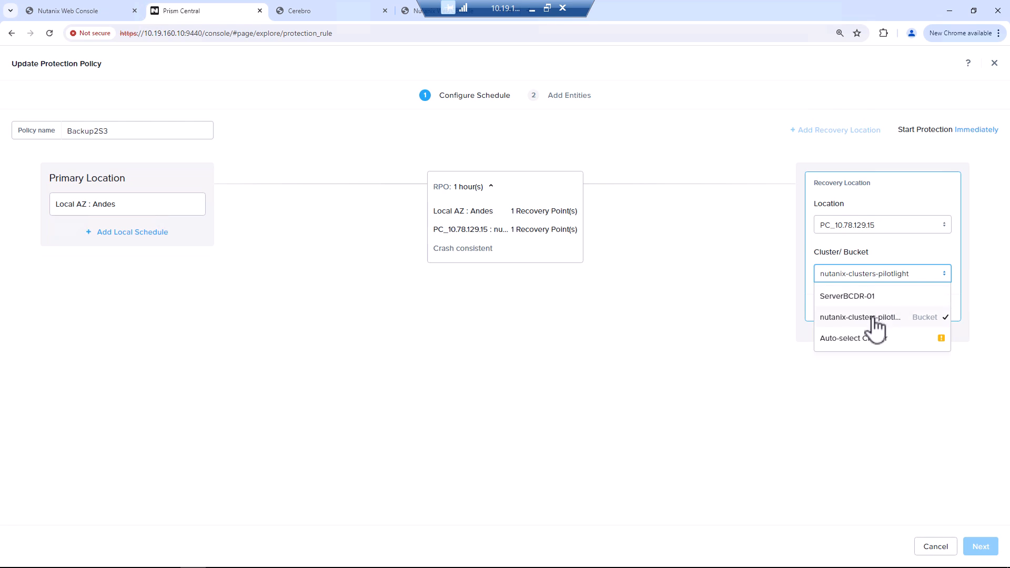
click(862, 317)
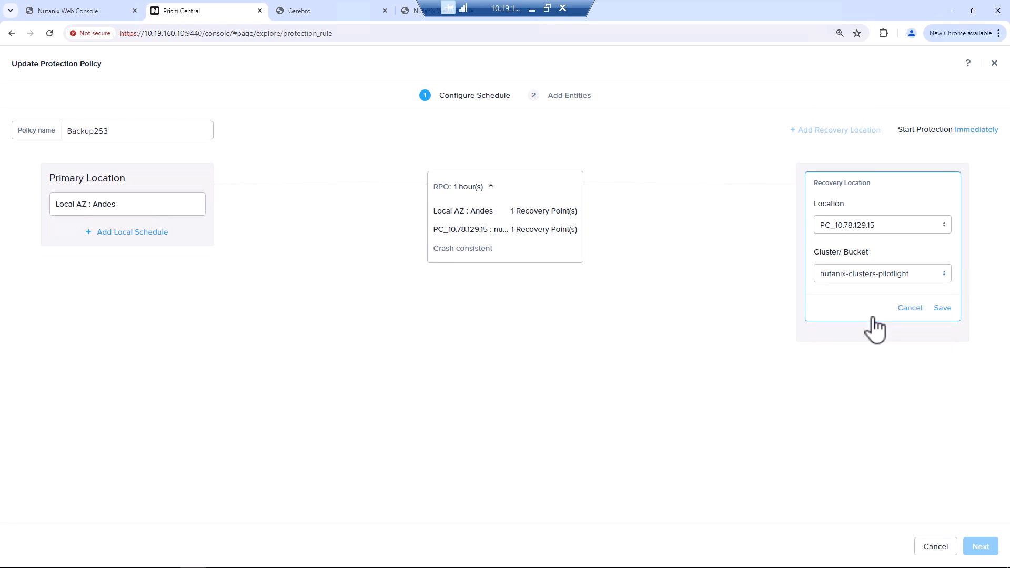
click(942, 308)
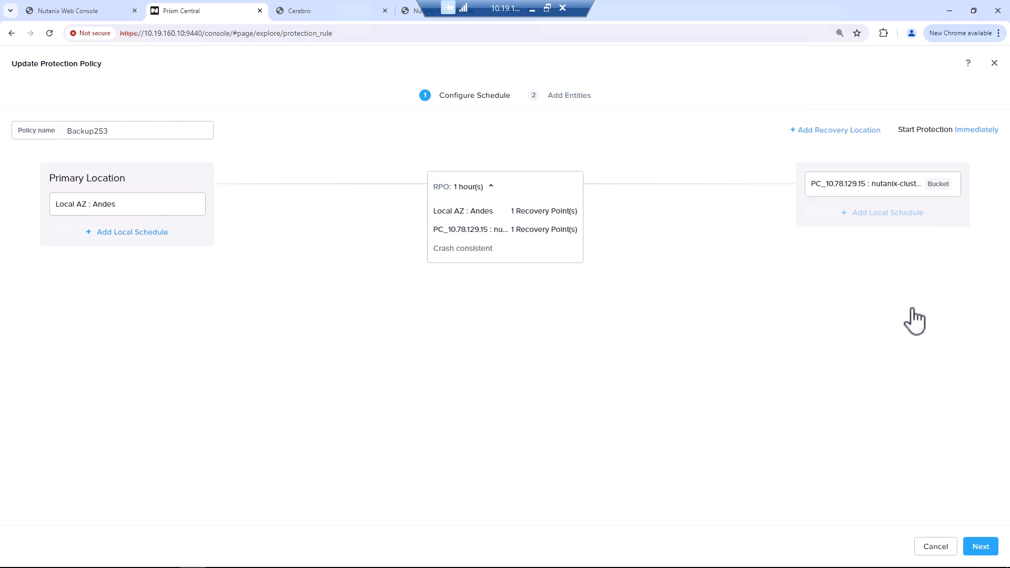
mouse_move(935, 546)
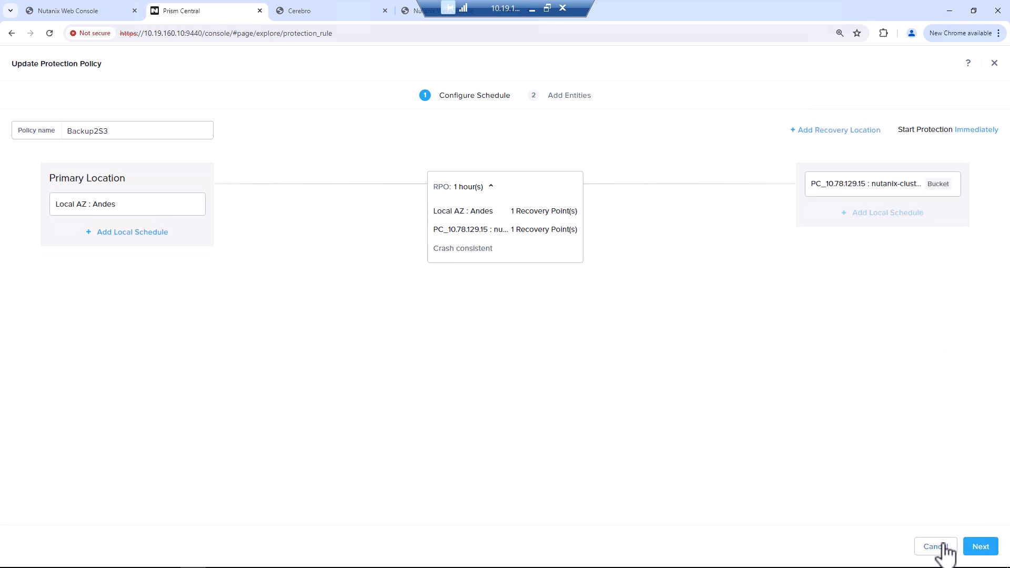
View the two protected VMs in the policy's DR:S3 category, unchanged
click(979, 546)
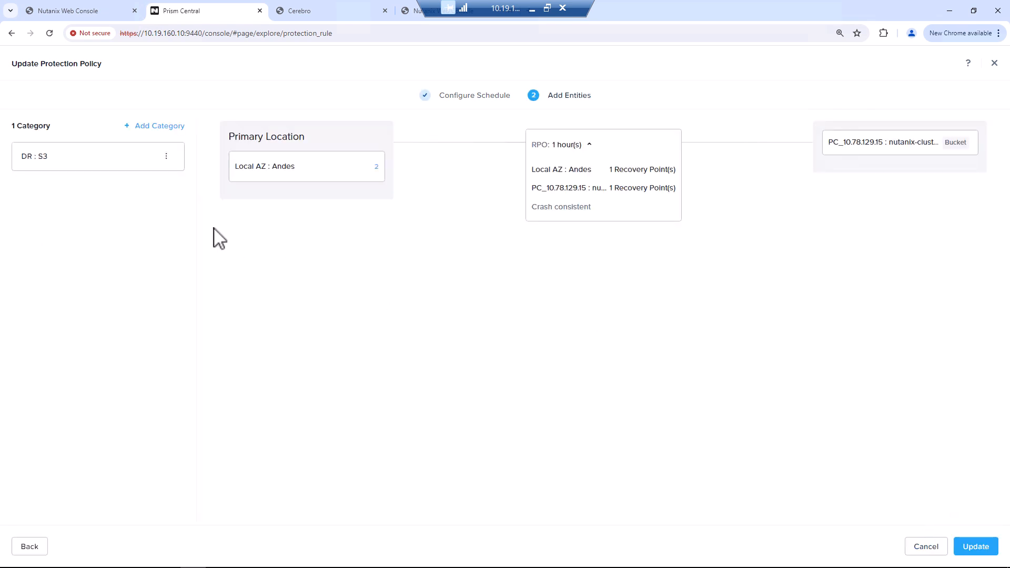
click(166, 156)
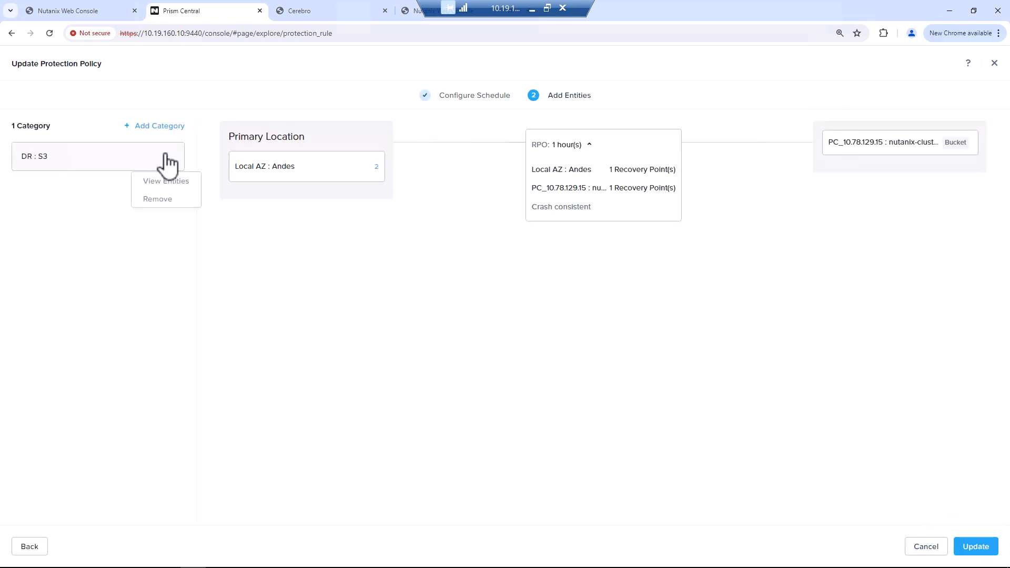
click(165, 181)
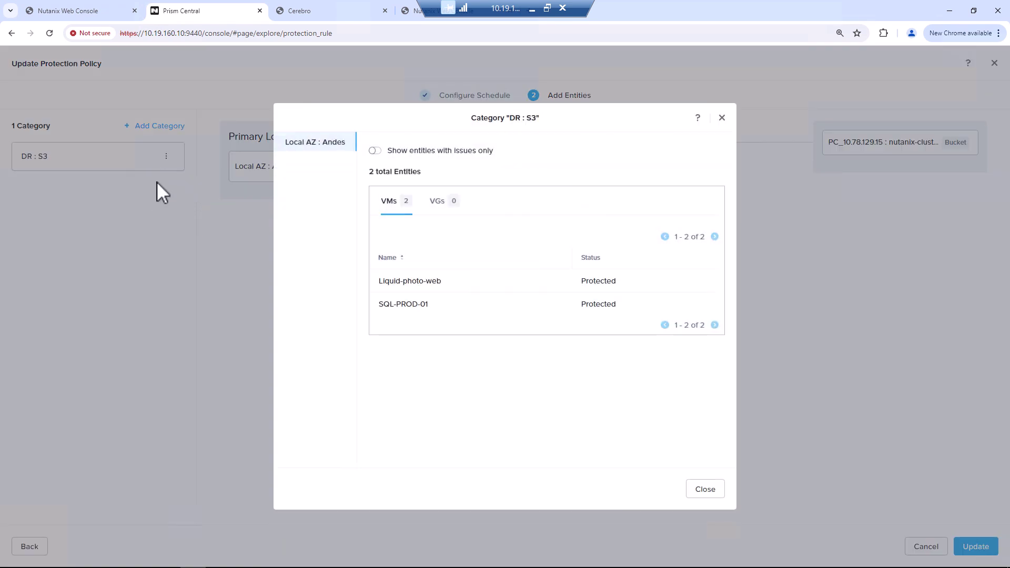
click(705, 490)
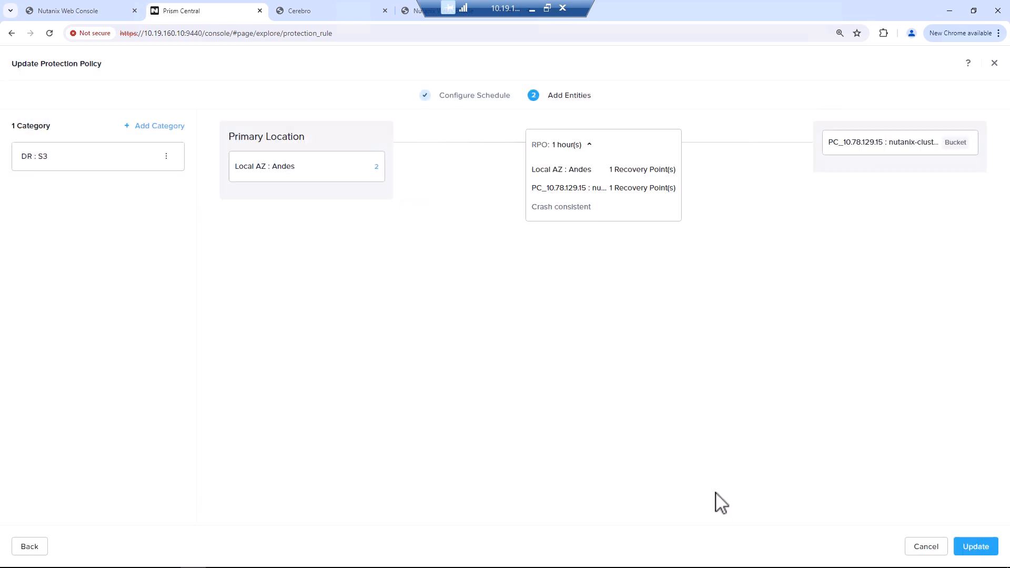
mouse_move(976, 546)
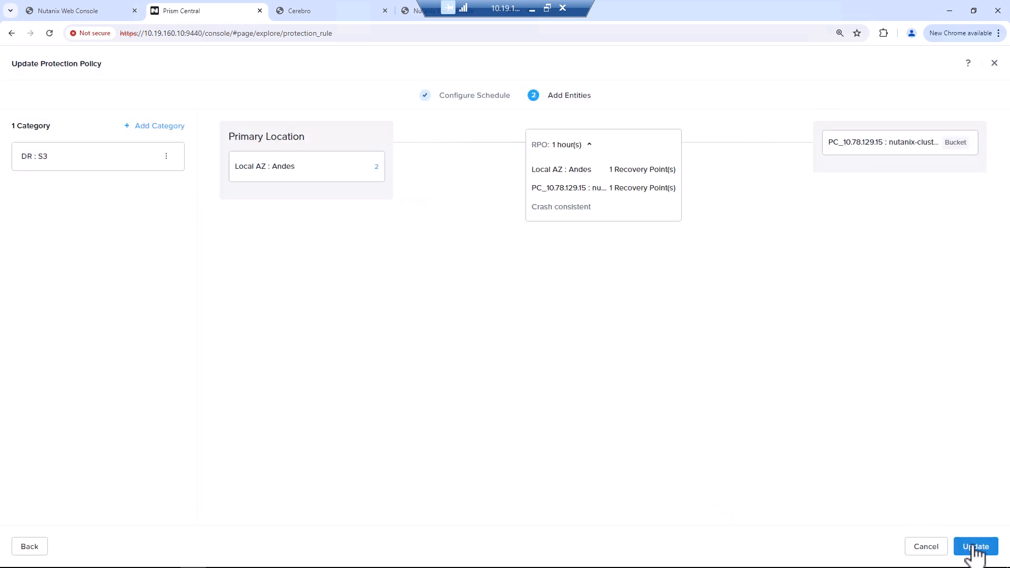
mouse_move(926, 546)
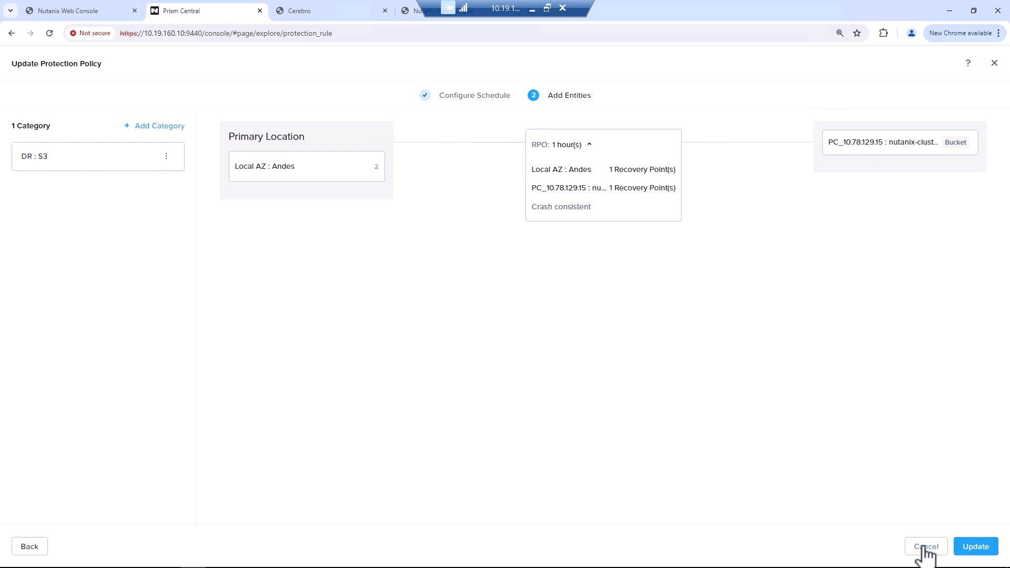
mouse_move(925, 550)
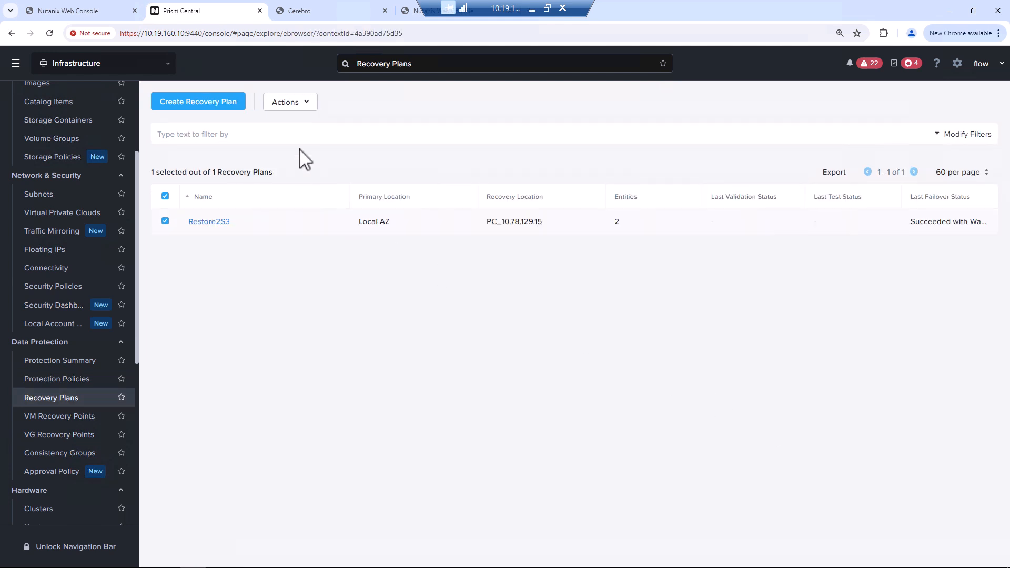
Edit the Restore2S3 recovery plan and advance to its recovery sequence
click(289, 102)
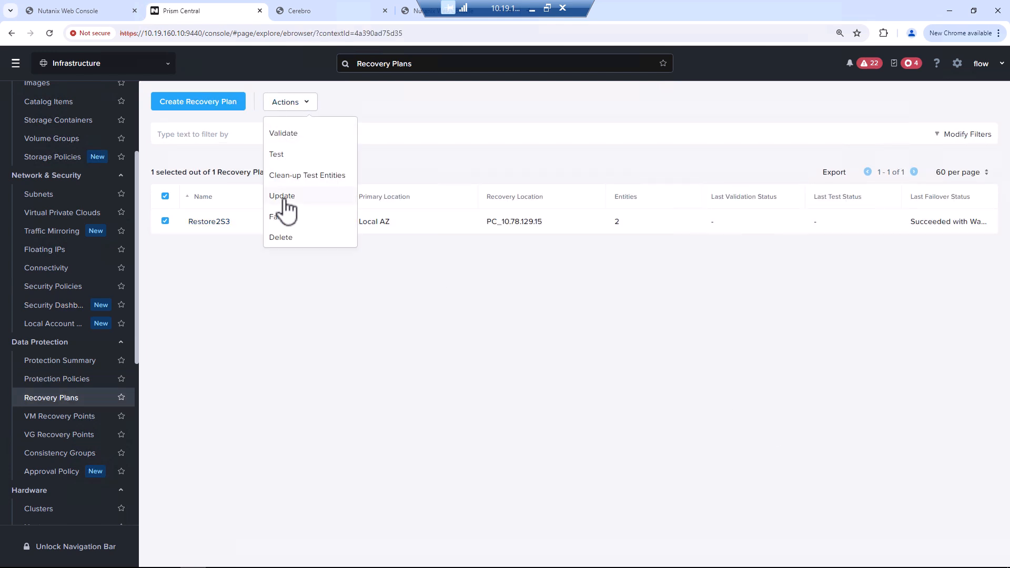
click(282, 196)
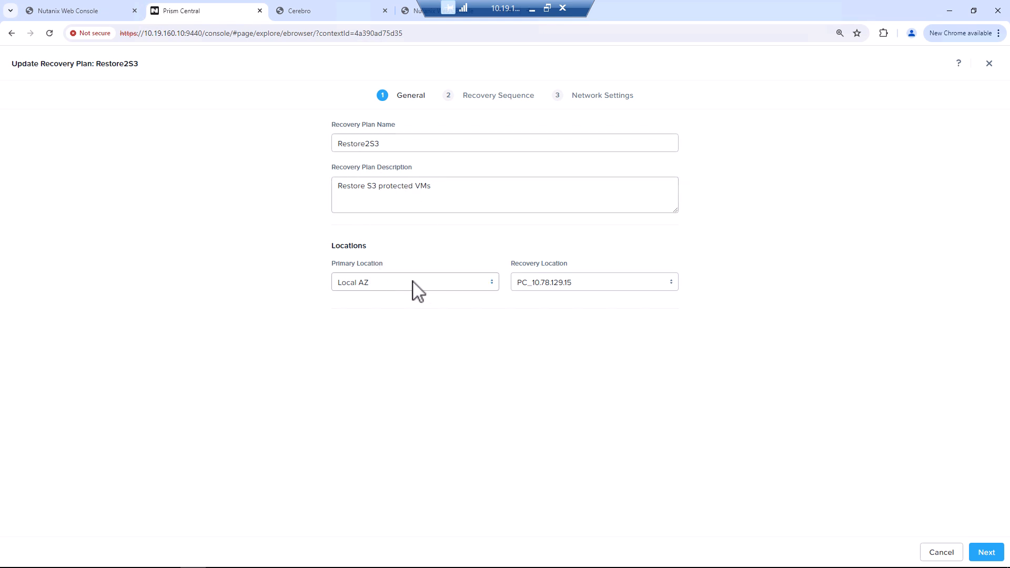
mouse_move(543, 294)
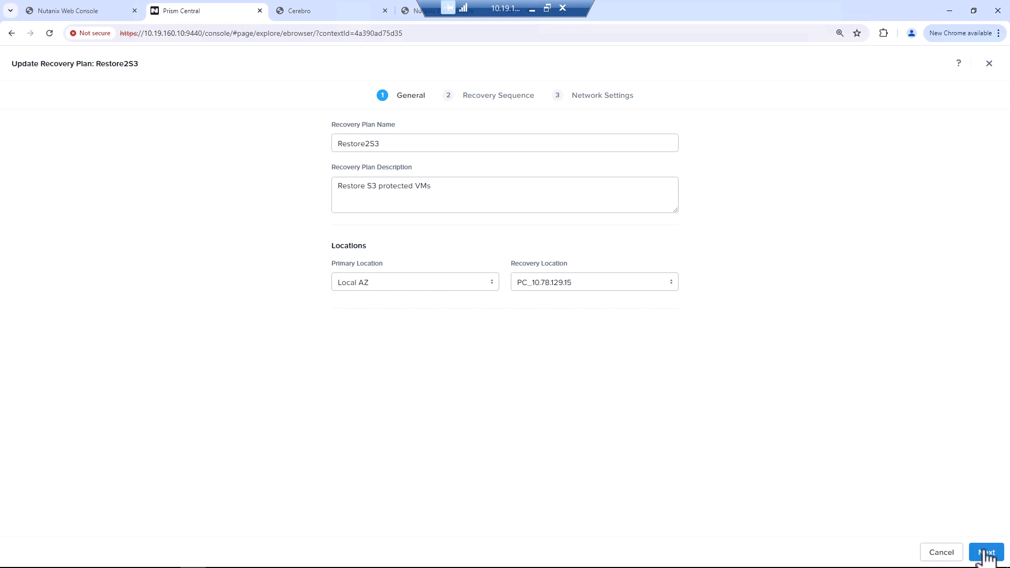
click(986, 553)
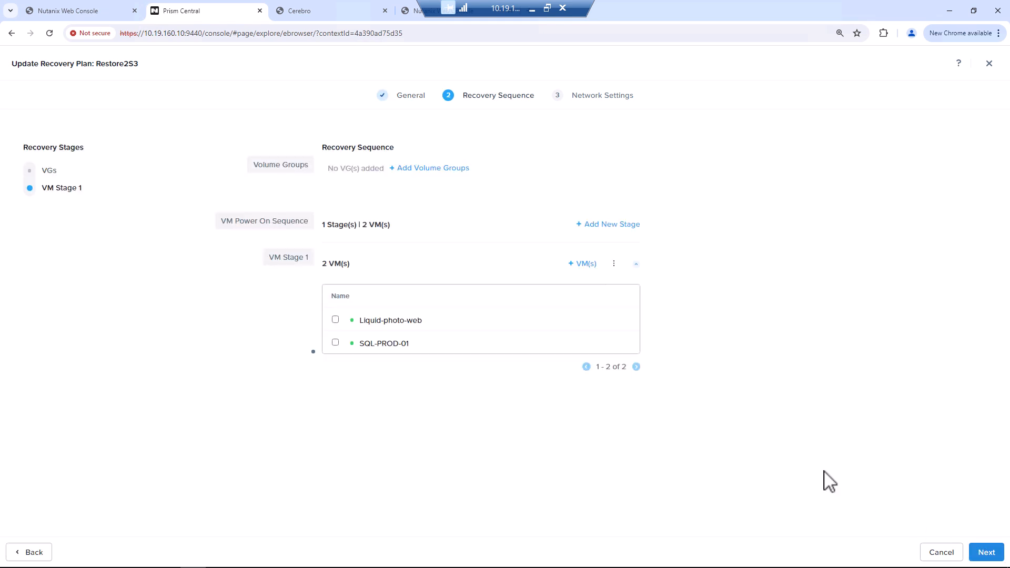
mouse_move(383, 260)
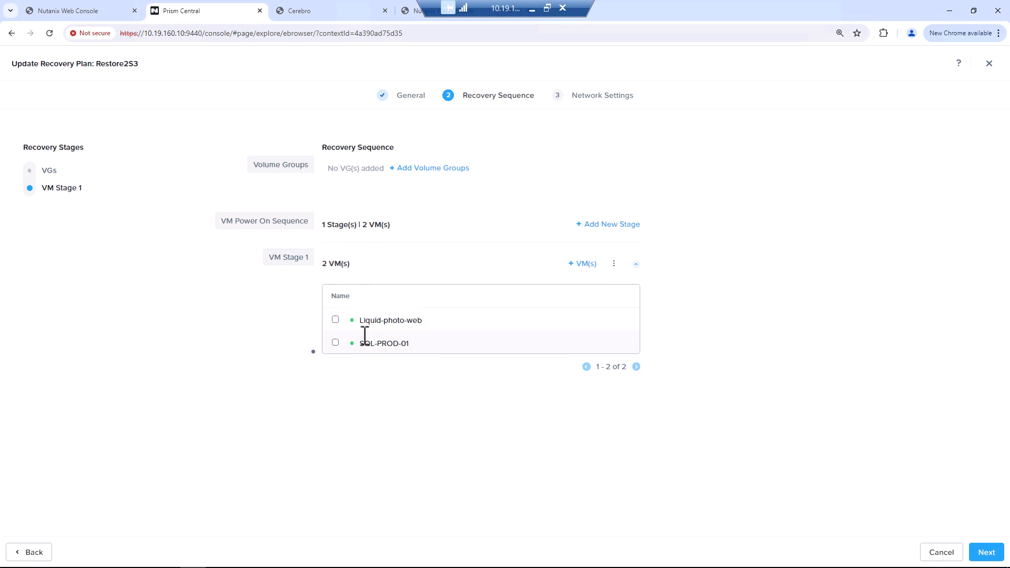
Remove the empty VM Stage 2, keep the network mappings, and save the plan
click(612, 224)
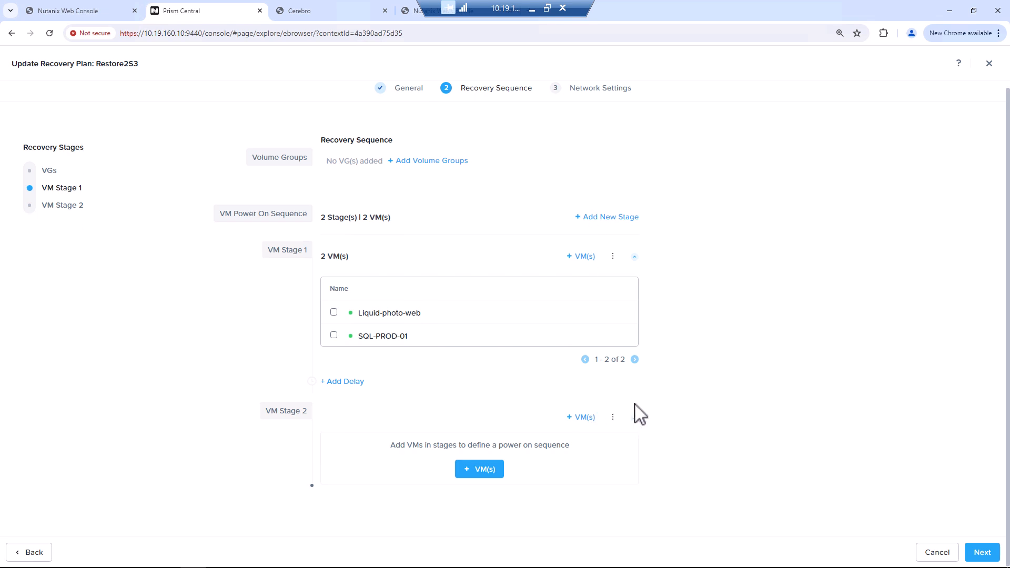
click(612, 416)
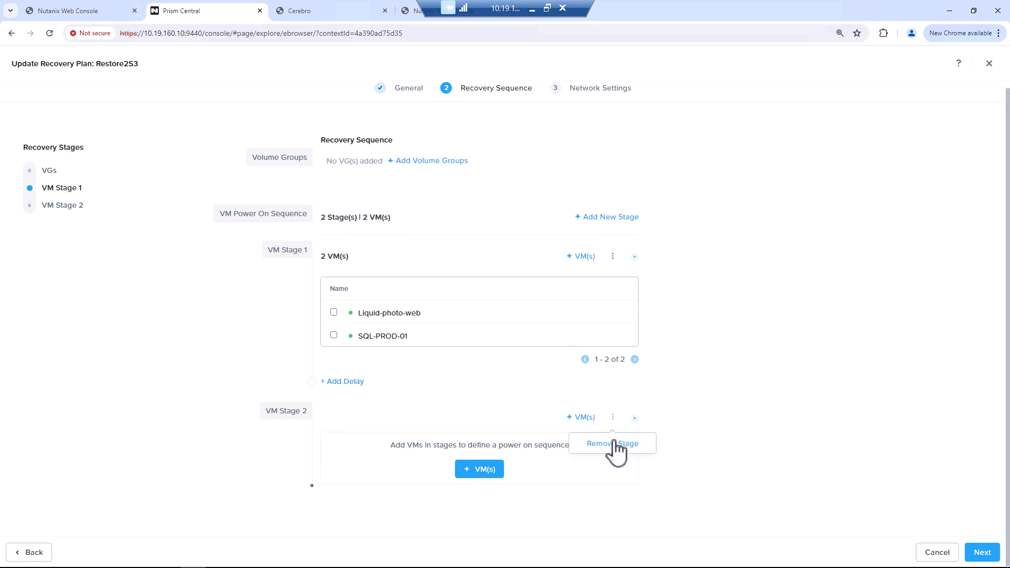
click(610, 443)
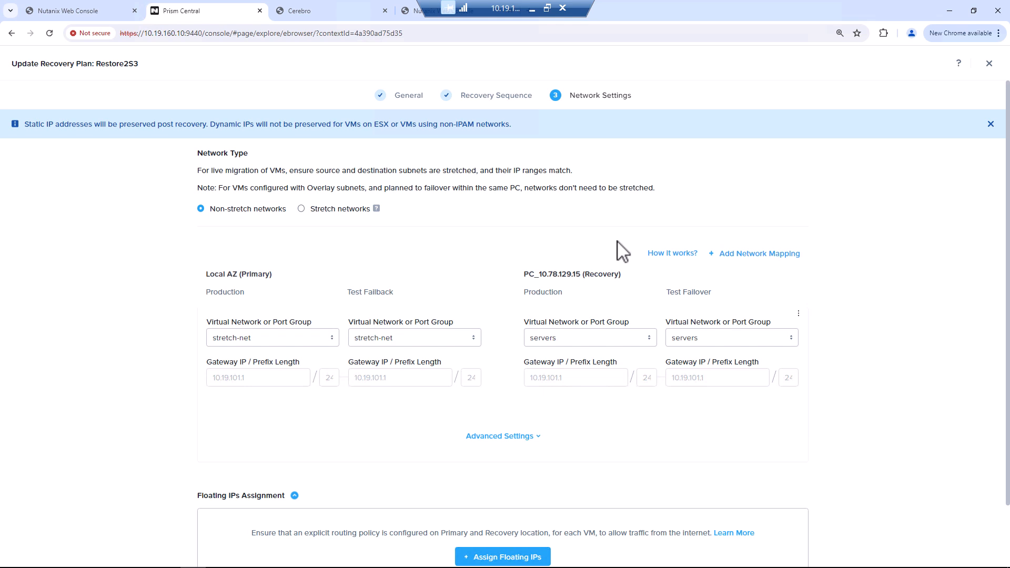
mouse_move(534, 253)
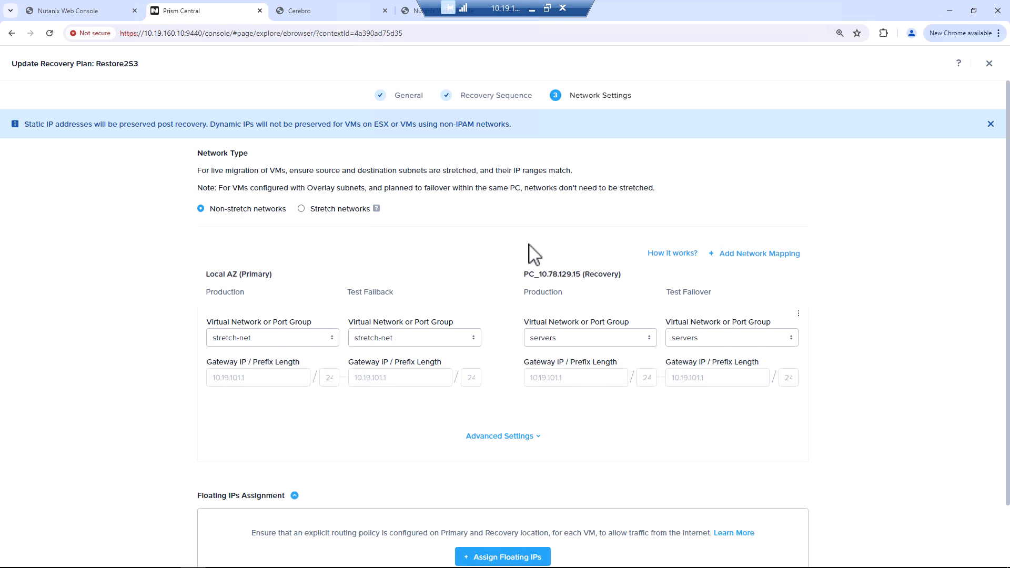
scroll(down, 3)
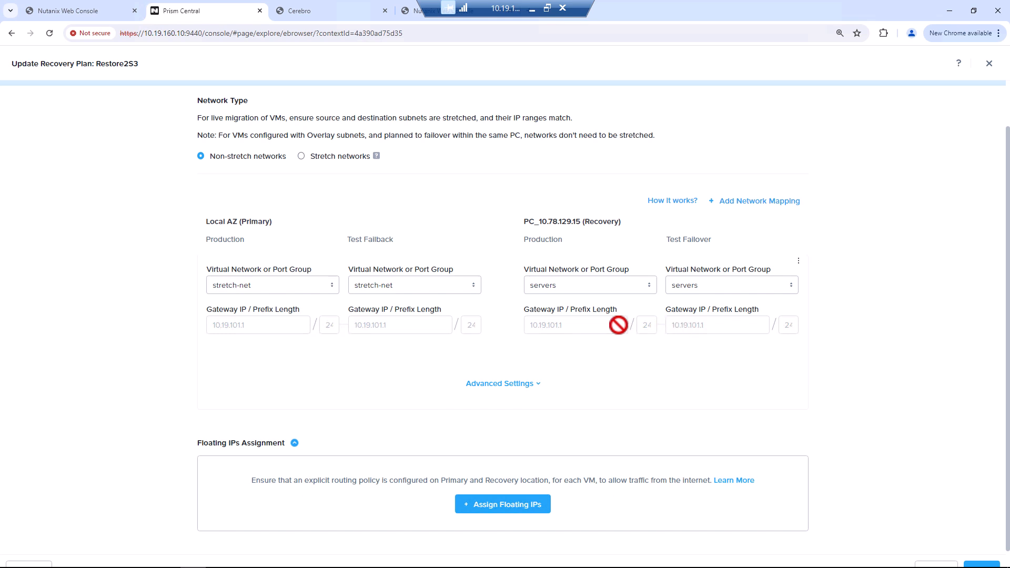
mouse_move(670, 326)
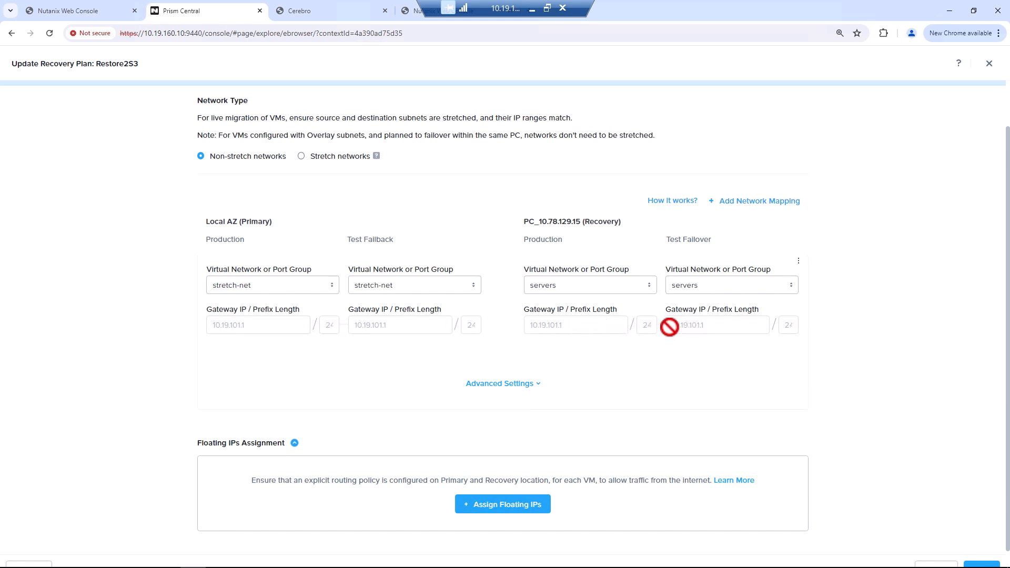
mouse_move(866, 441)
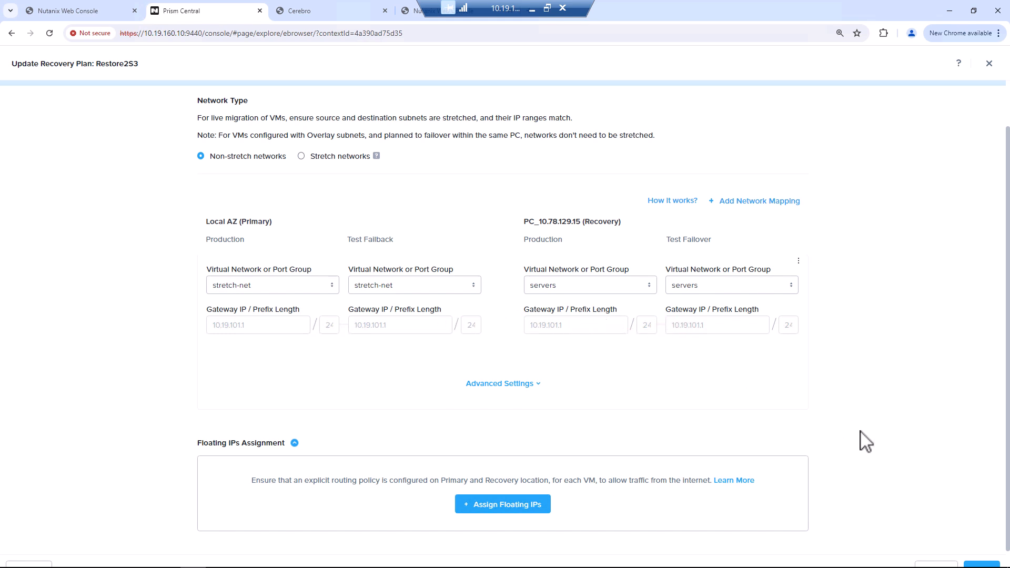
mouse_move(915, 395)
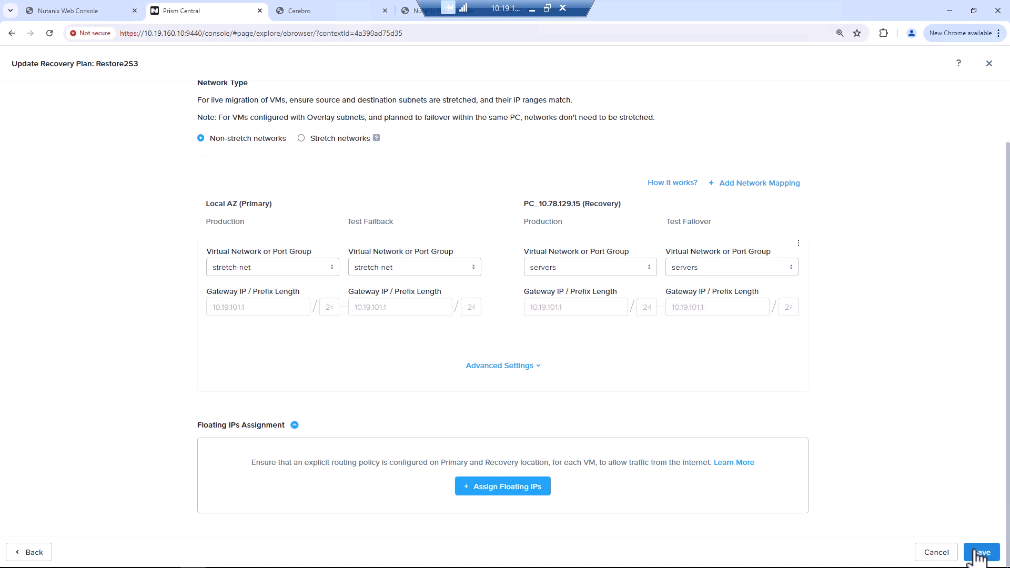
click(982, 552)
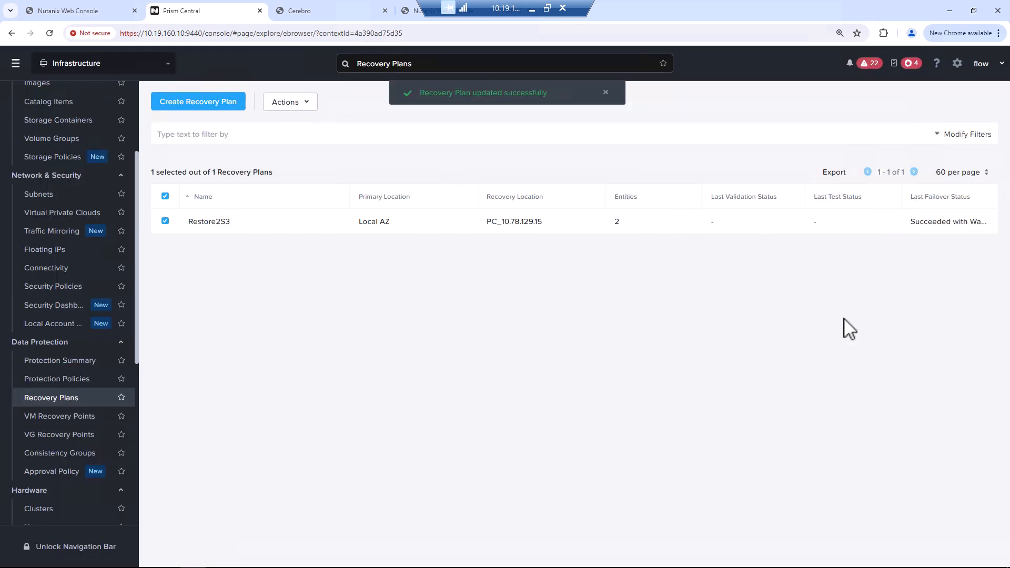
mouse_move(630, 109)
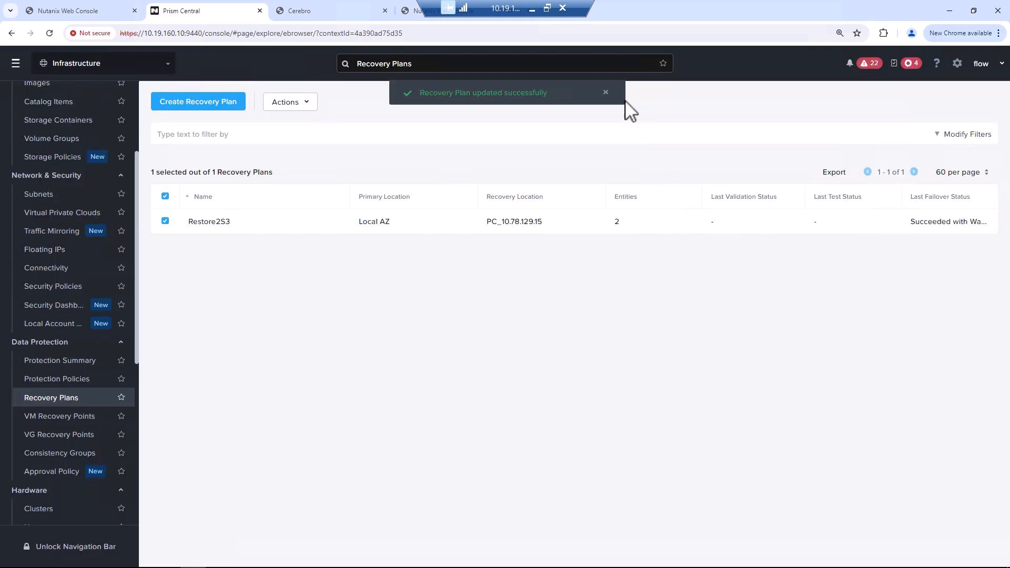
Start a failover of Restore2S3 with ServerBCDR-01 on the Local AZ as recovery cluster
click(605, 92)
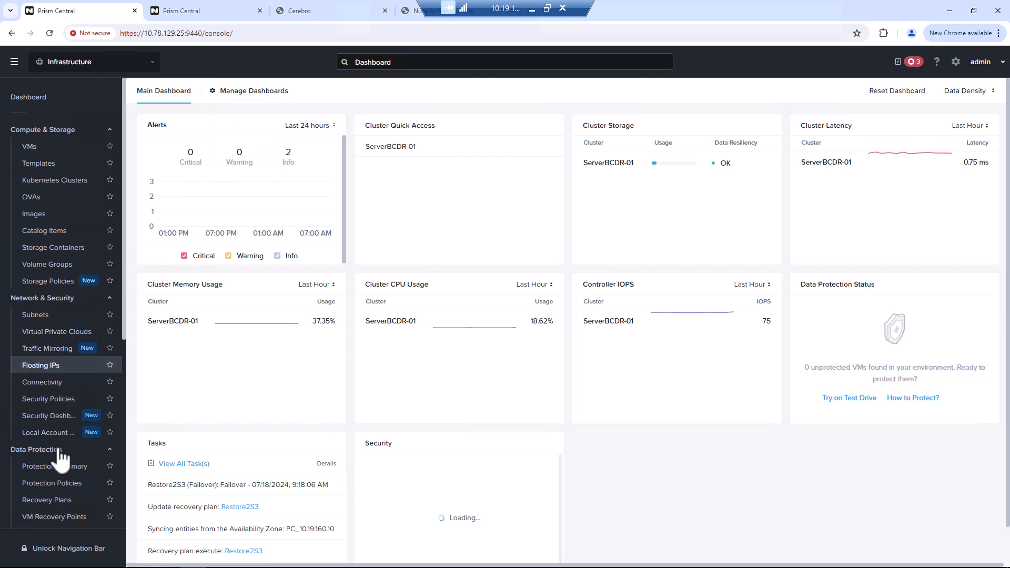
click(47, 499)
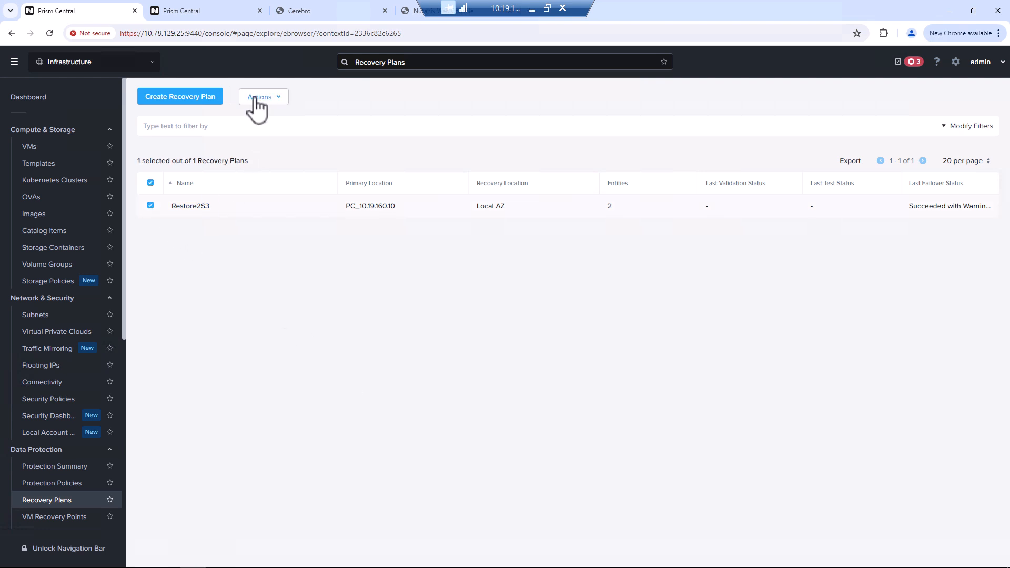
click(259, 96)
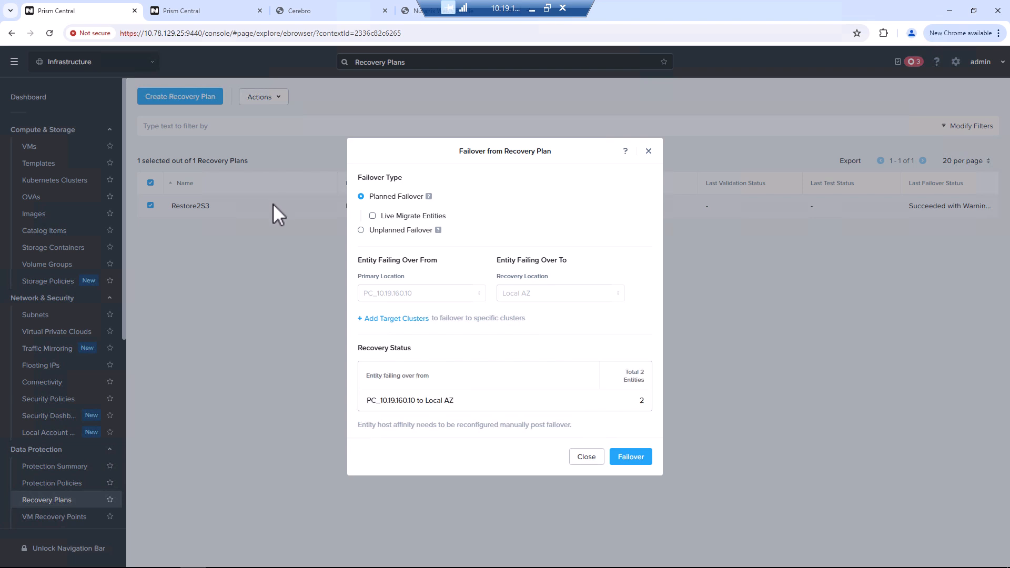
mouse_move(393, 235)
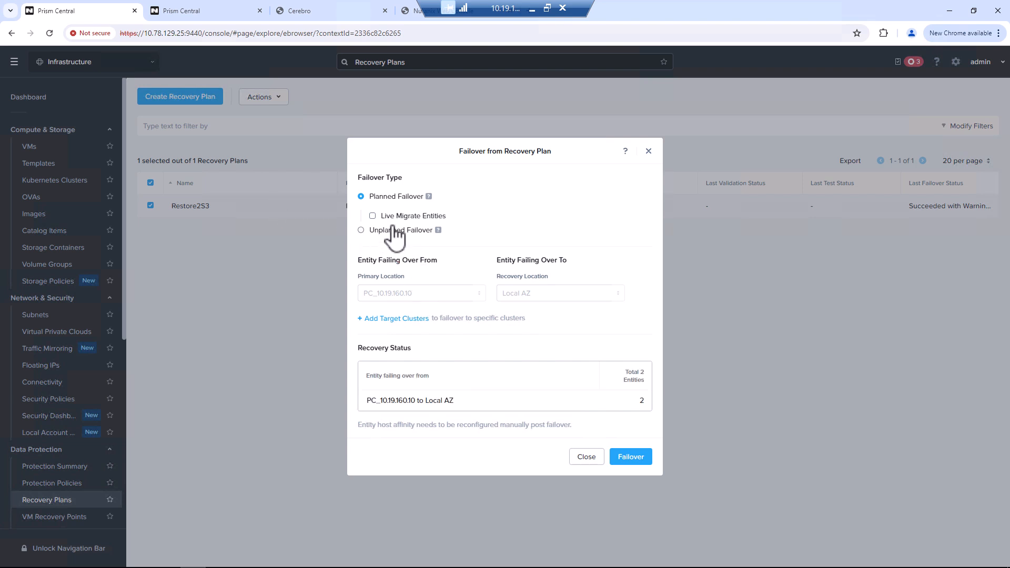
mouse_move(391, 242)
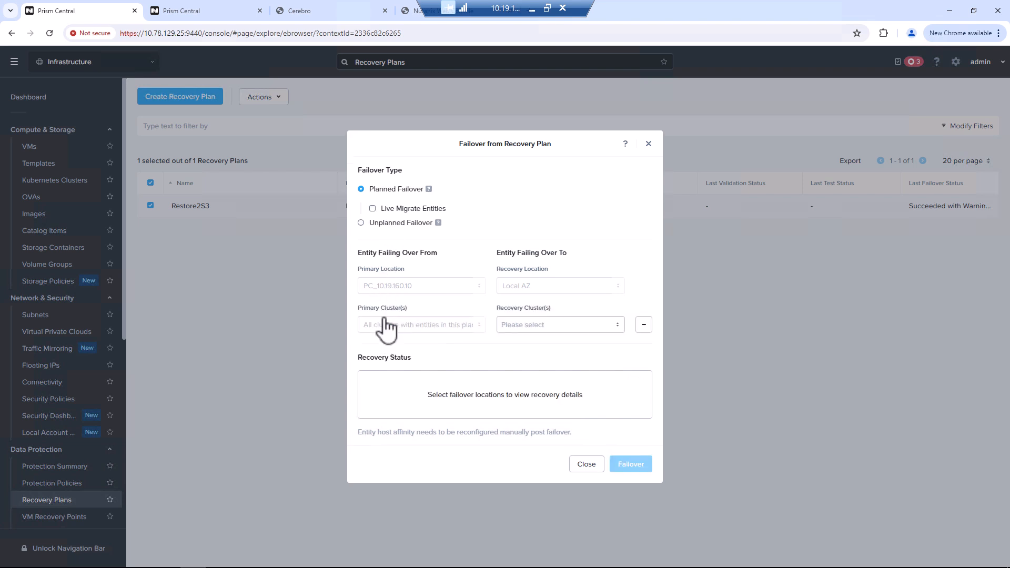
click(558, 324)
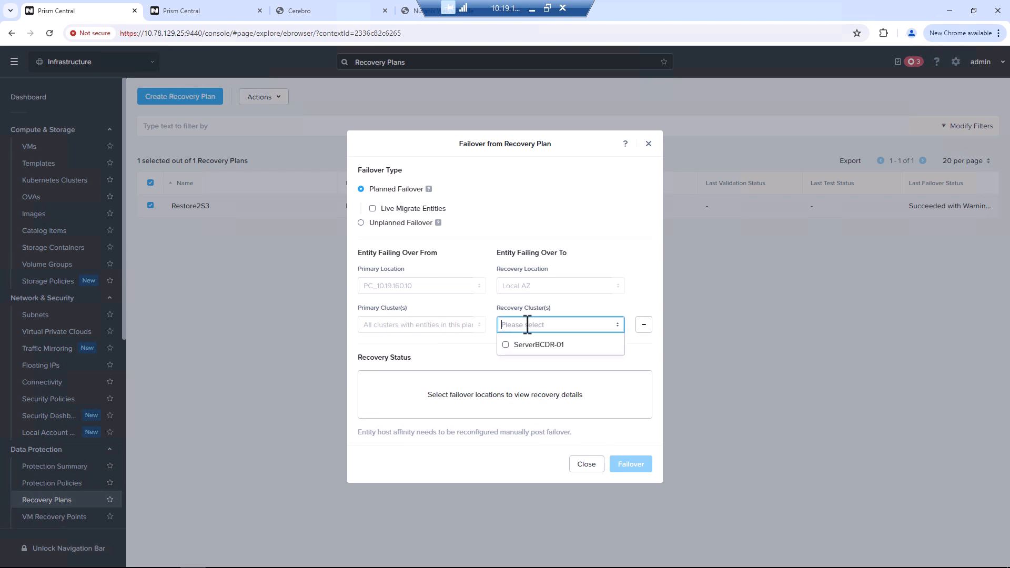
mouse_move(509, 354)
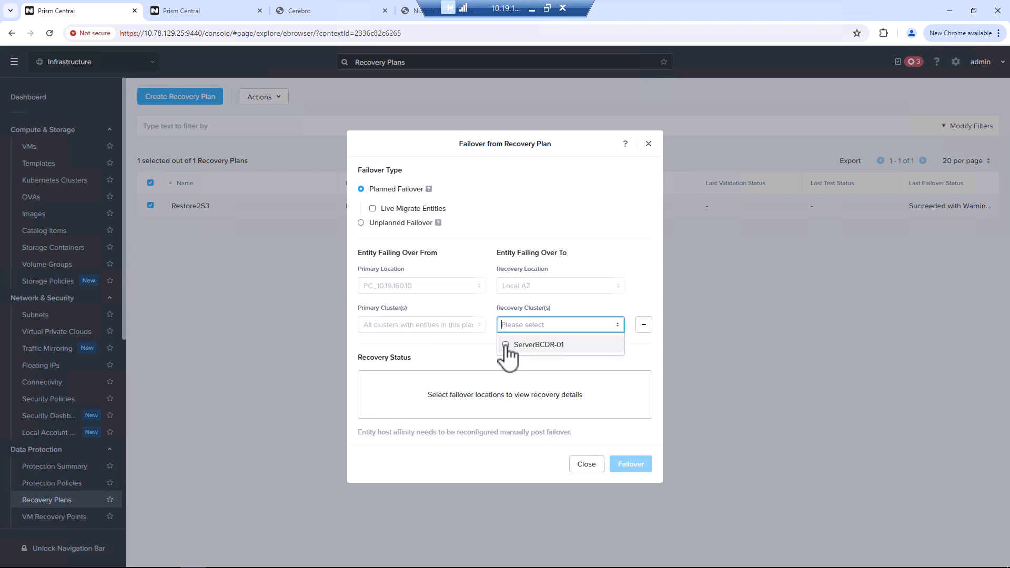
mouse_move(492, 356)
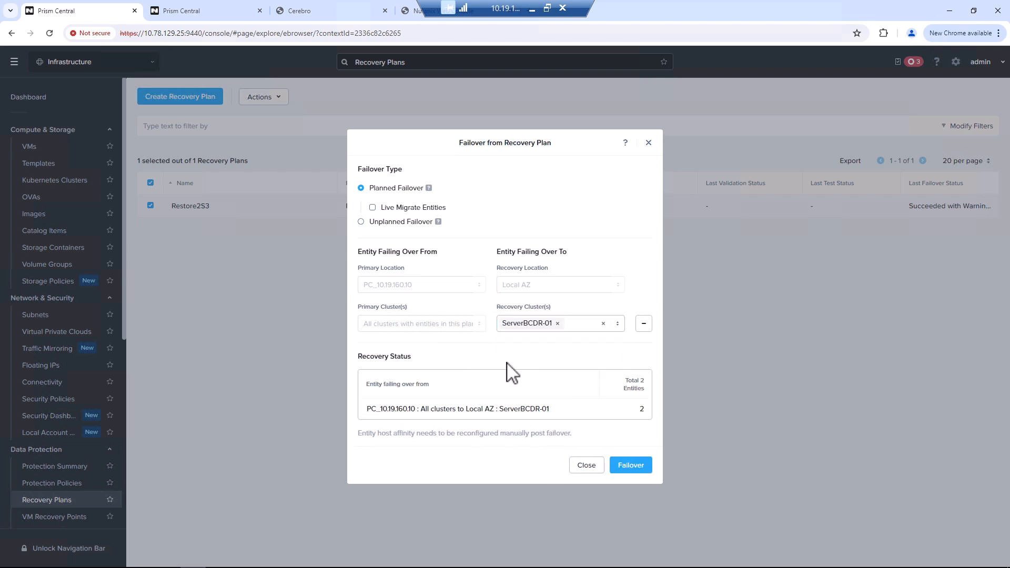
mouse_move(536, 397)
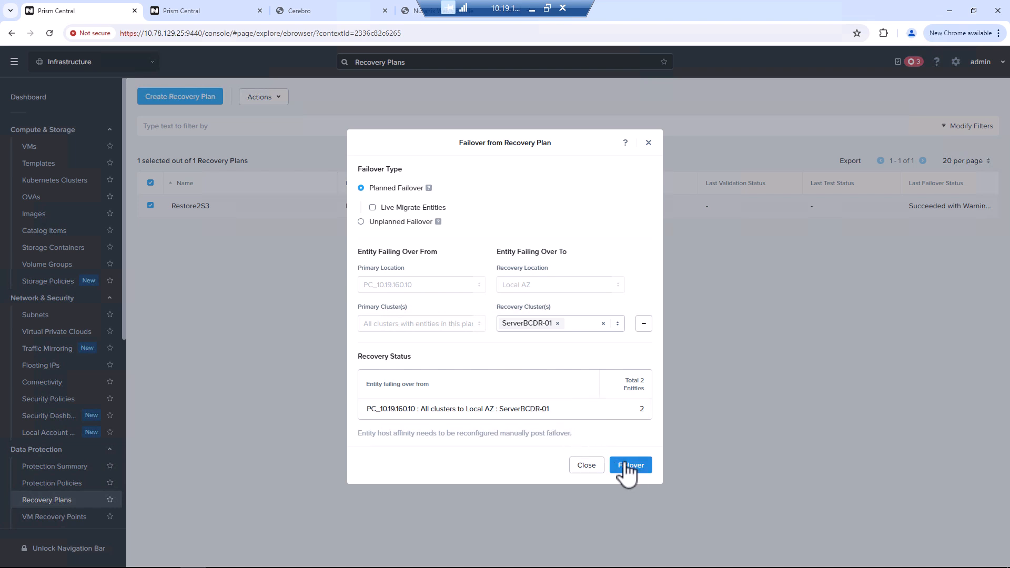
click(631, 466)
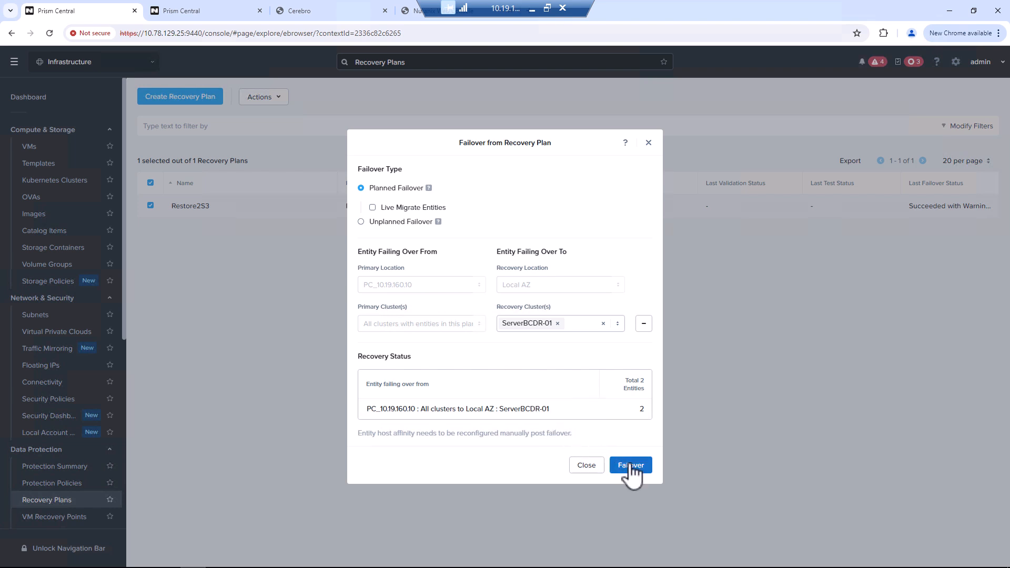
Confirm by typing 'Failover' and execute anyway past the MST warning
click(630, 464)
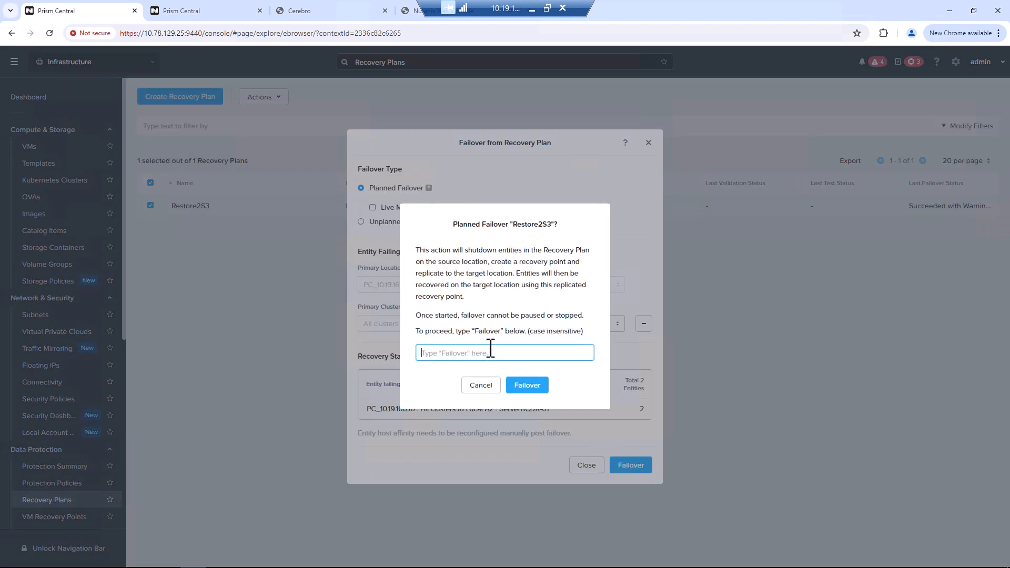
text(Failover)
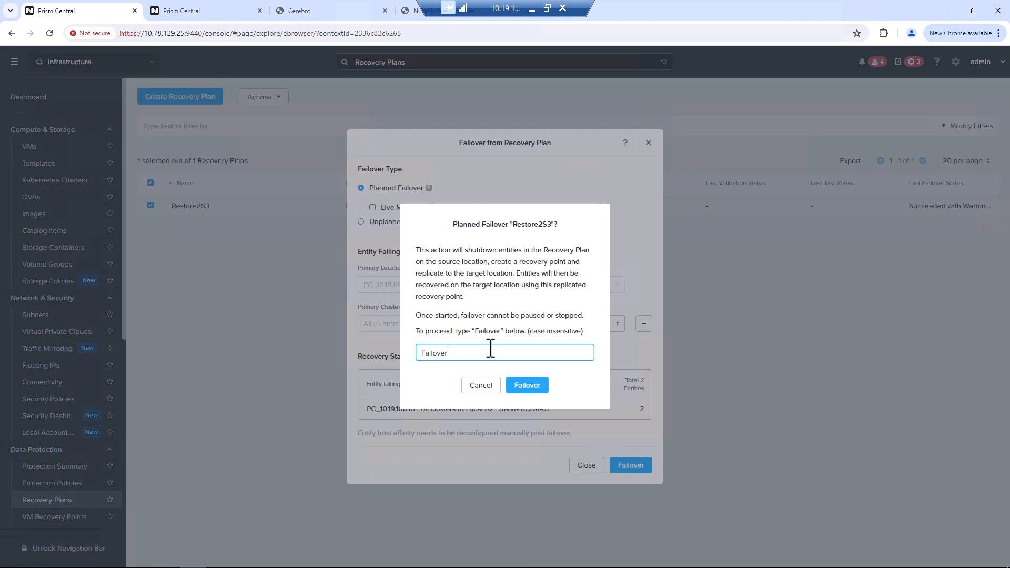
click(526, 385)
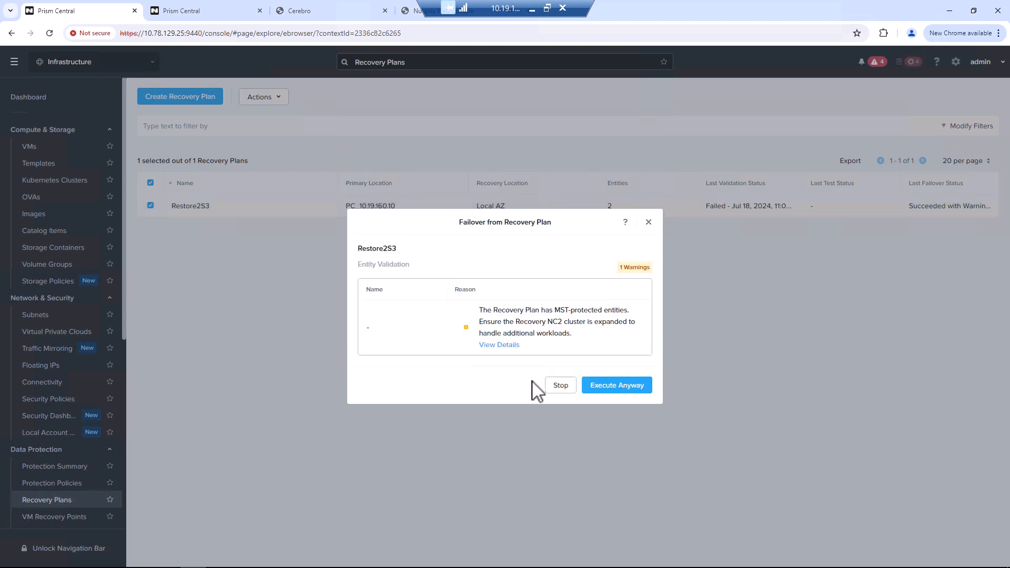
mouse_move(537, 389)
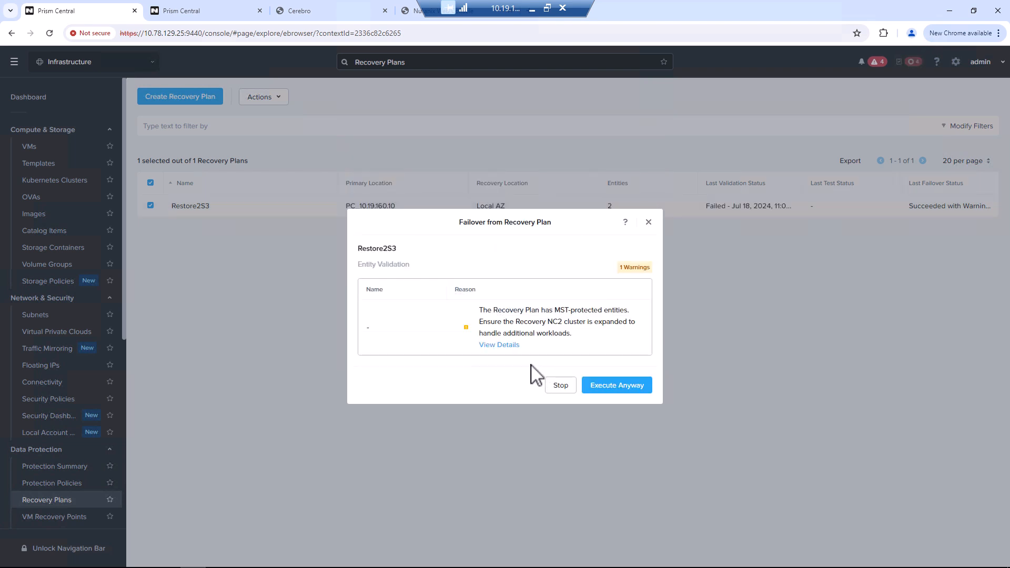
mouse_move(616, 385)
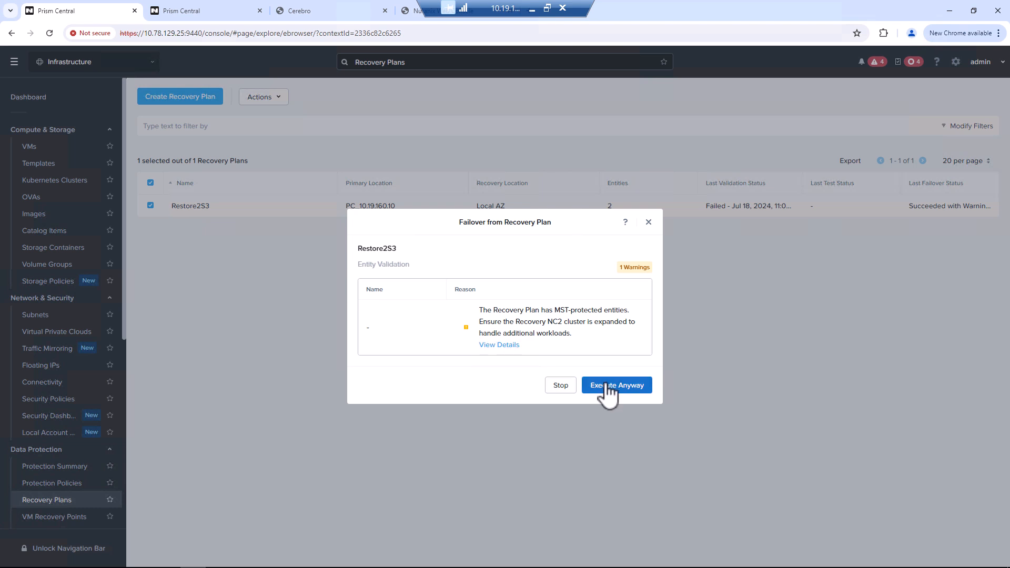
click(615, 385)
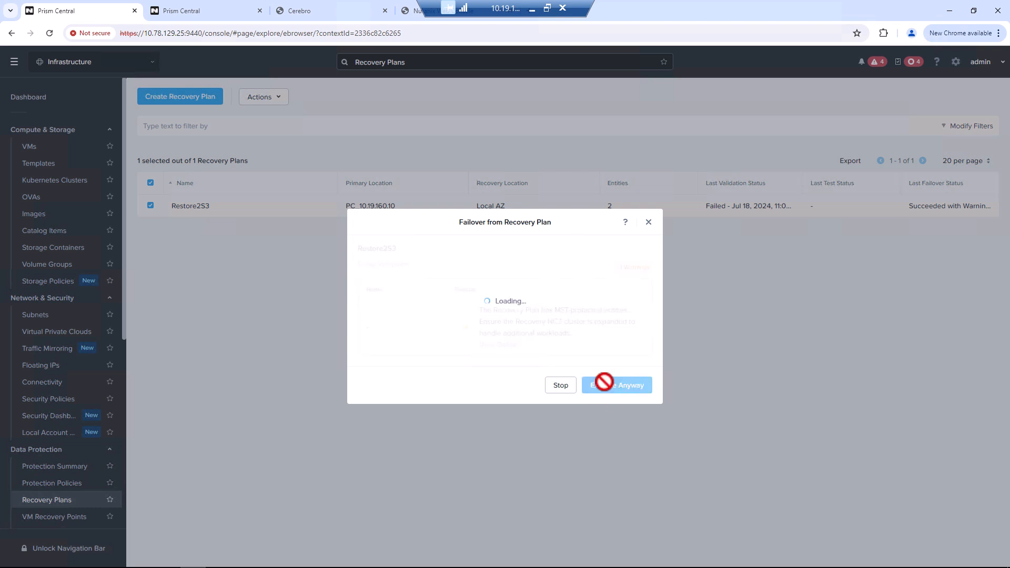
click(615, 385)
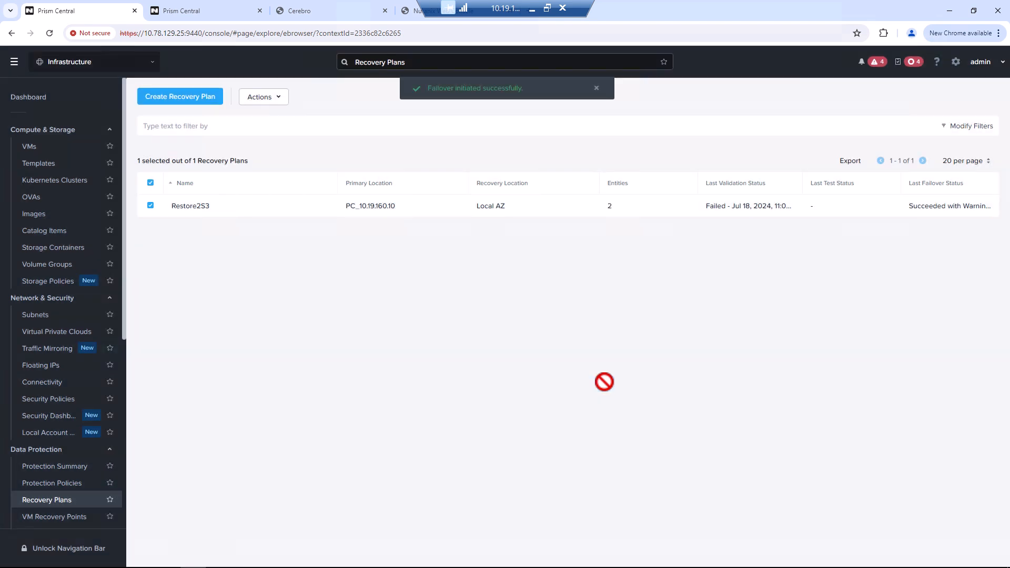
mouse_move(262, 222)
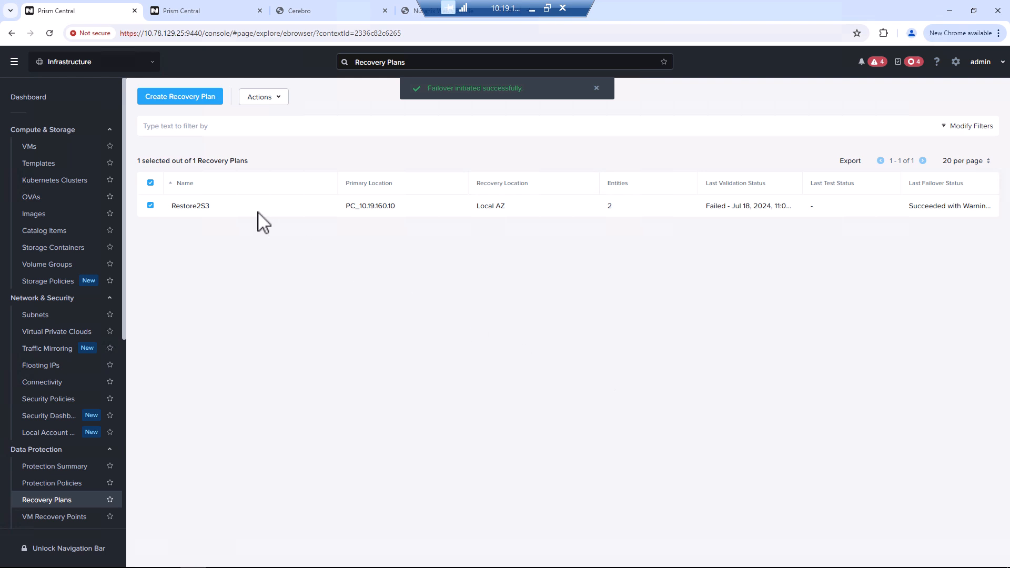
mouse_move(190, 205)
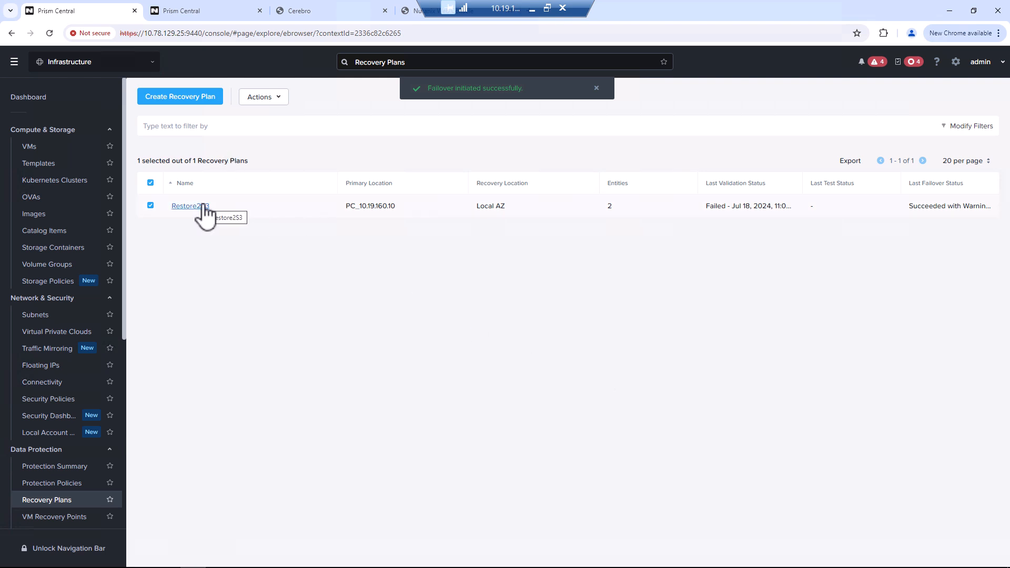
View the Restore2S3 plan's failover task progress showing recovery points synced and migrations running
click(187, 205)
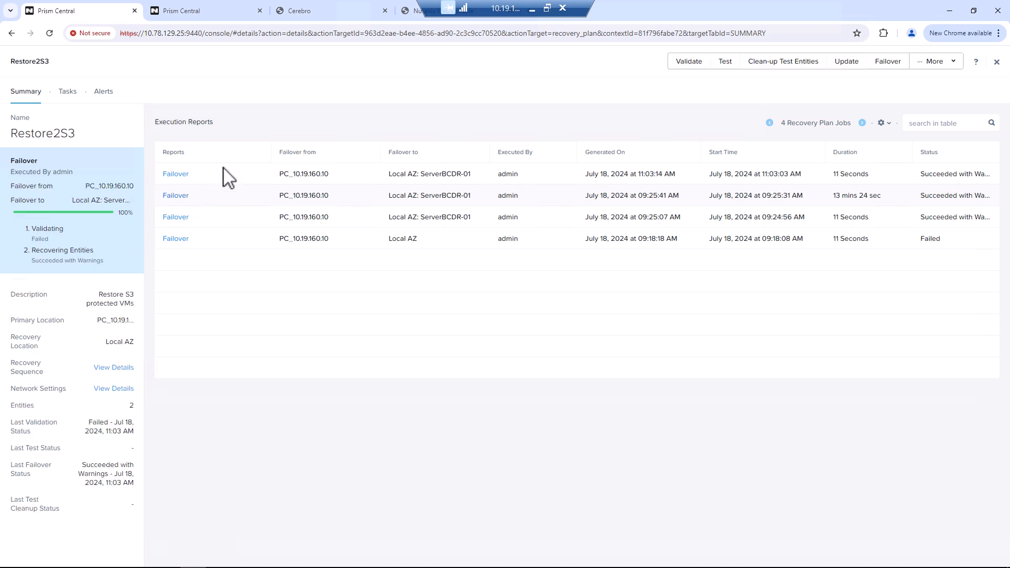
click(67, 91)
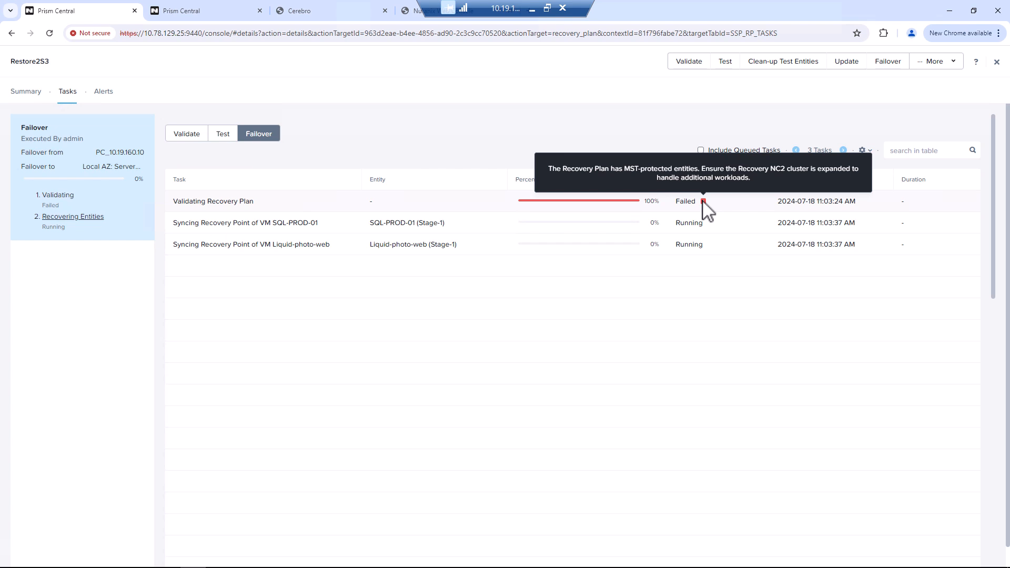
mouse_move(487, 174)
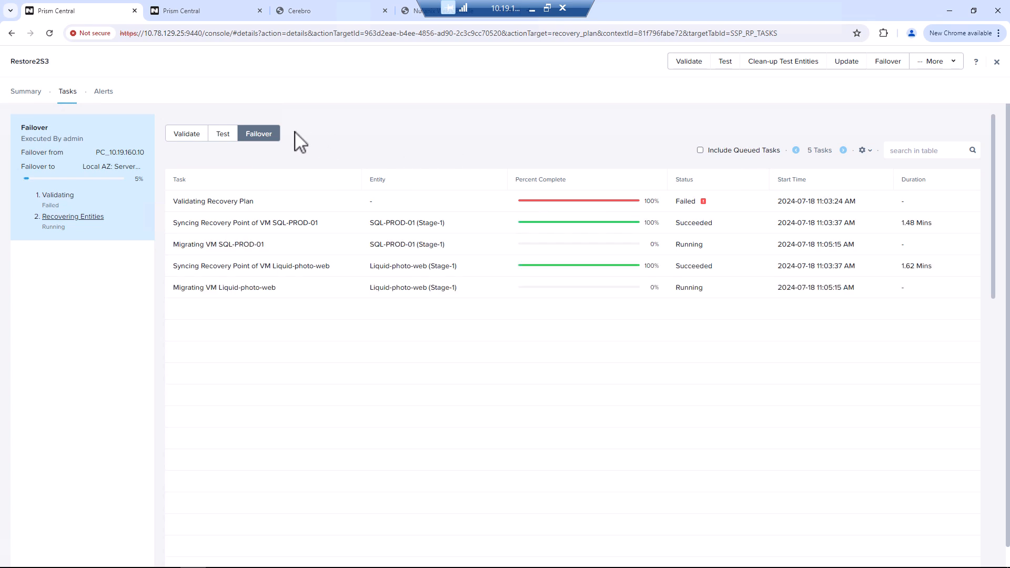
click(259, 134)
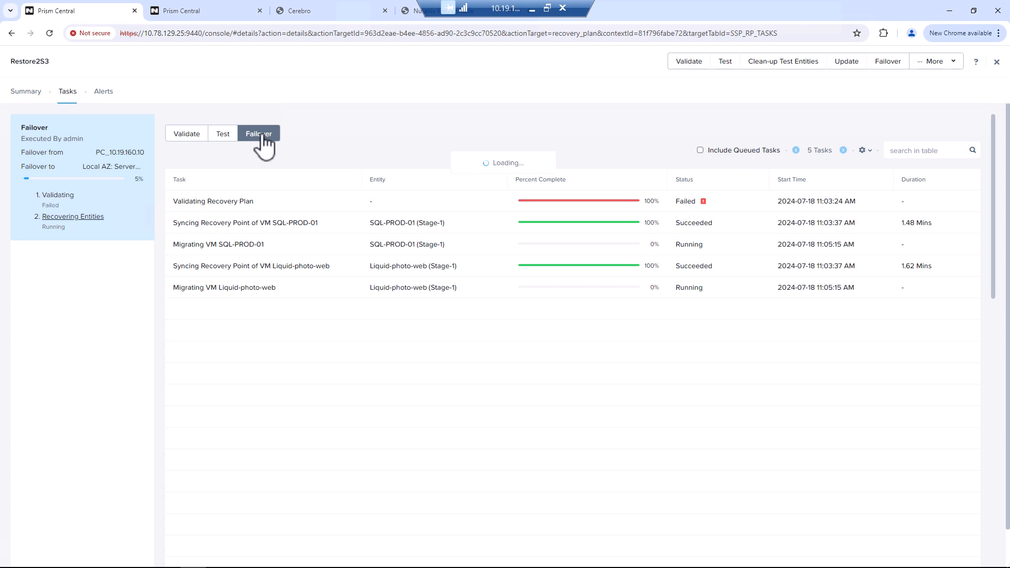
mouse_move(312, 127)
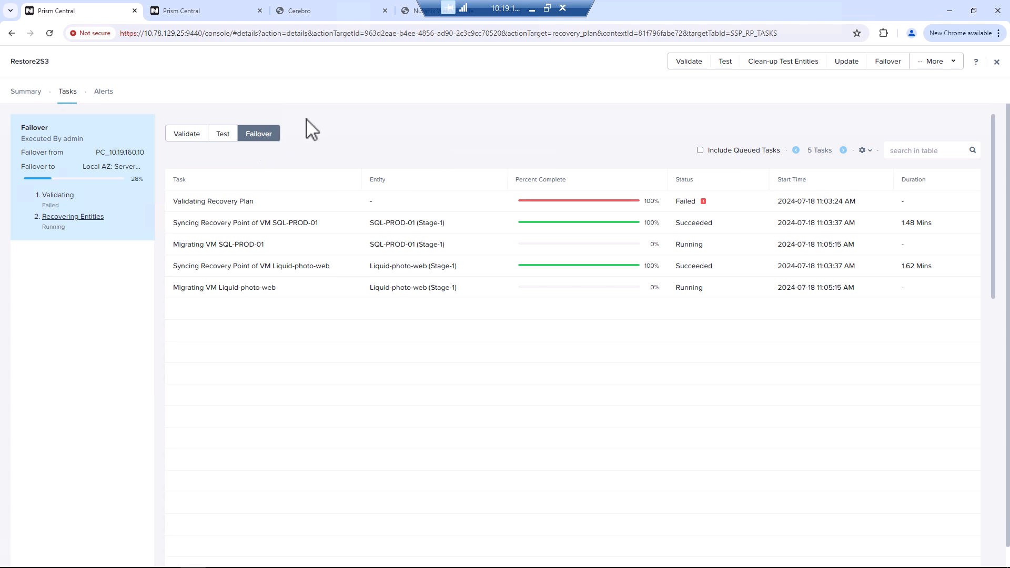
mouse_move(293, 142)
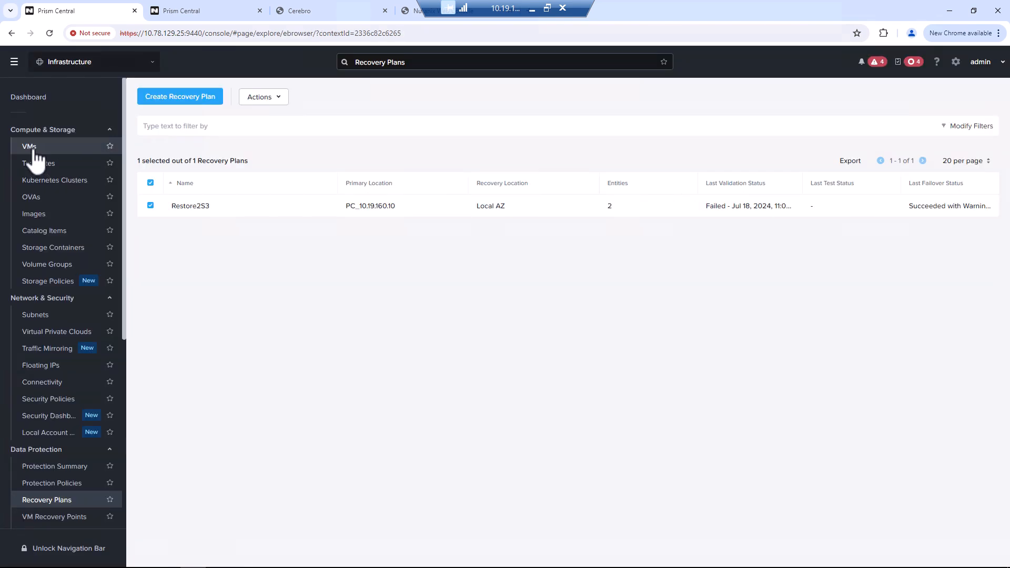
Check Liquid-photo-web and SQL-PROD-01 in the VM list, then view the other PC's recovery plans
click(29, 146)
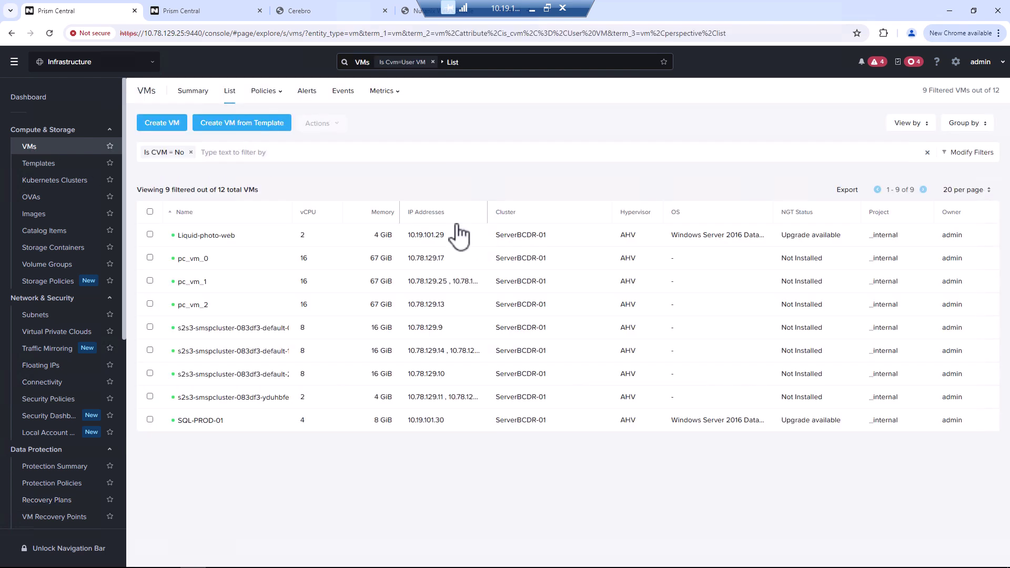
mouse_move(446, 415)
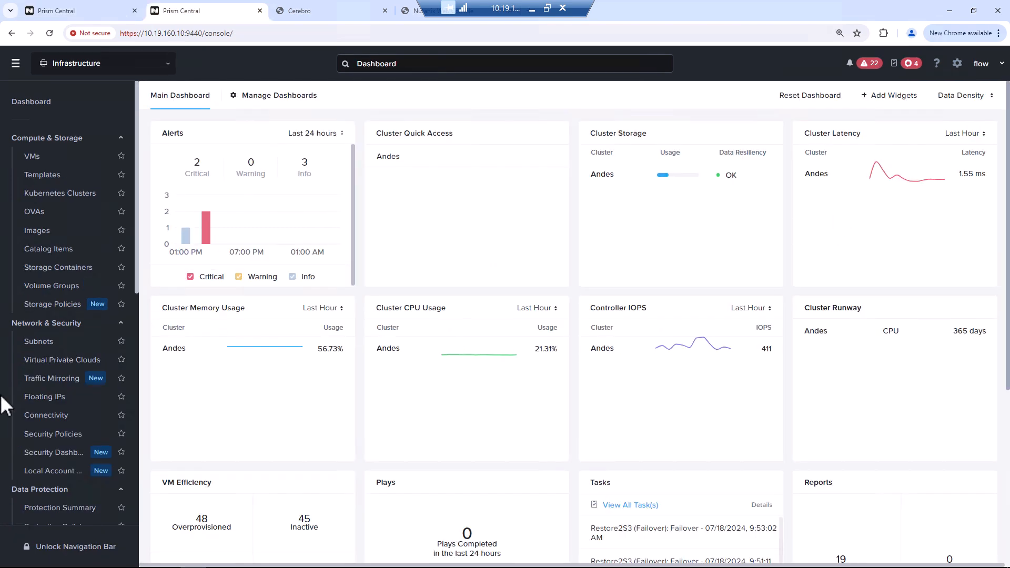
mouse_move(137, 256)
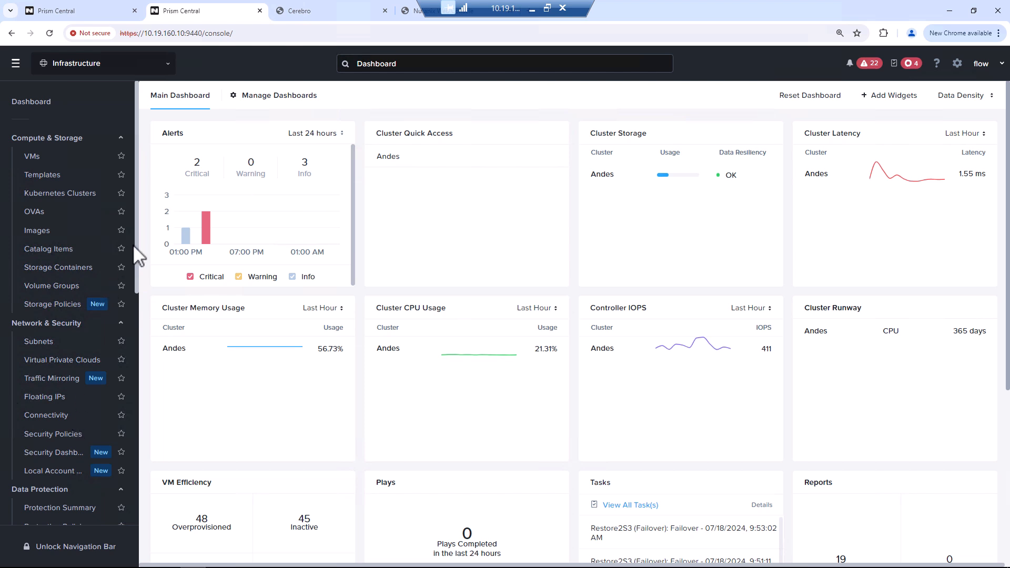
mouse_move(142, 285)
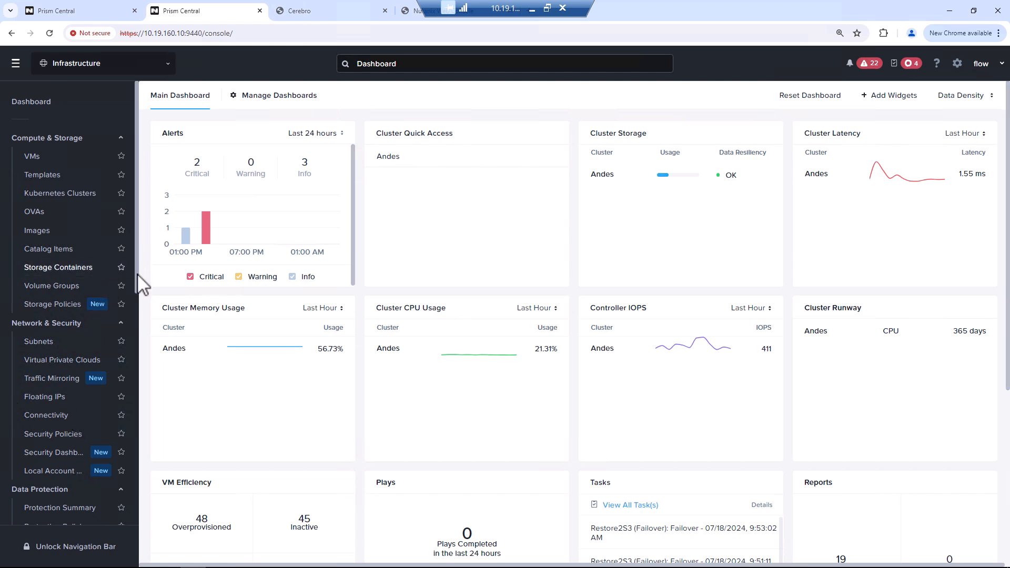
scroll(down, 3)
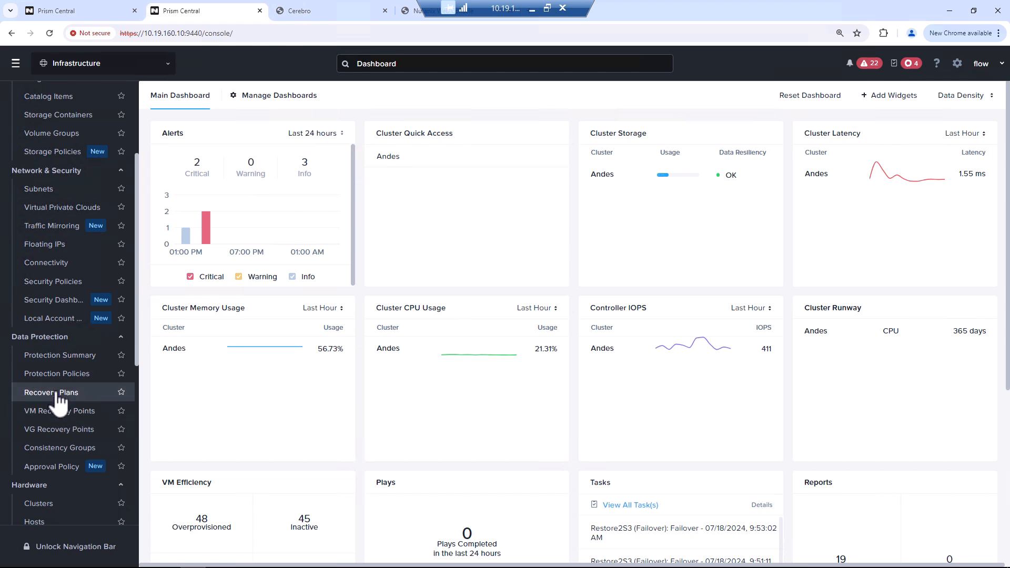
click(50, 392)
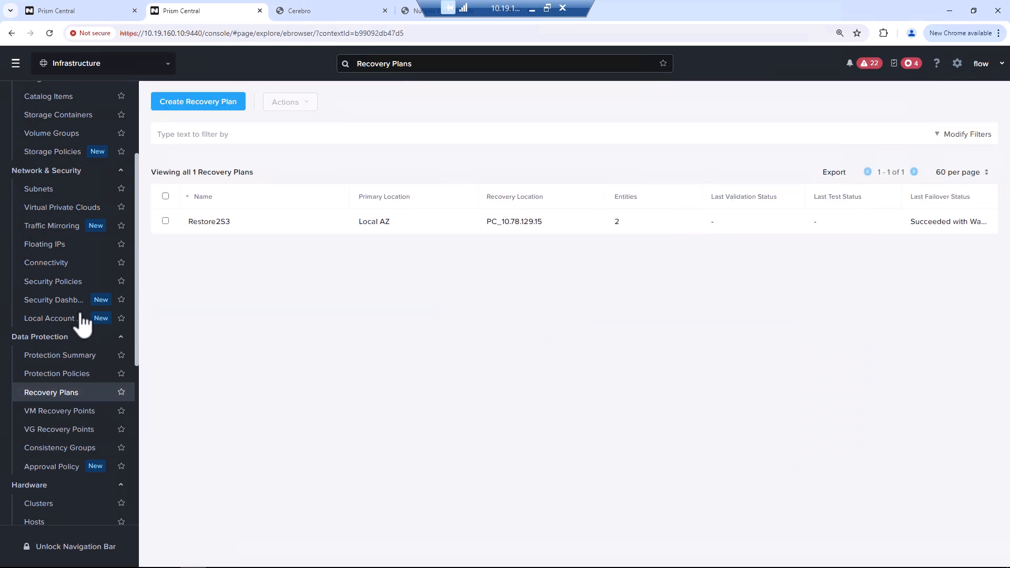
Fail over Restore2S3 from PC_10.78.129.15 back to Local AZ, confirming with 'Failov' and executing anyway past warnings
click(165, 196)
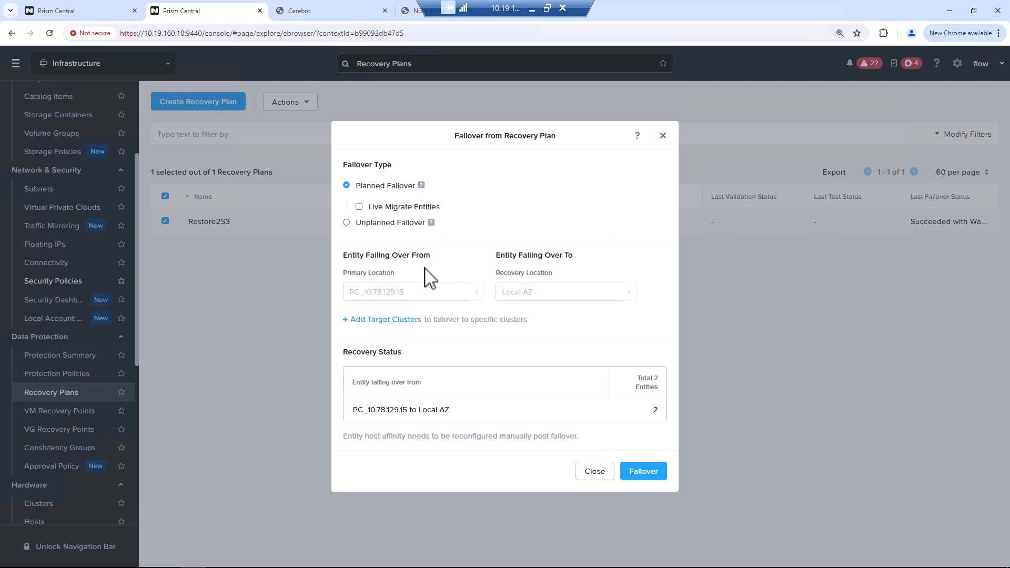
mouse_move(427, 286)
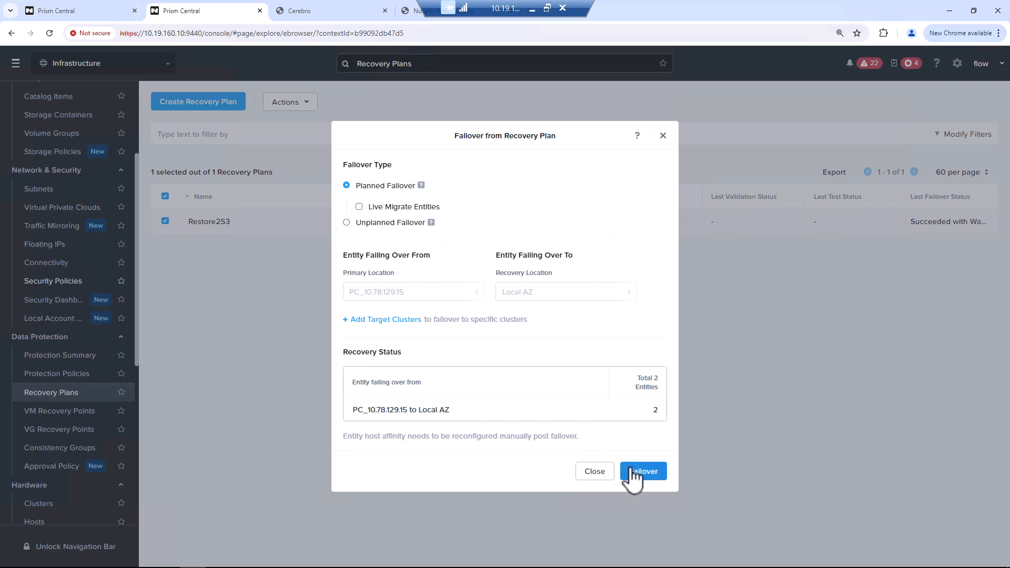
click(642, 471)
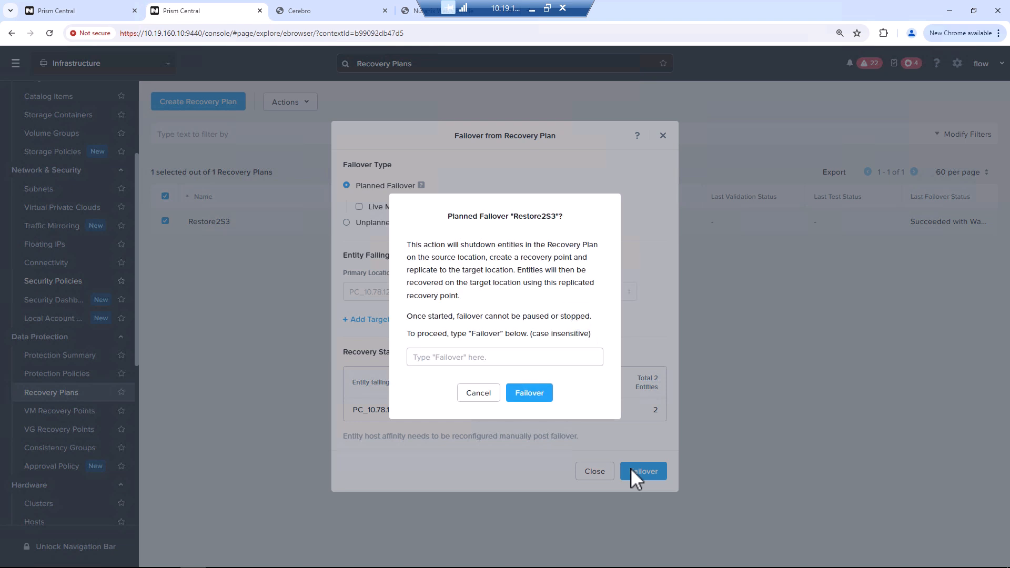
click(504, 357)
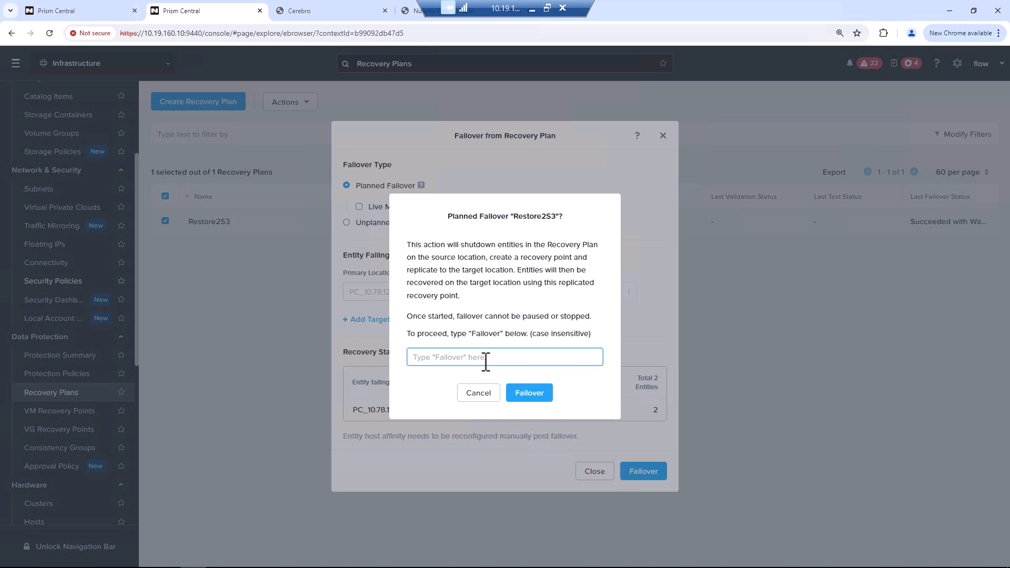
text(Failov)
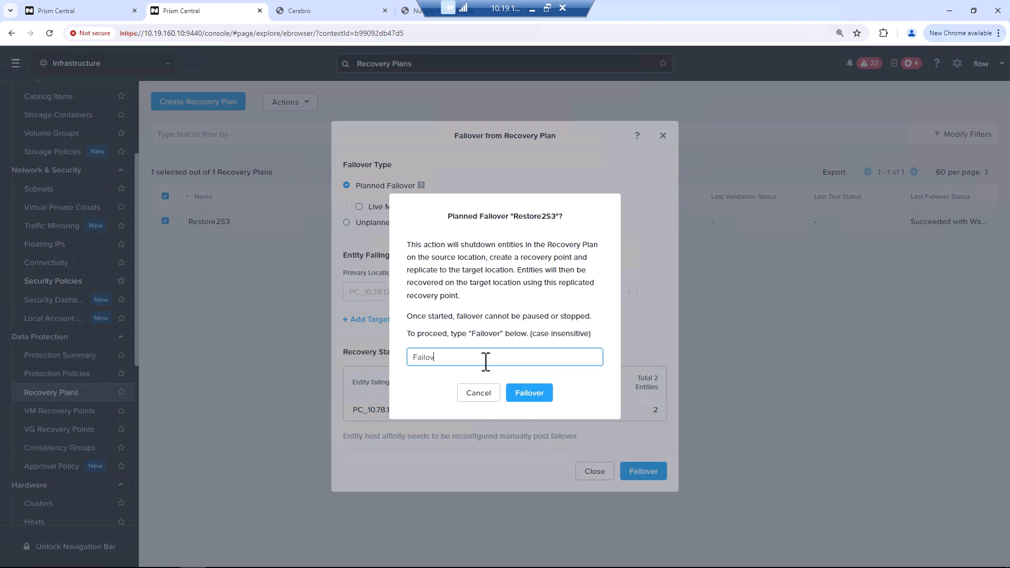
click(529, 393)
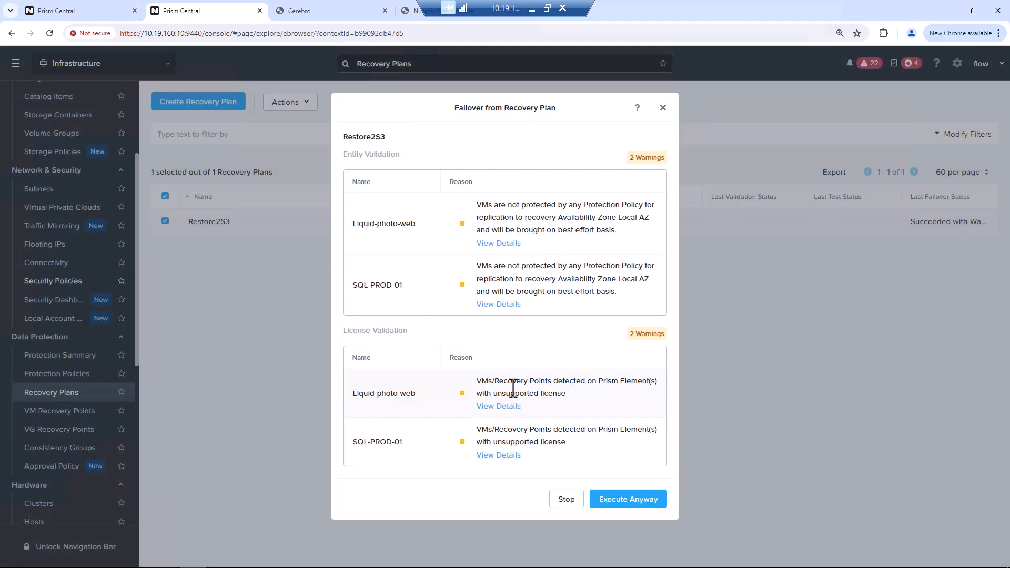
mouse_move(567, 201)
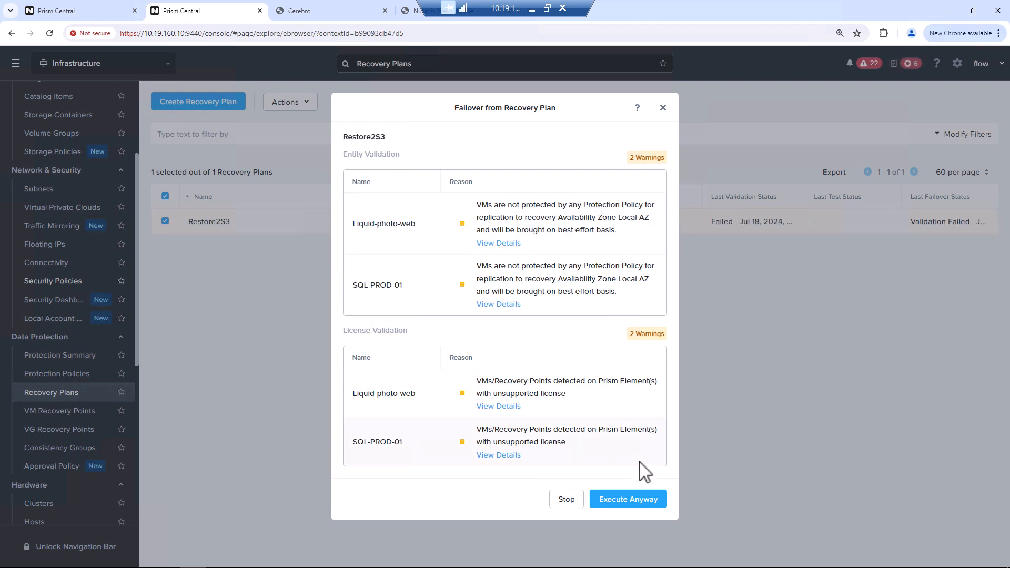
mouse_move(627, 499)
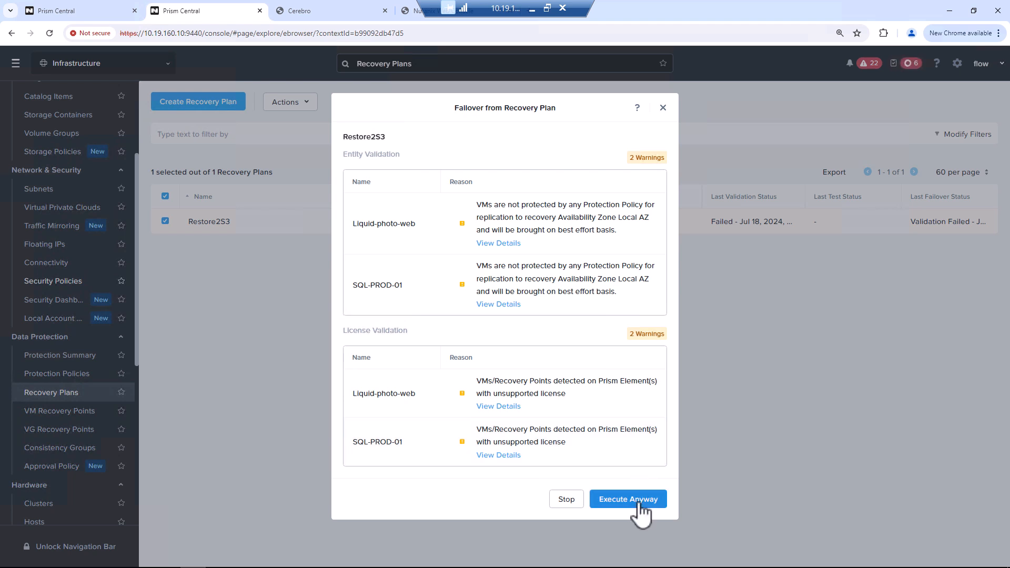
click(627, 499)
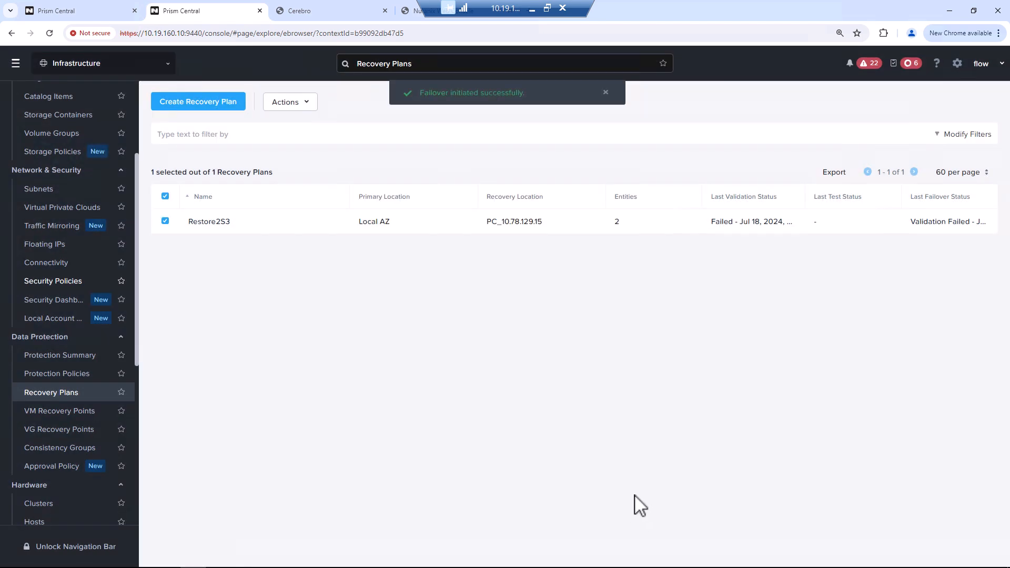
Show Restore2S3's failover tasks with SQL-PROD-01 and Liquid-photo-web migrations running at 0%
click(605, 93)
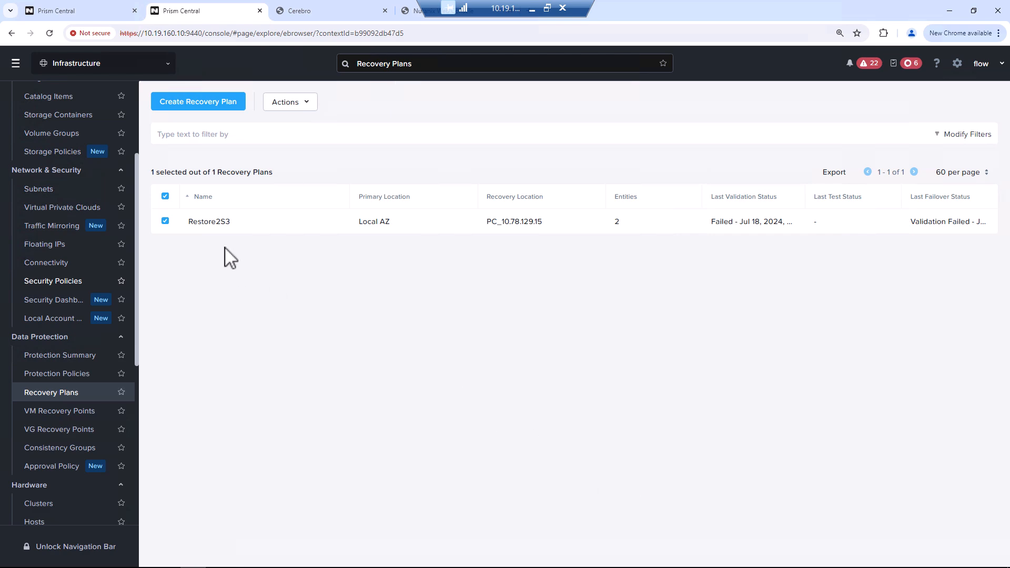
click(208, 221)
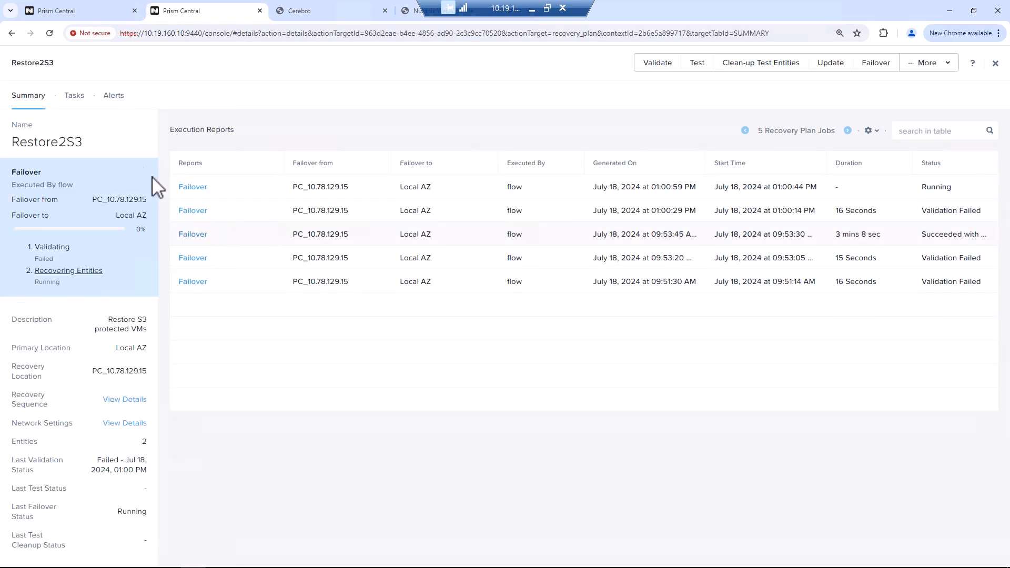
mouse_move(74, 98)
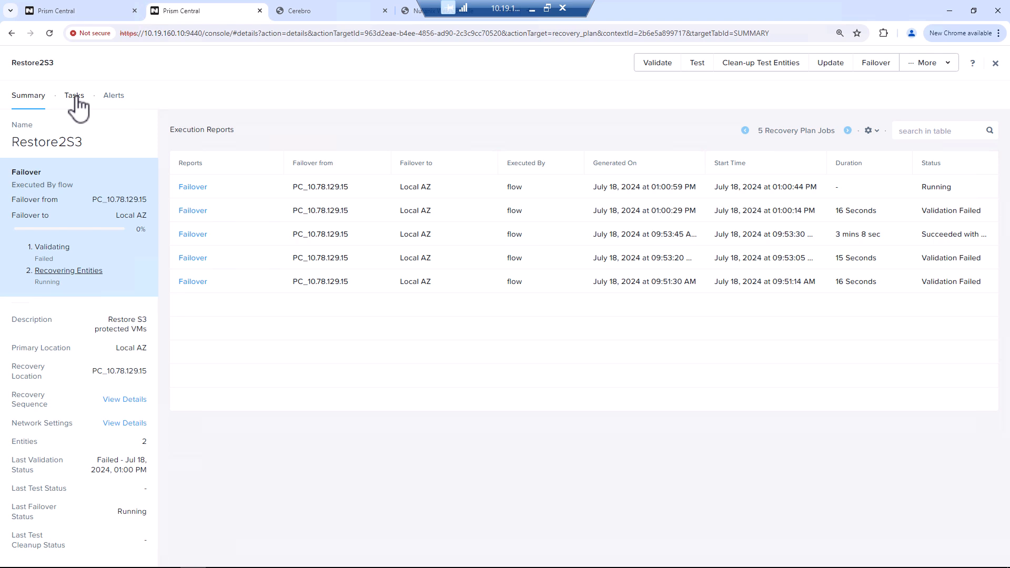
click(74, 96)
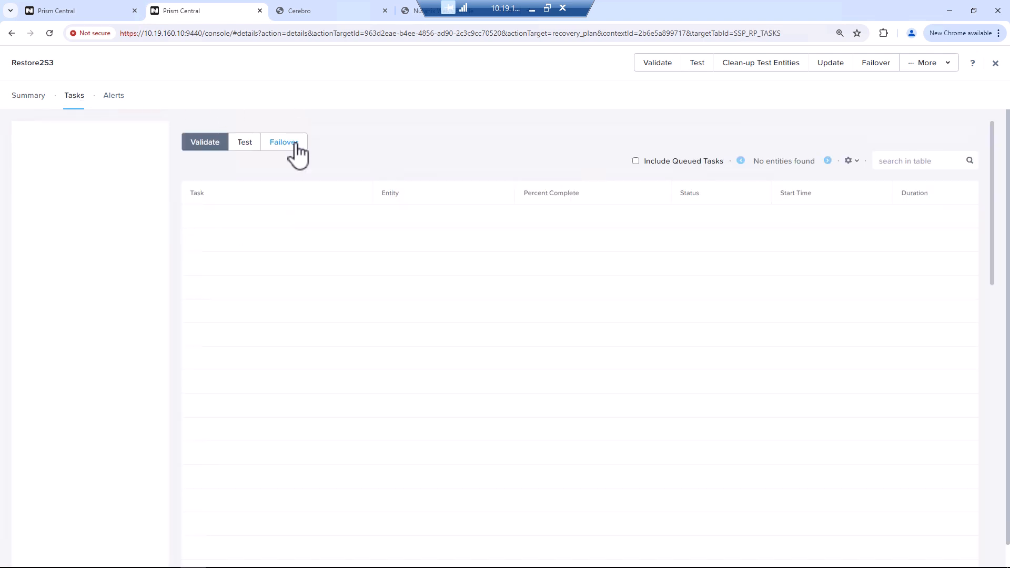
click(283, 142)
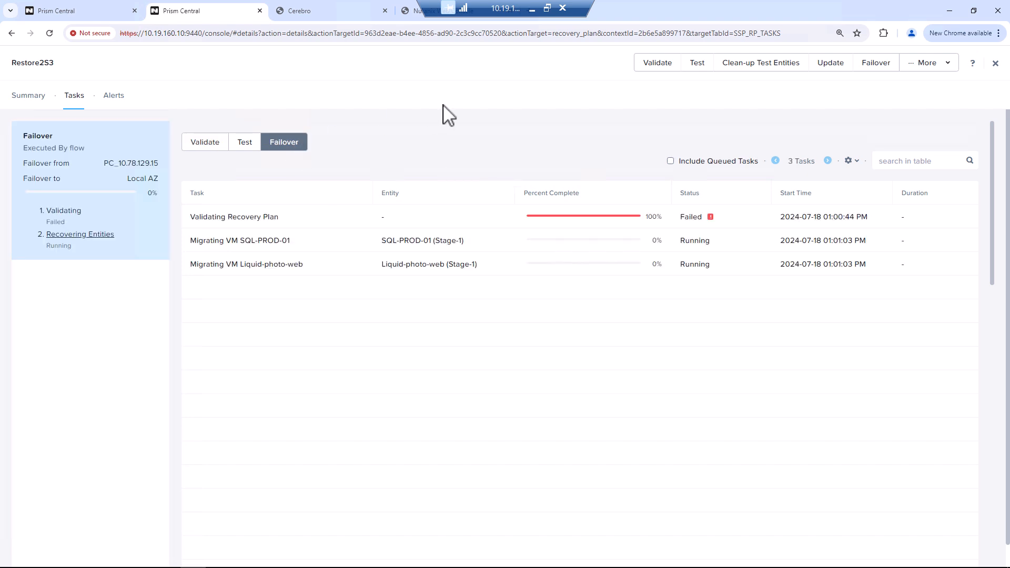
mouse_move(708, 228)
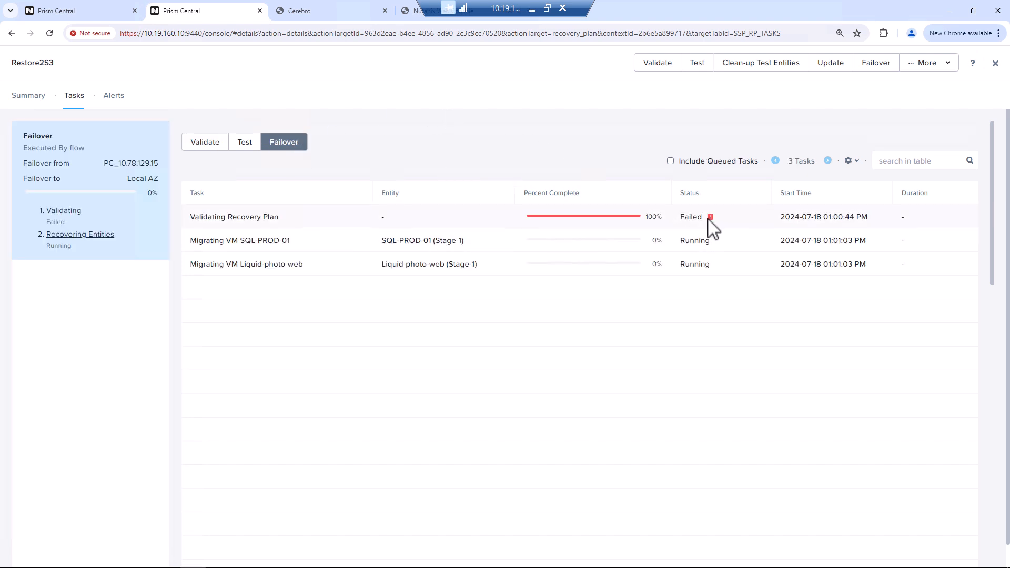